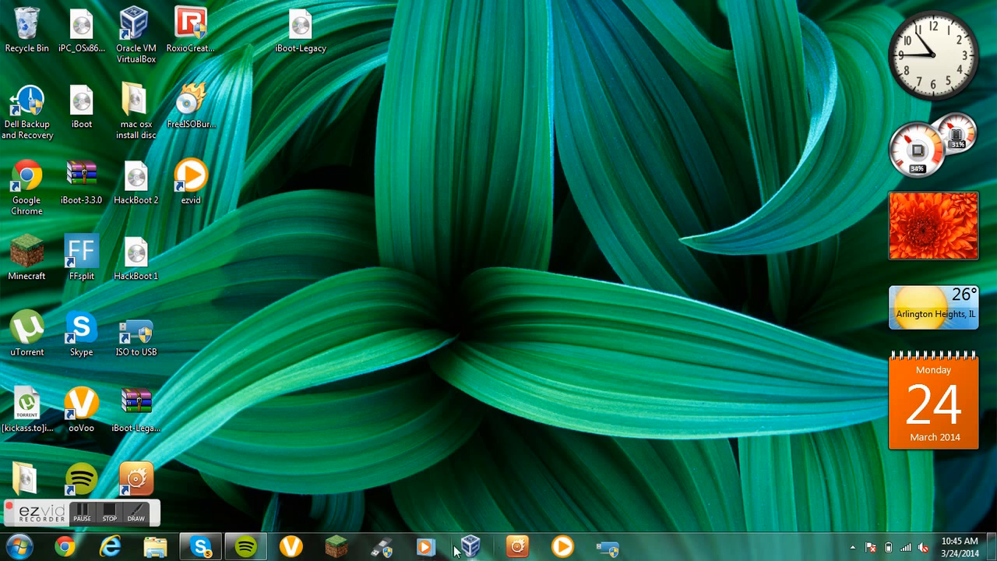
# Search Google in Chrome for 'oracle vm virtualbox' and bring up the results
pyautogui.click(136, 32)
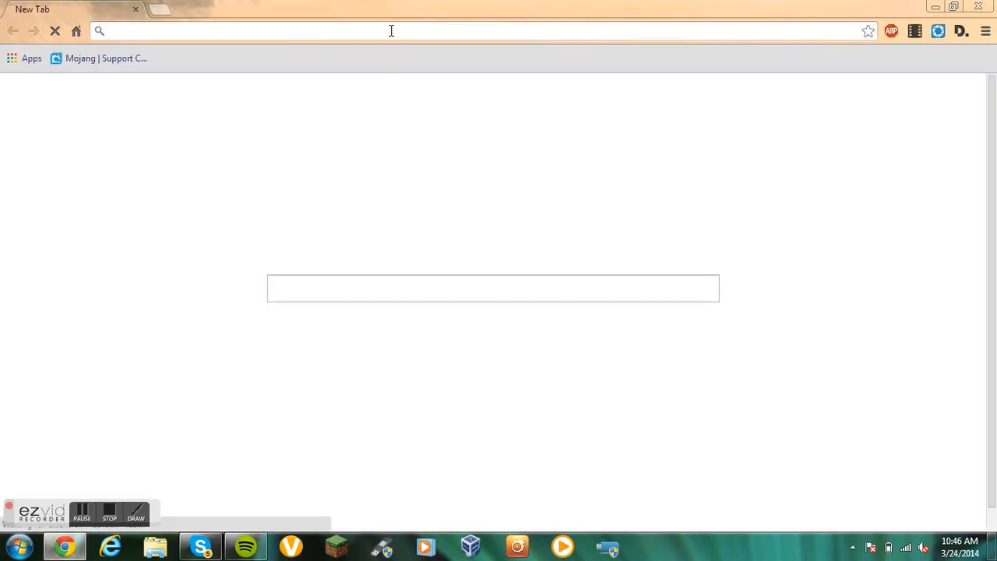
pyautogui.write('or')
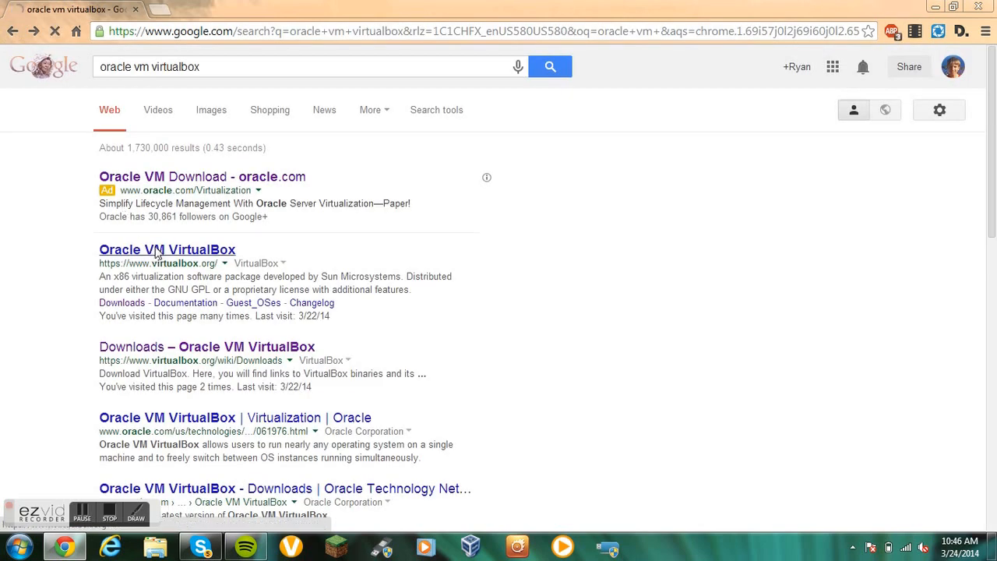
# Visit the official VirtualBox.org site, view its Downloads page, then return to the desktop
pyautogui.click(167, 250)
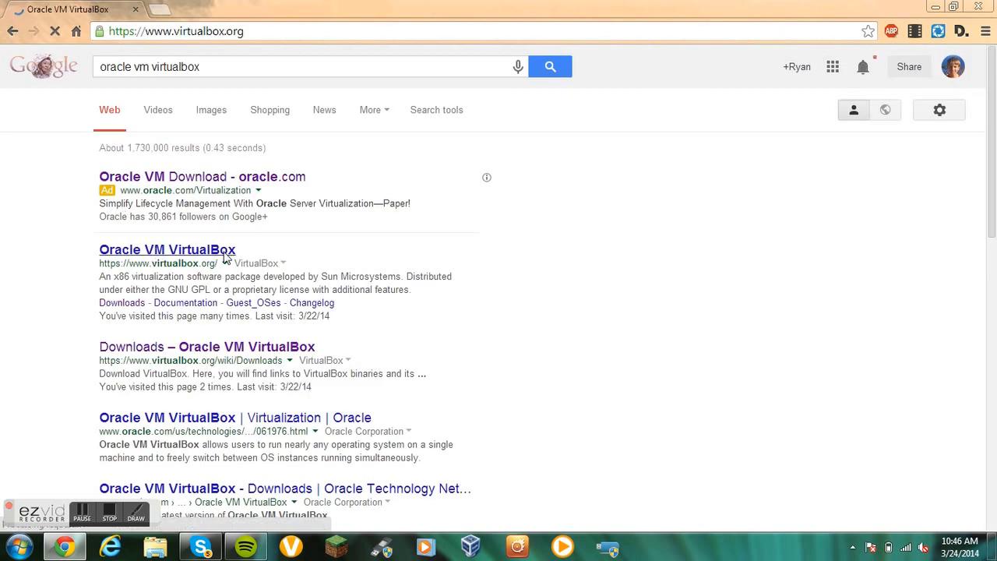
pyautogui.click(166, 250)
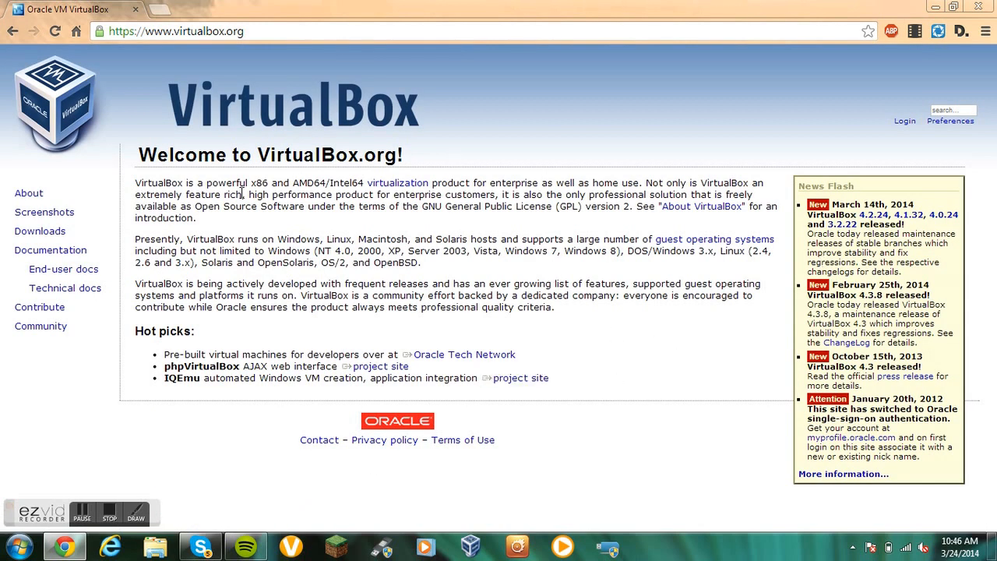
pyautogui.click(50, 250)
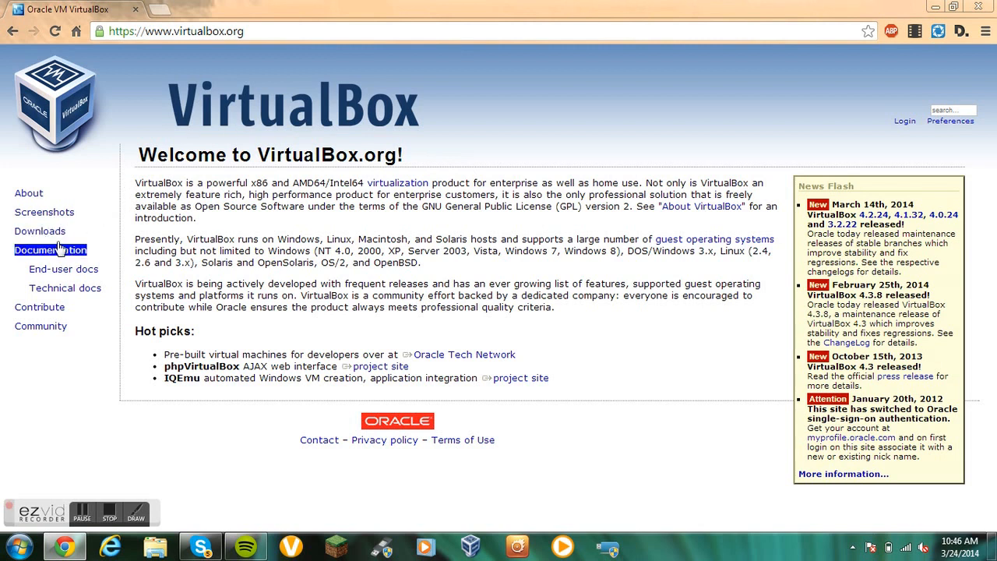
pyautogui.click(41, 230)
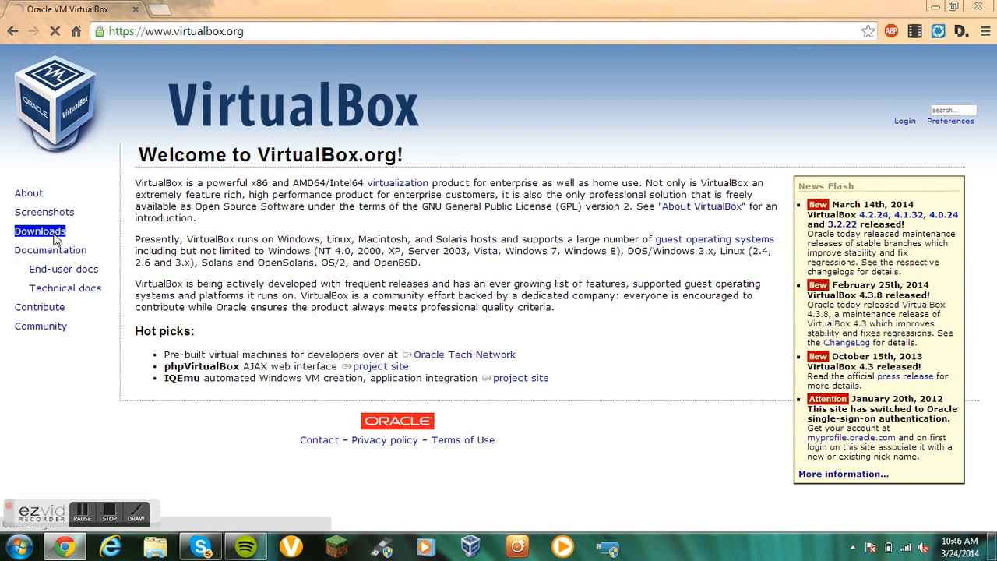
pyautogui.click(40, 230)
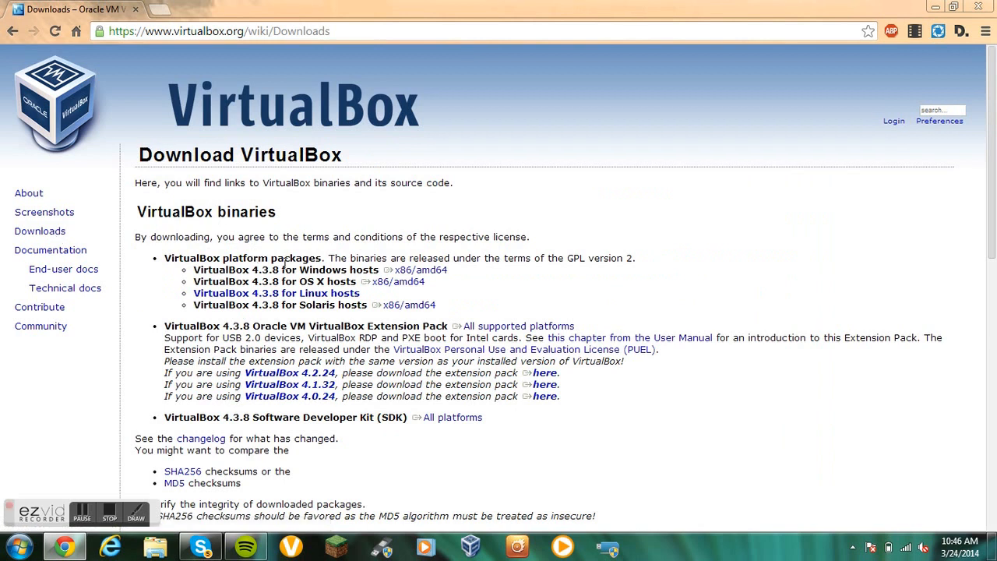
pyautogui.click(416, 270)
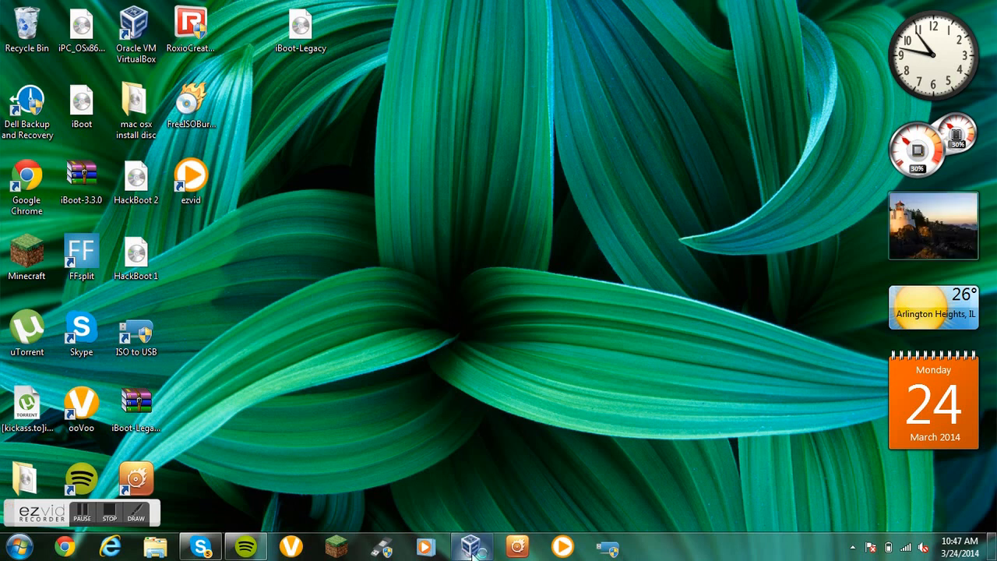
# Remove the old 'mac osx' machine from the VirtualBox Manager list
pyautogui.click(471, 546)
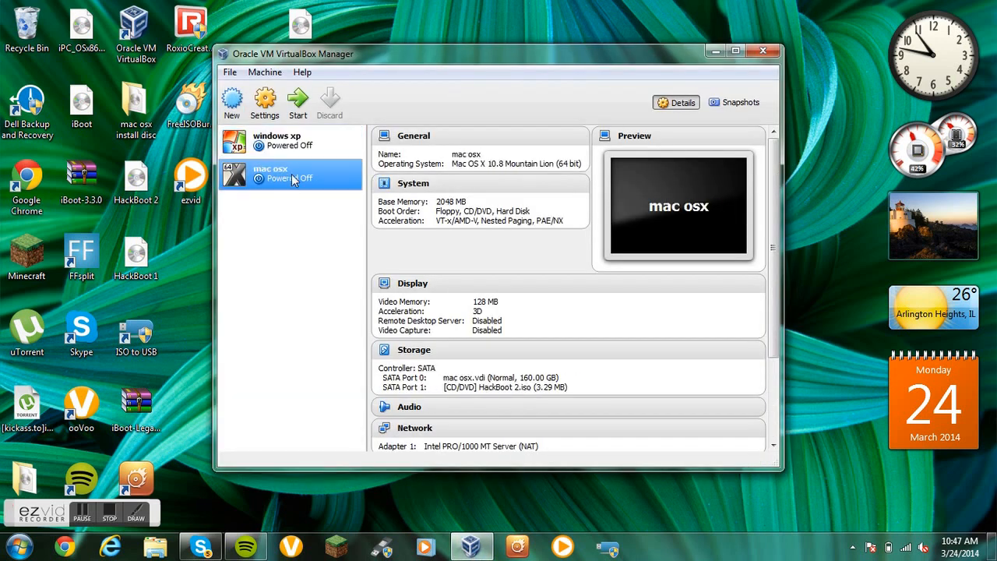
pyautogui.moveTo(265, 101)
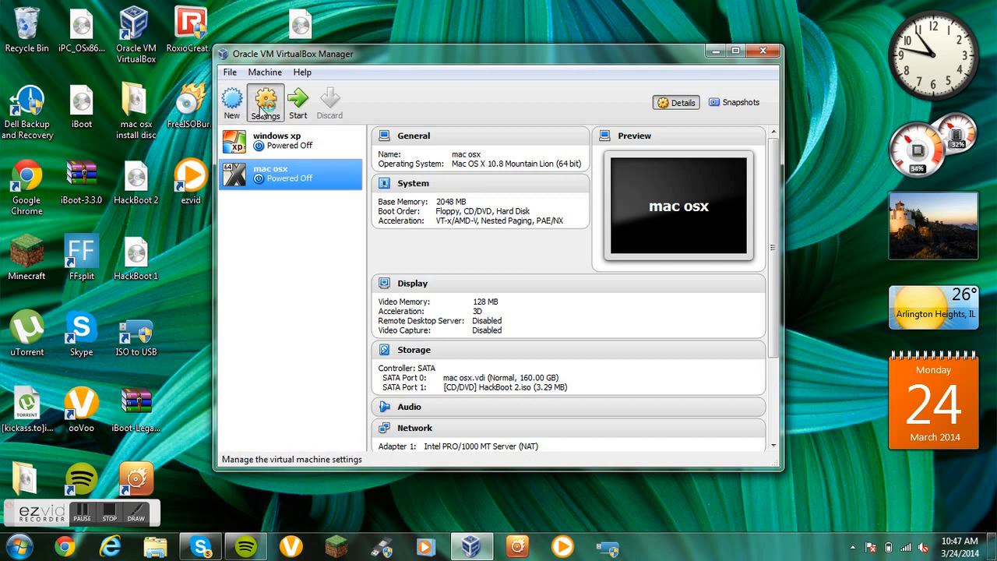
pyautogui.click(264, 102)
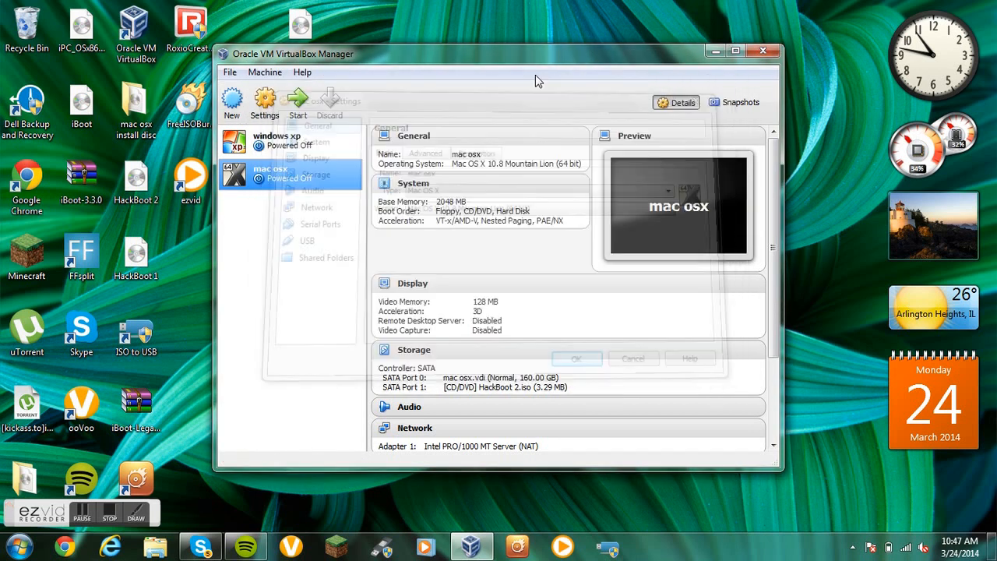
pyautogui.rightClick(270, 173)
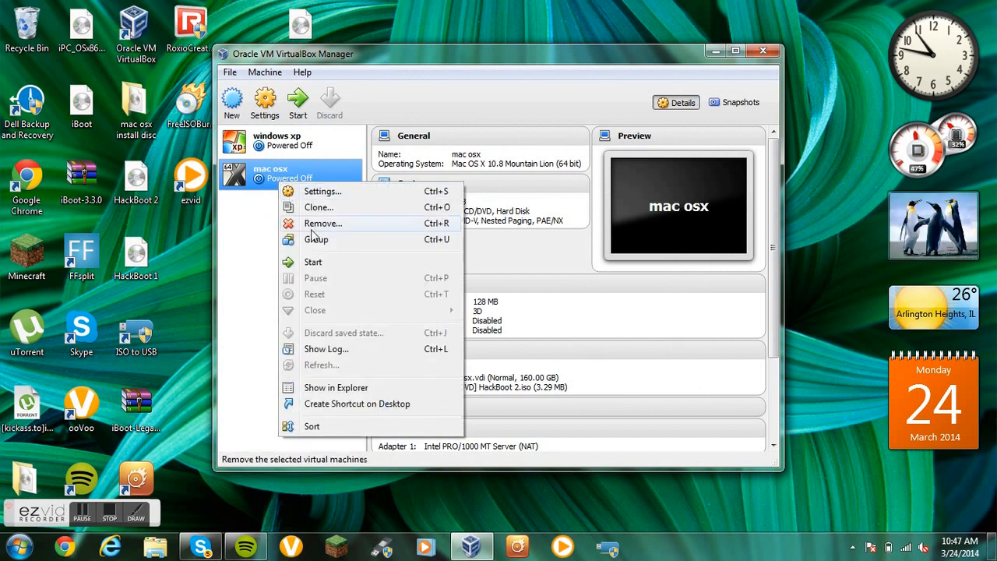
pyautogui.click(323, 224)
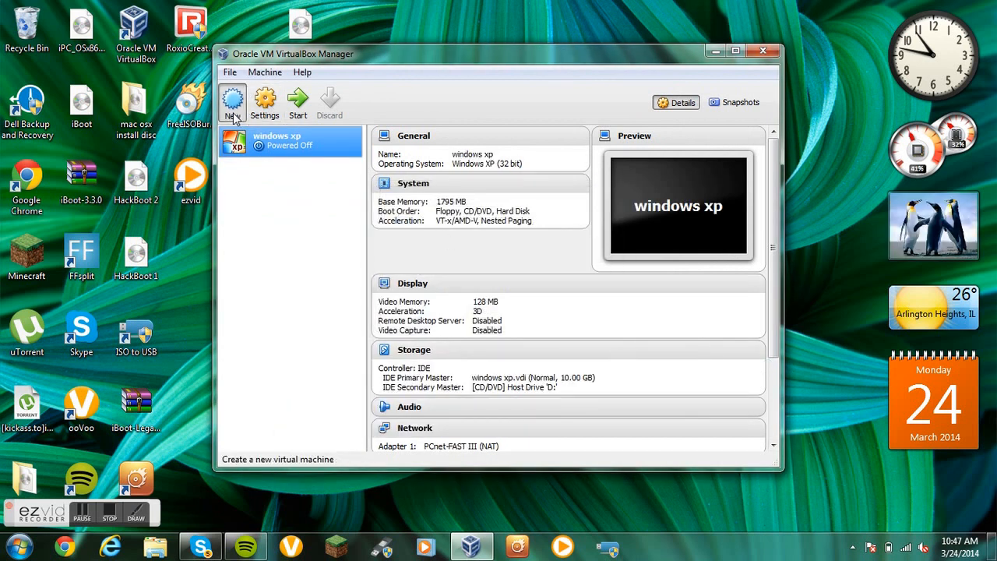
# Create a new Mac OS X 10.8 Mountain Lion (64 bit) machine named 'osx 10.8' up to memory sizing
pyautogui.click(232, 103)
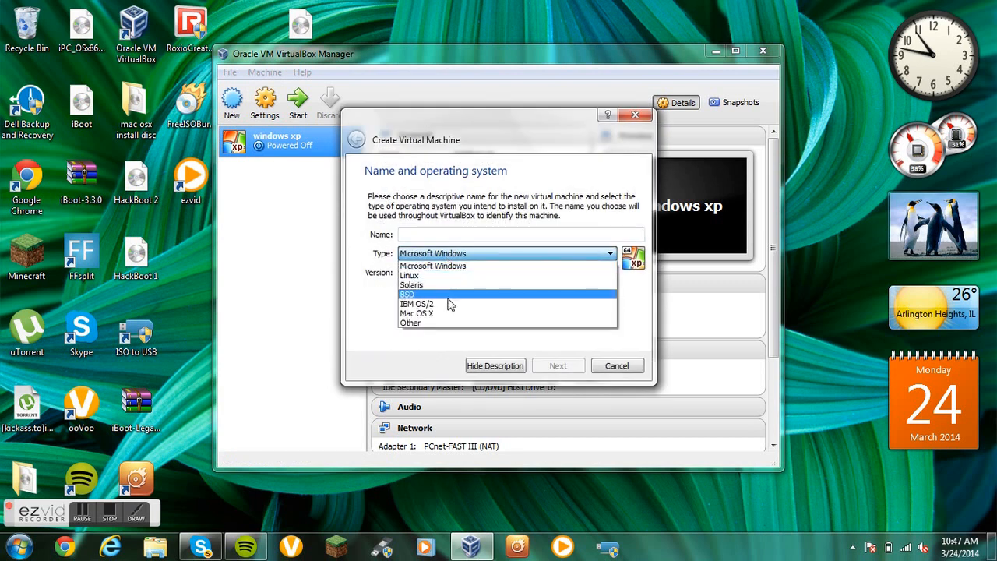
pyautogui.click(414, 313)
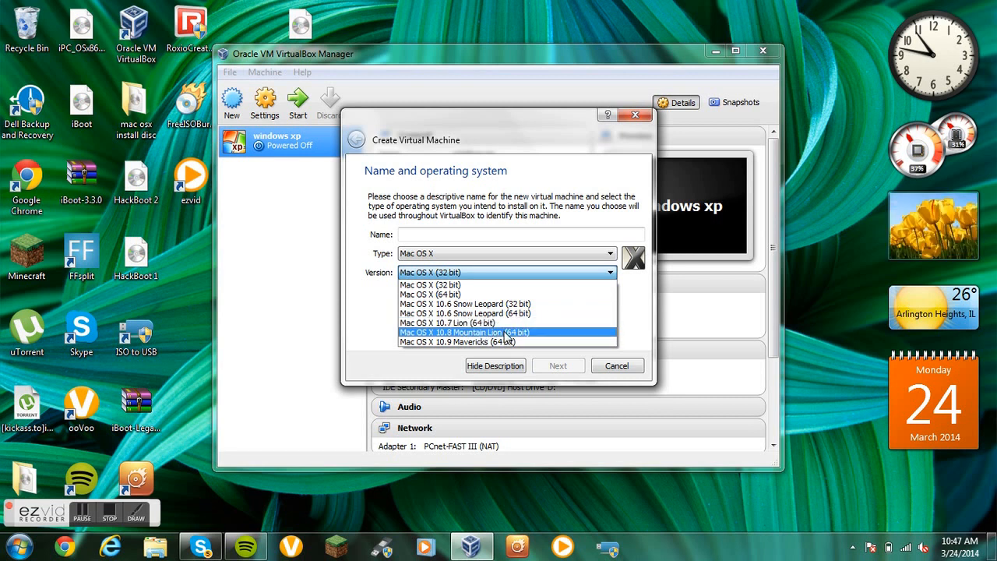
pyautogui.click(464, 332)
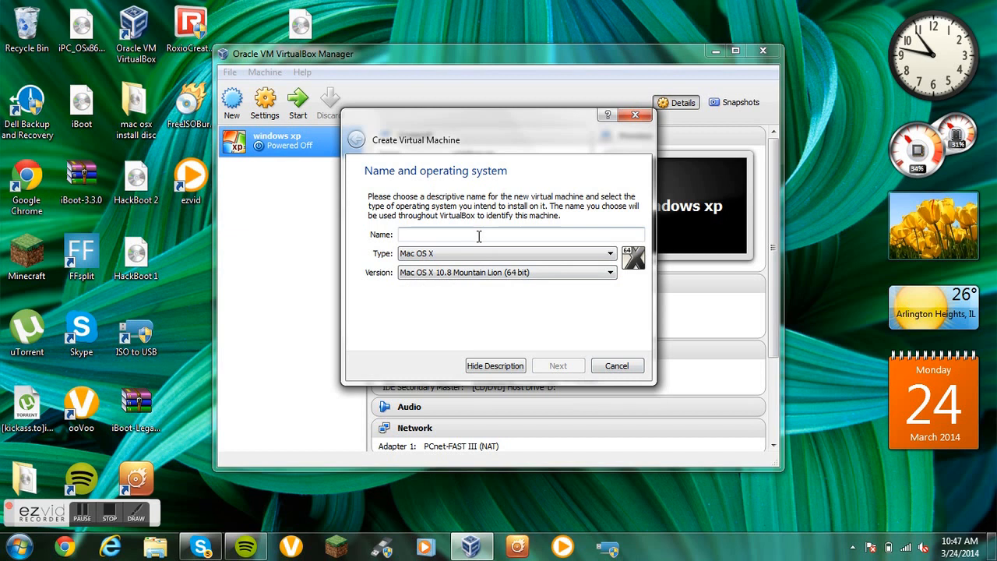
pyautogui.write('osx')
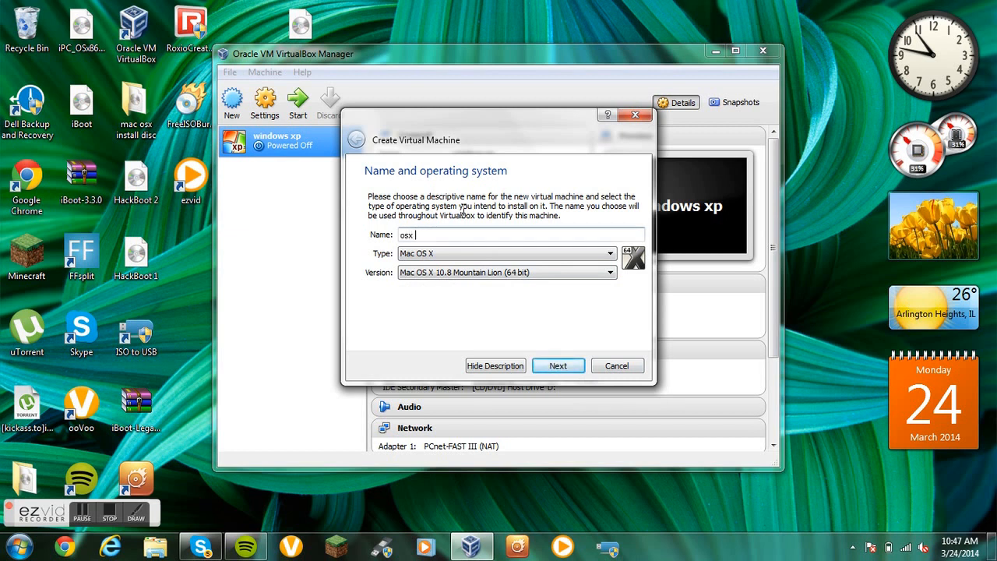
pyautogui.write('10.,')
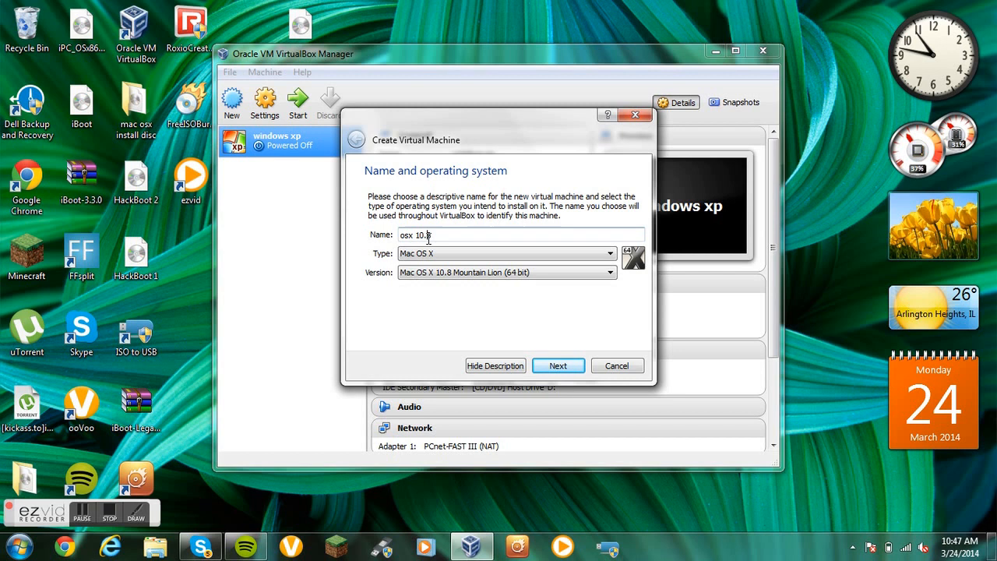
pyautogui.click(558, 365)
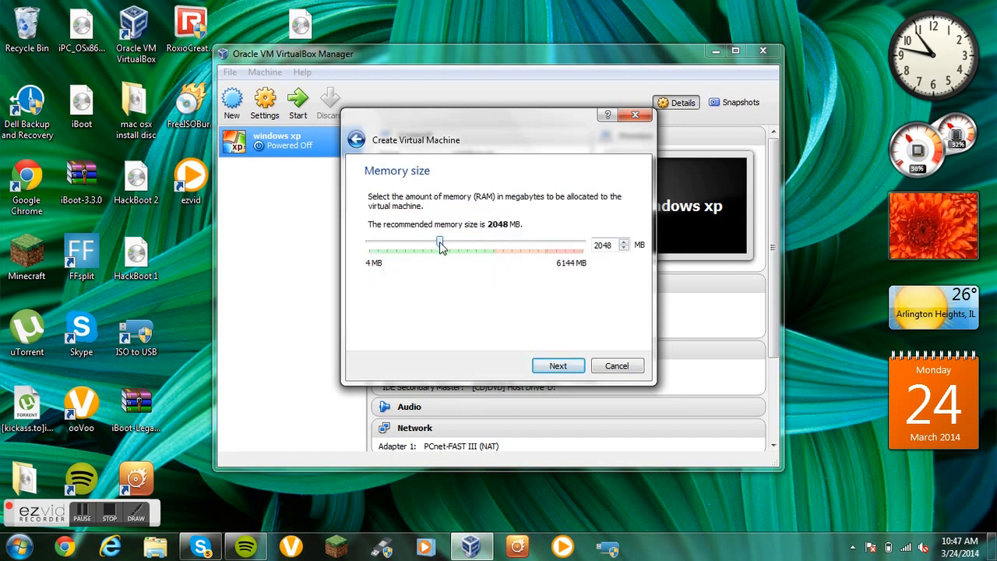
# Accept 2048 MB memory and a new dynamically allocated VDI hard drive
pyautogui.click(558, 365)
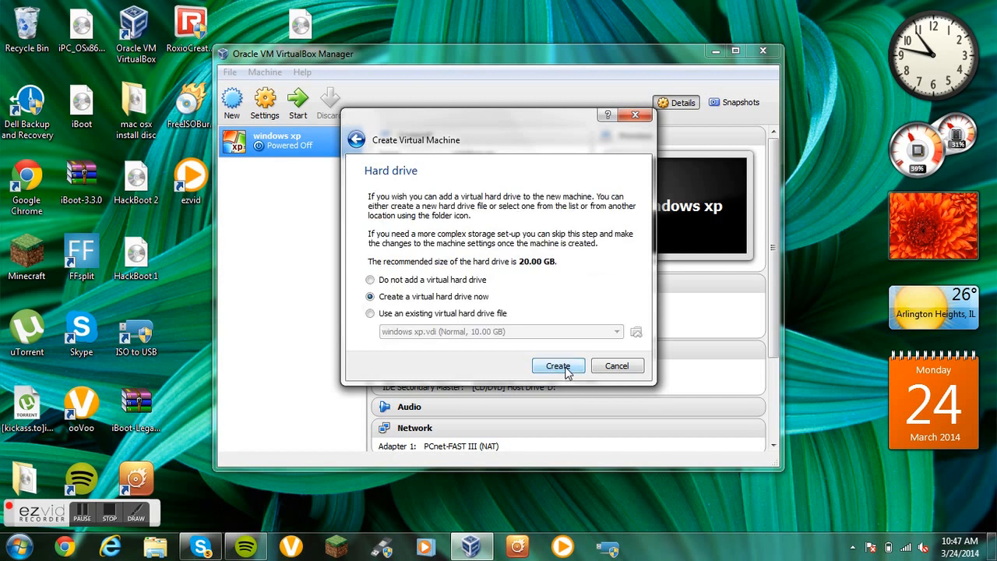
pyautogui.click(558, 365)
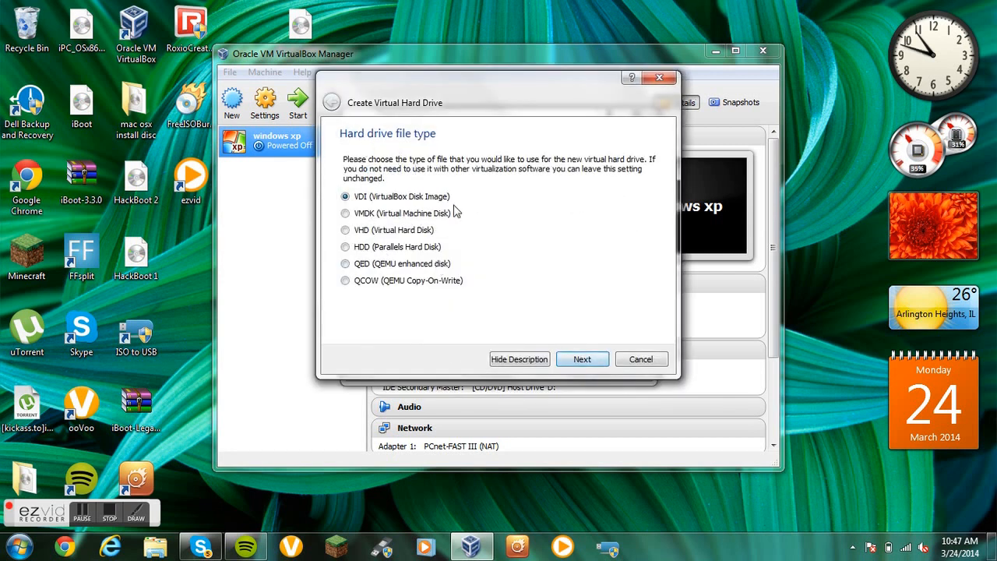
pyautogui.click(583, 358)
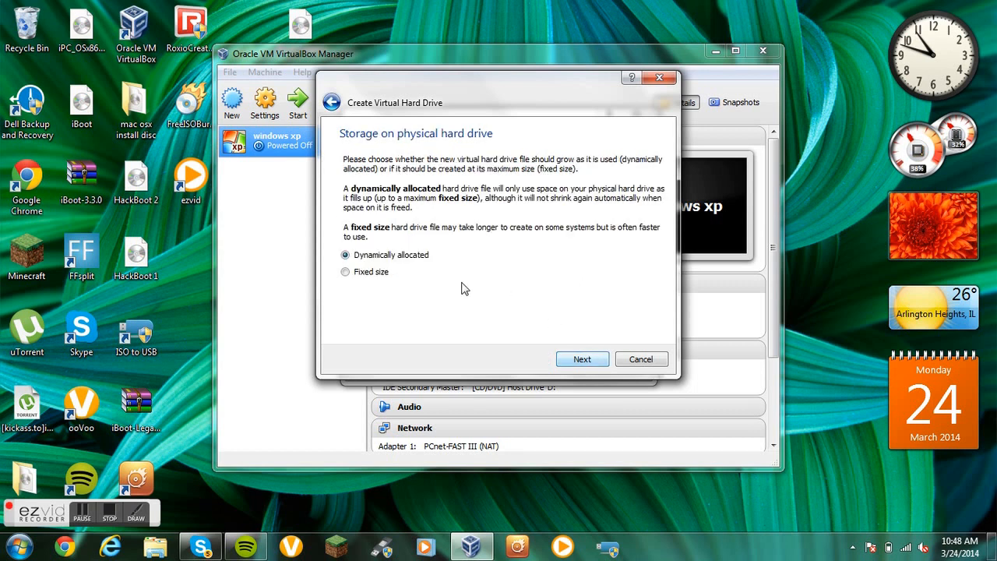
pyautogui.click(583, 358)
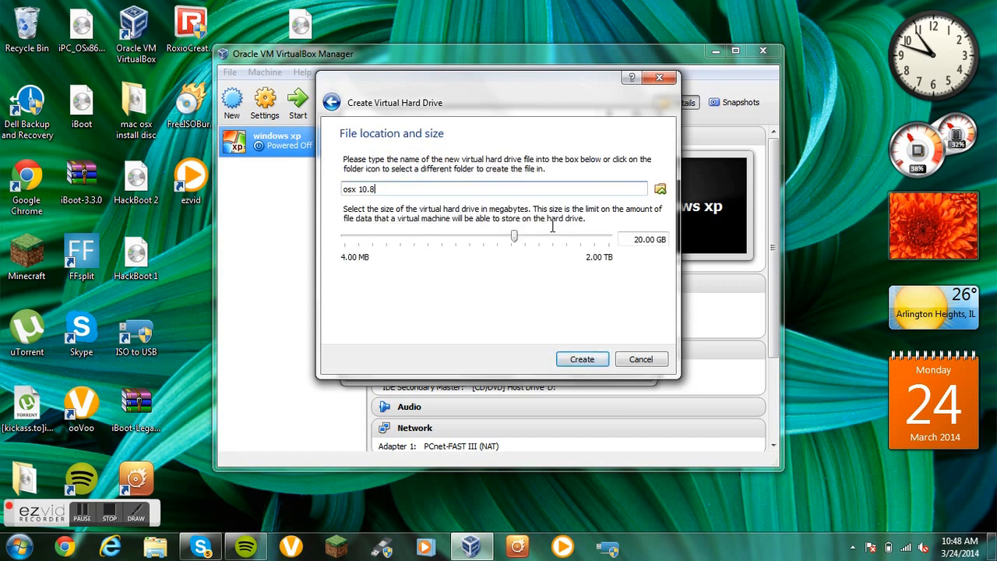
# Size the virtual disk to about 85 GB and finish creating the osx 10.8 machine
pyautogui.moveTo(514, 235); pyautogui.dragTo(565, 235)
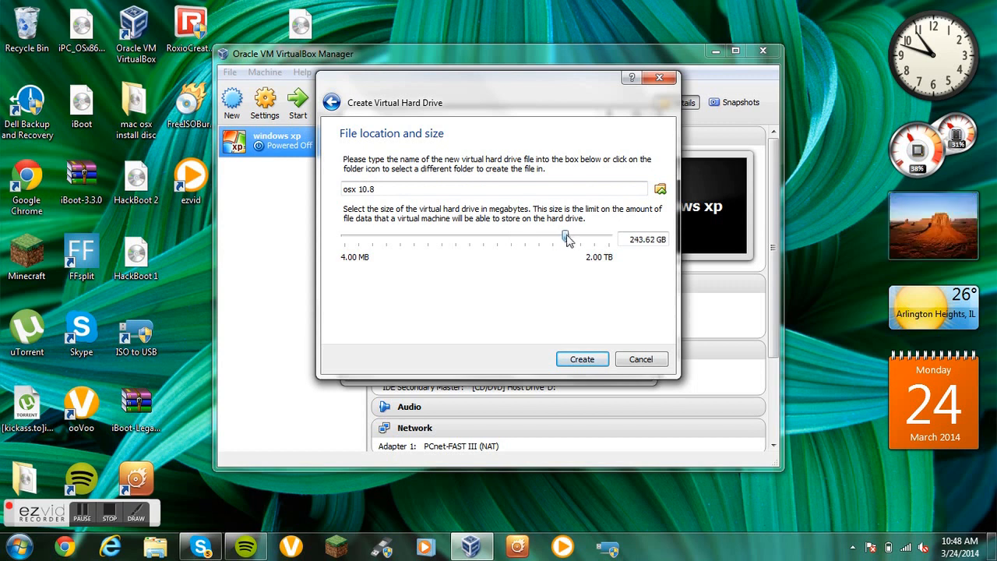
pyautogui.moveTo(567, 235); pyautogui.dragTo(611, 235)
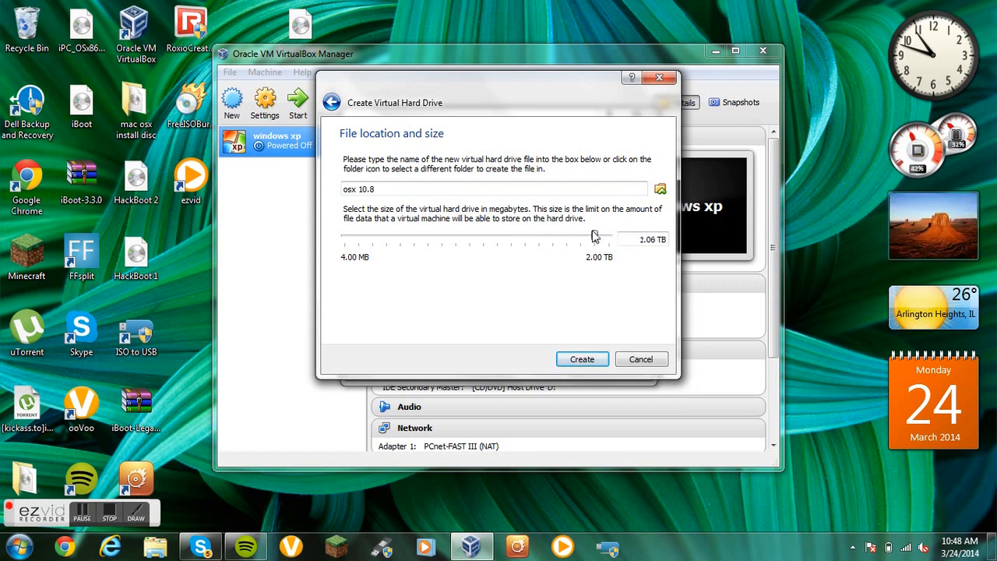
pyautogui.moveTo(595, 237); pyautogui.dragTo(542, 237)
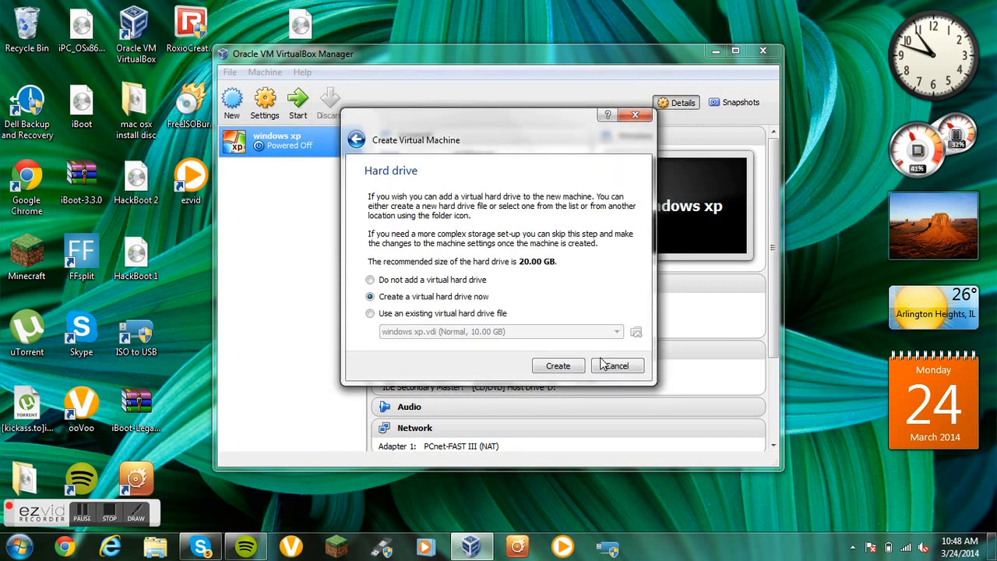
pyautogui.click(558, 365)
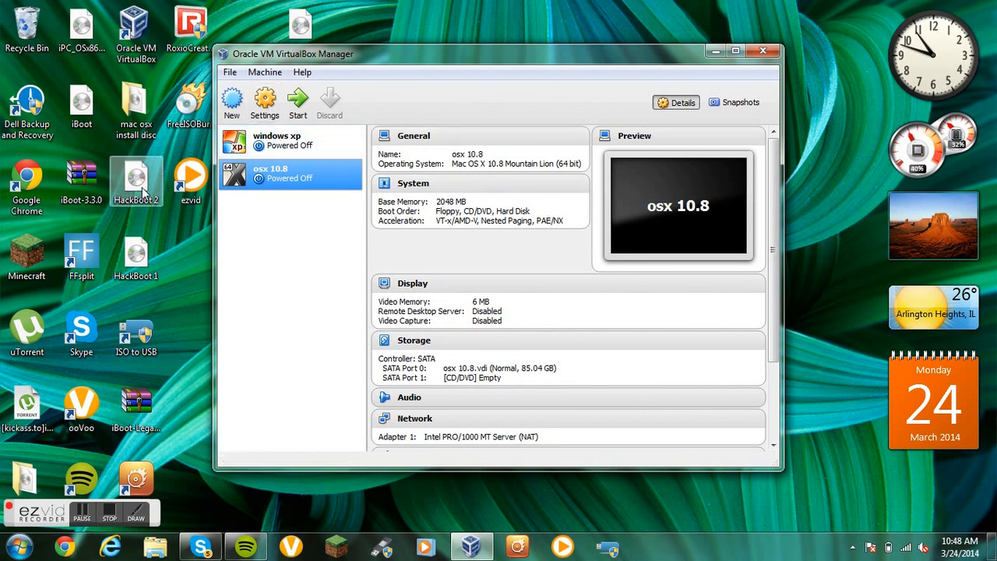
# Move the OS X 10.8 Install DVD image from its install disc folder onto the desktop
pyautogui.moveTo(137, 180); pyautogui.dragTo(847, 106)
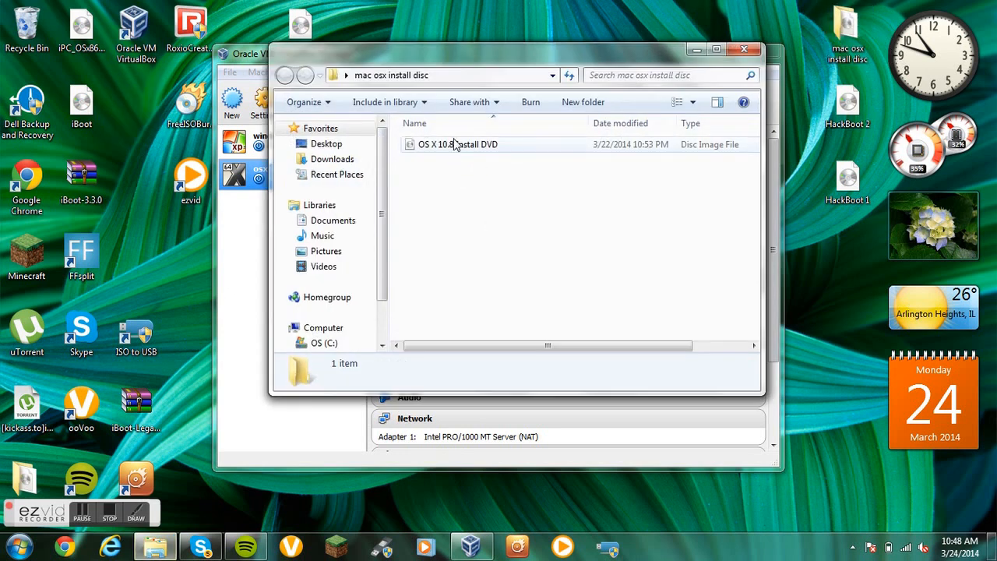
pyautogui.moveTo(455, 144); pyautogui.dragTo(848, 262)
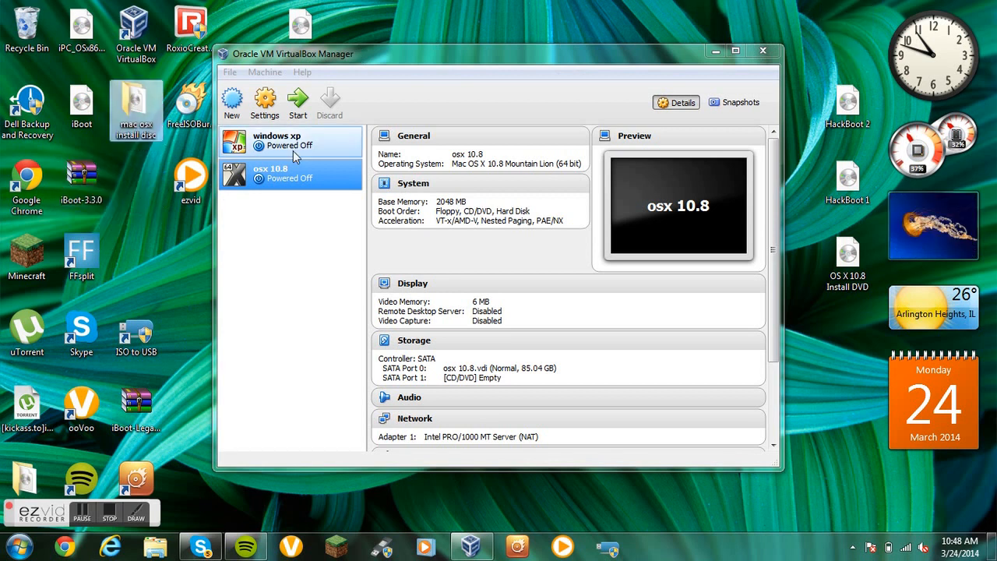
pyautogui.click(290, 173)
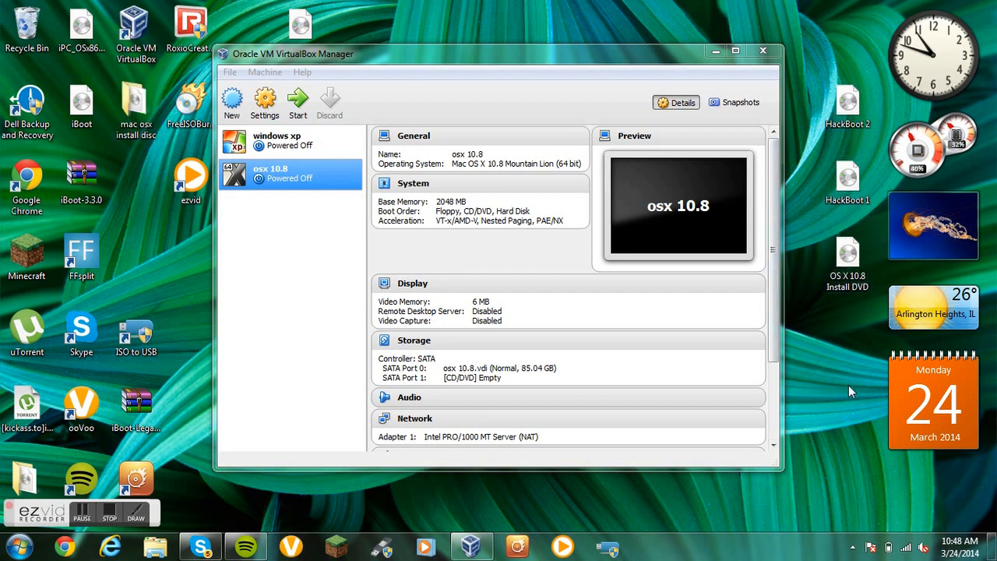
pyautogui.moveTo(302, 72)
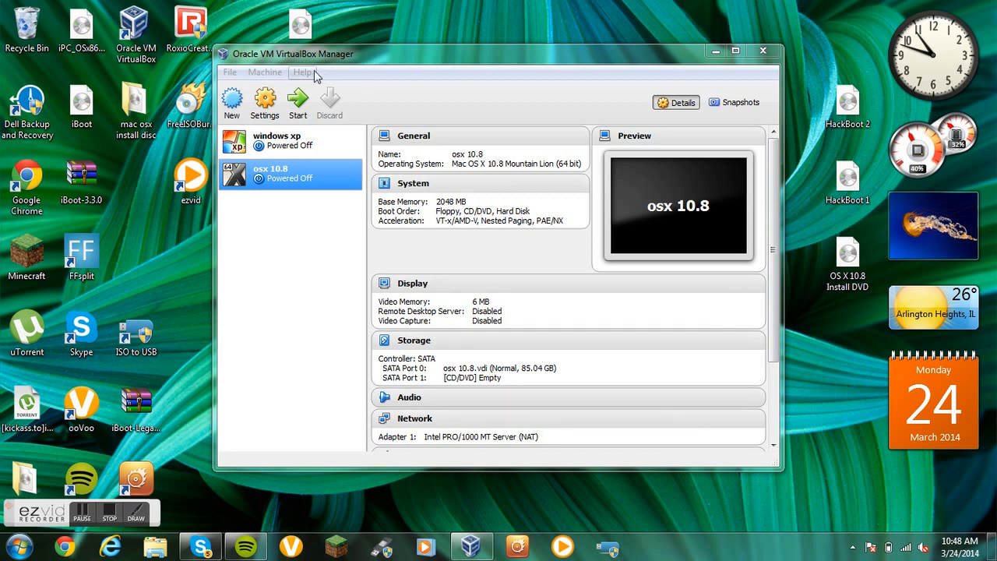
pyautogui.moveTo(265, 101)
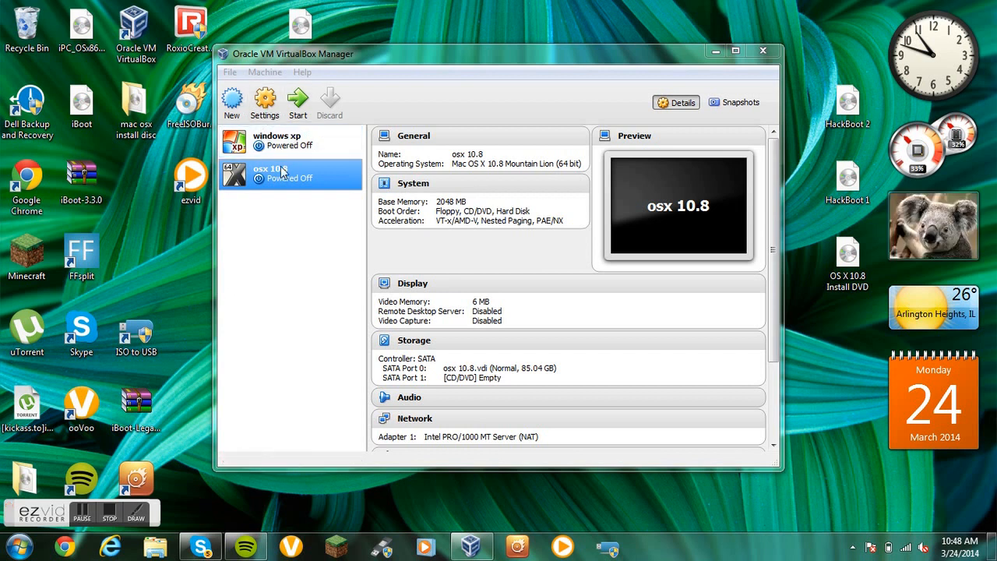
# Set the osx 10.8 machine's display to 128 MB video memory with 3D acceleration enabled
pyautogui.click(265, 103)
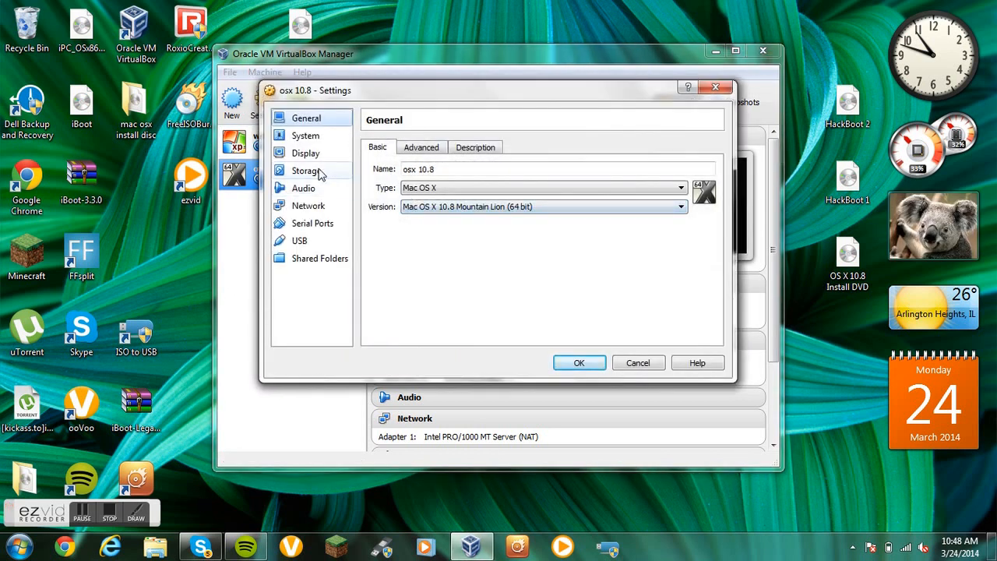
pyautogui.click(302, 187)
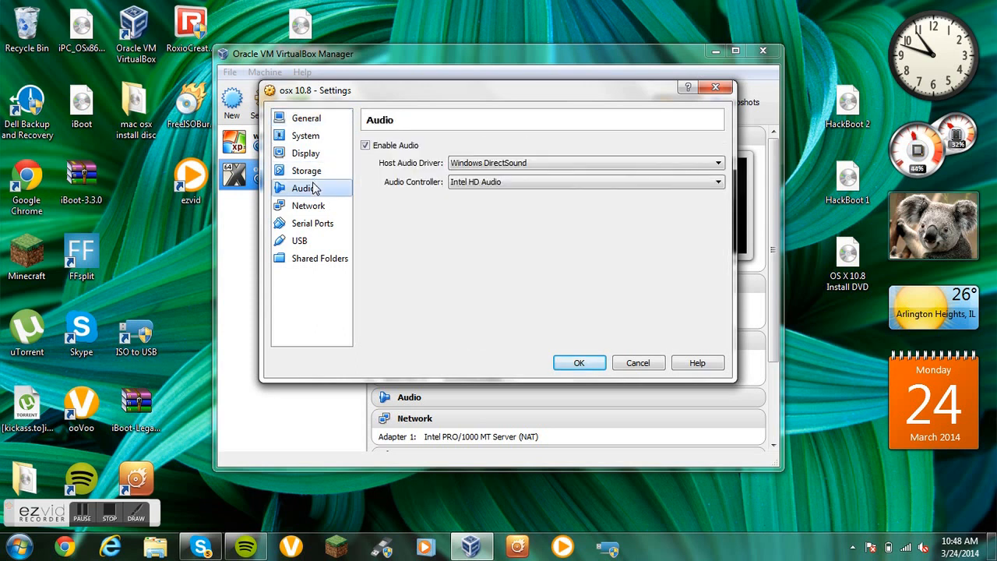
pyautogui.click(305, 152)
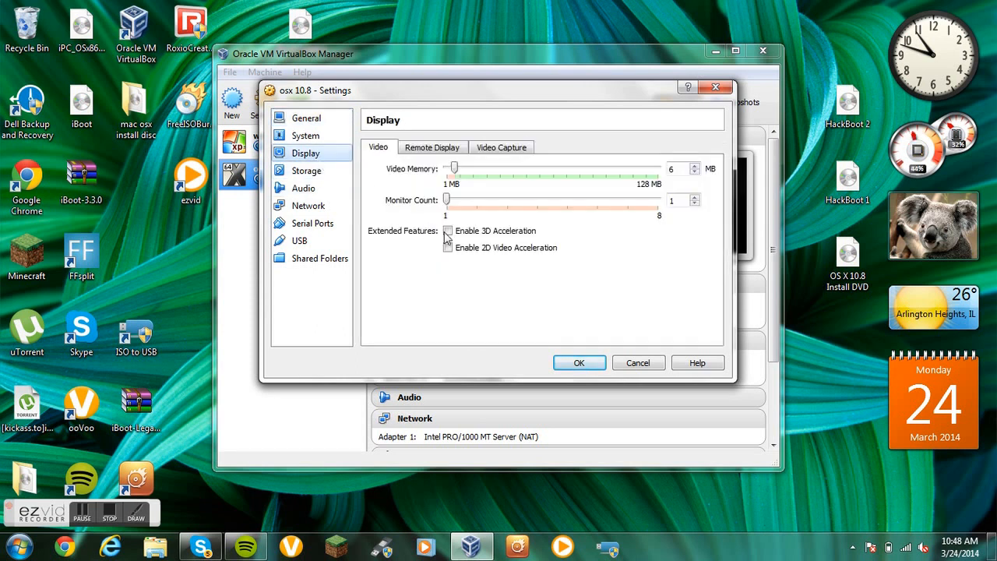
pyautogui.click(448, 230)
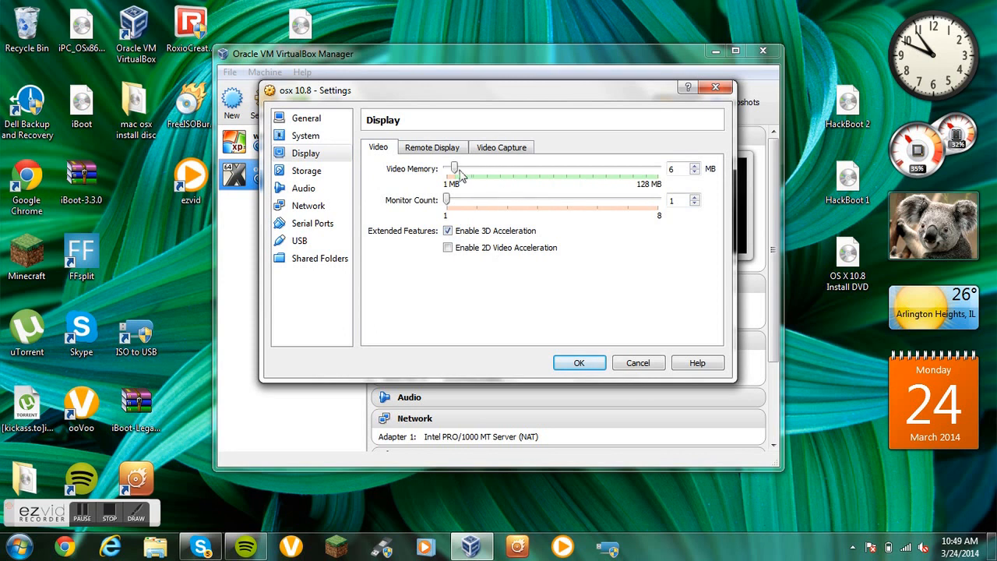
pyautogui.moveTo(455, 168); pyautogui.dragTo(657, 169)
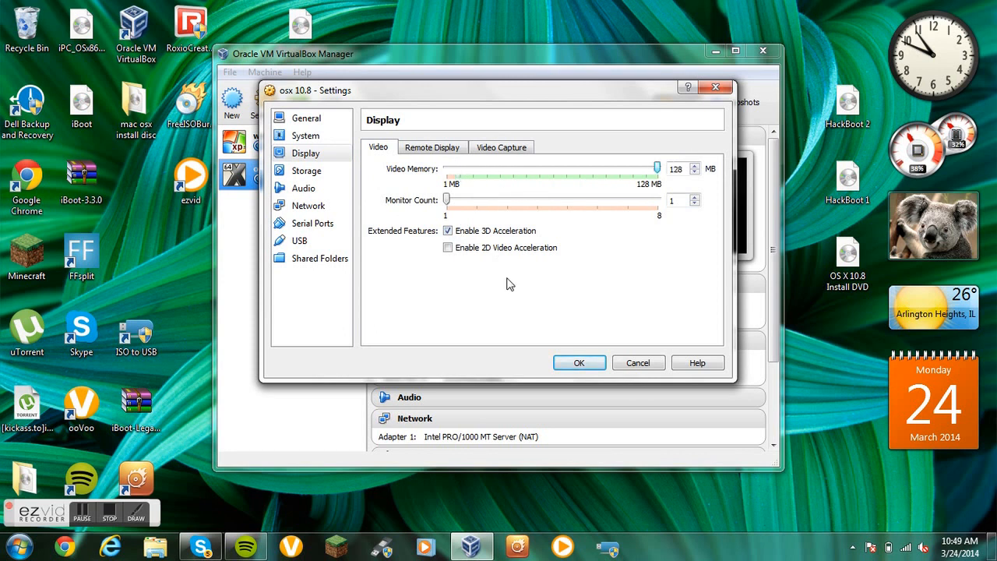
pyautogui.click(579, 362)
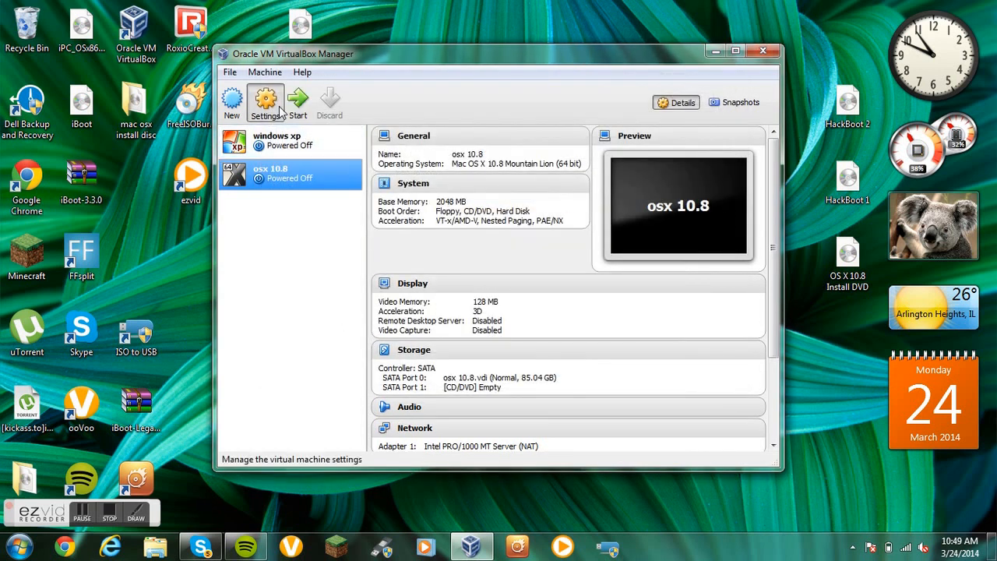
# Review the machine's System settings page and close without changes
pyautogui.click(265, 103)
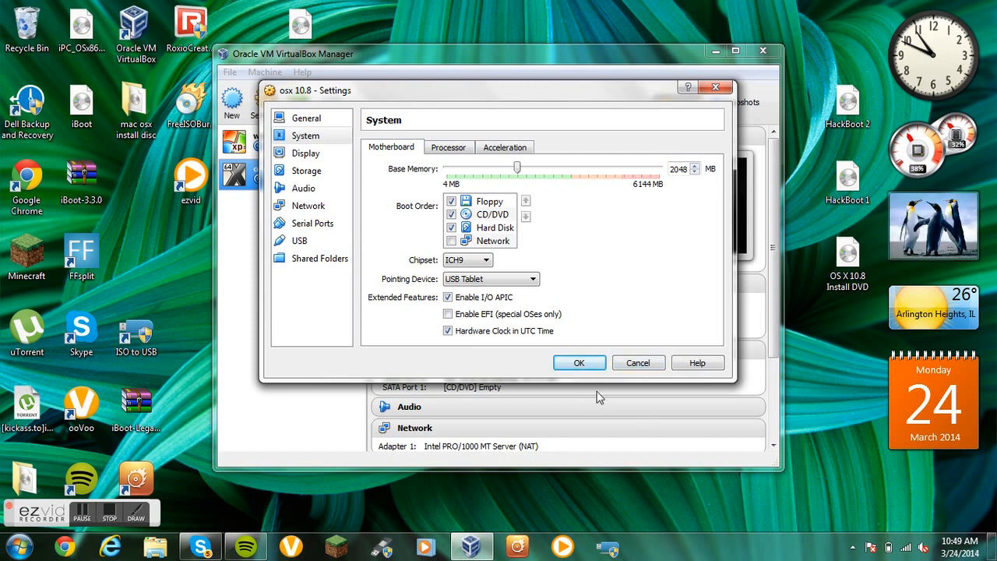
pyautogui.click(579, 361)
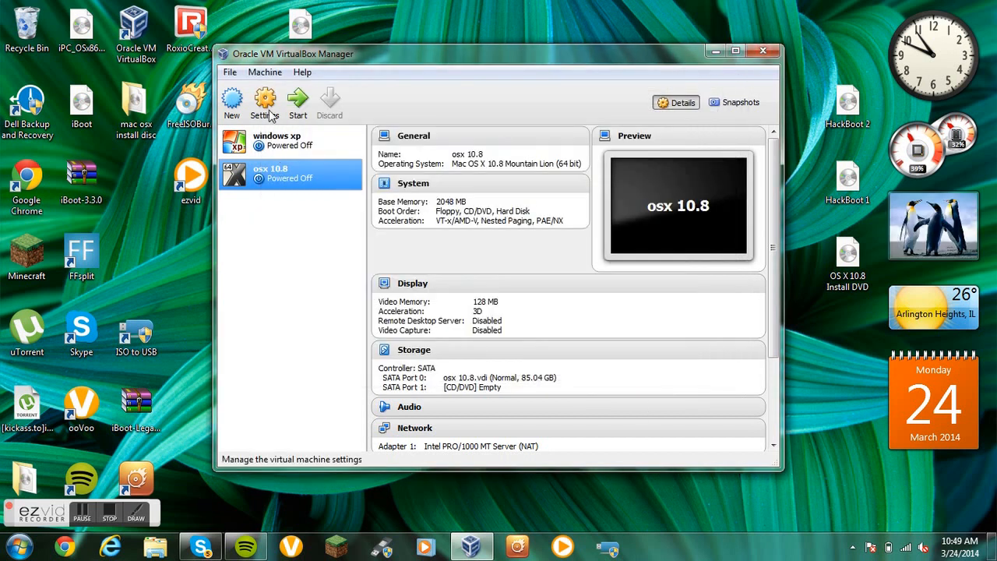
# Attach HackBoot 1.iso to the osx 10.8 machine's empty CD/DVD drive in Storage settings
pyautogui.click(265, 106)
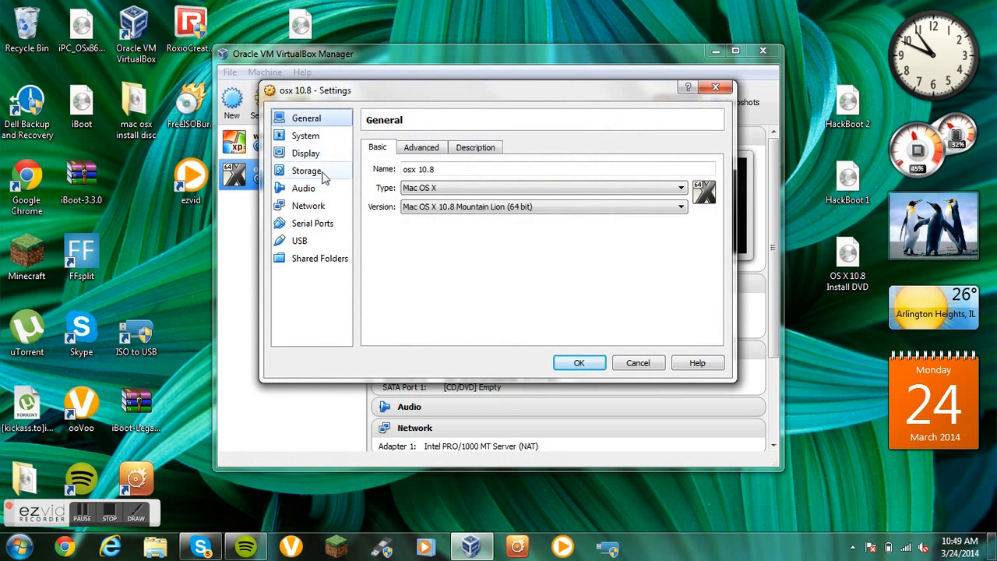
pyautogui.click(305, 170)
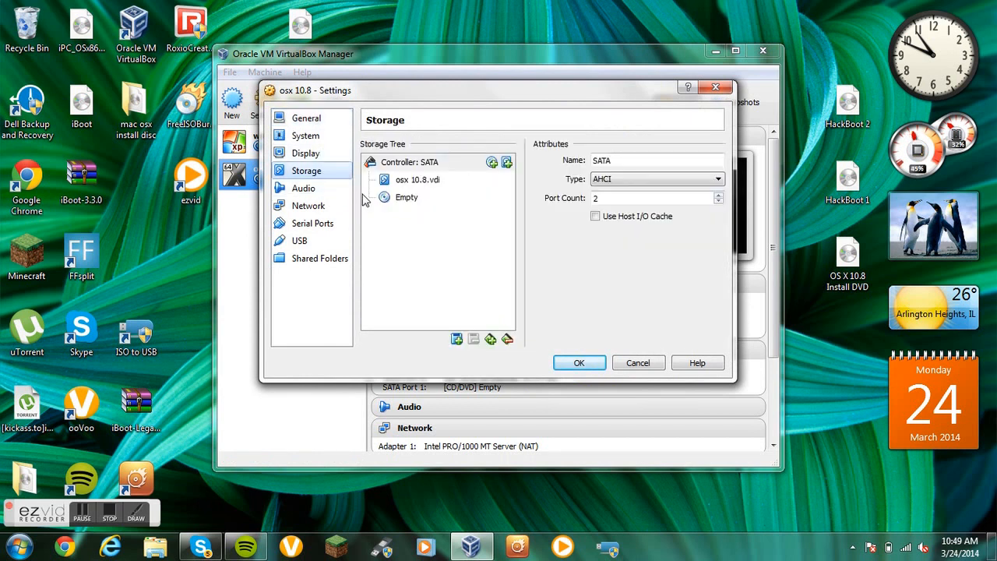
pyautogui.click(405, 197)
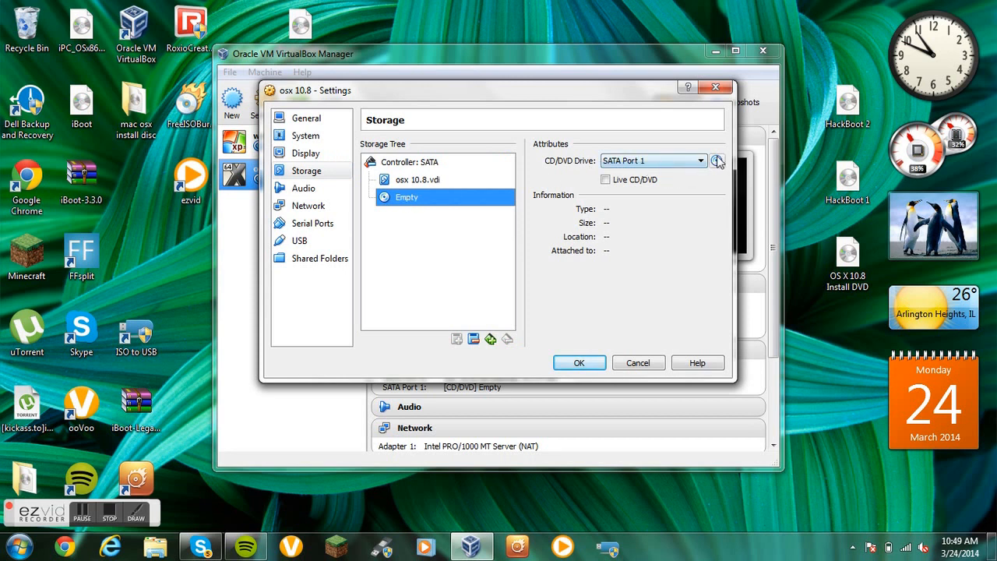
pyautogui.click(717, 161)
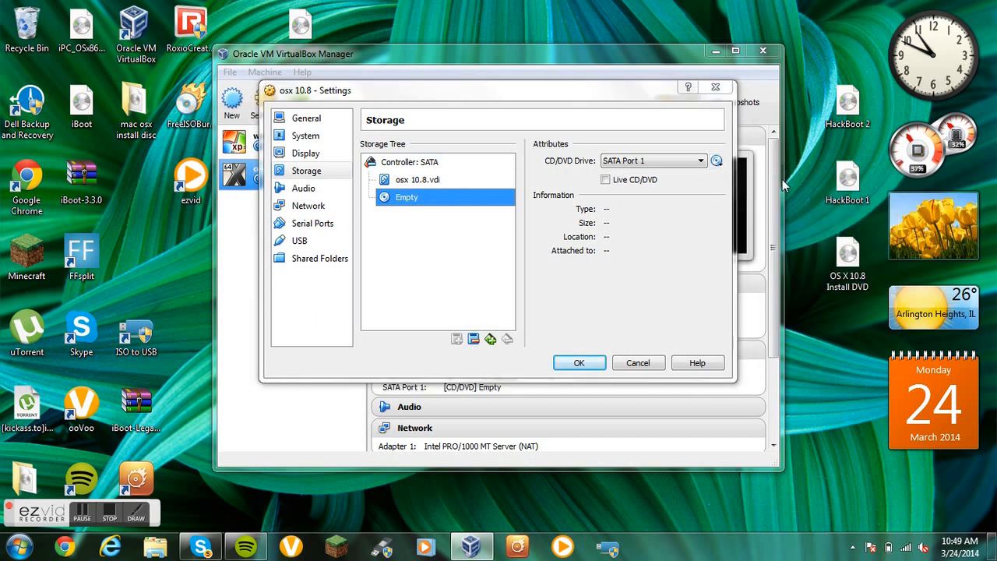
pyautogui.click(717, 161)
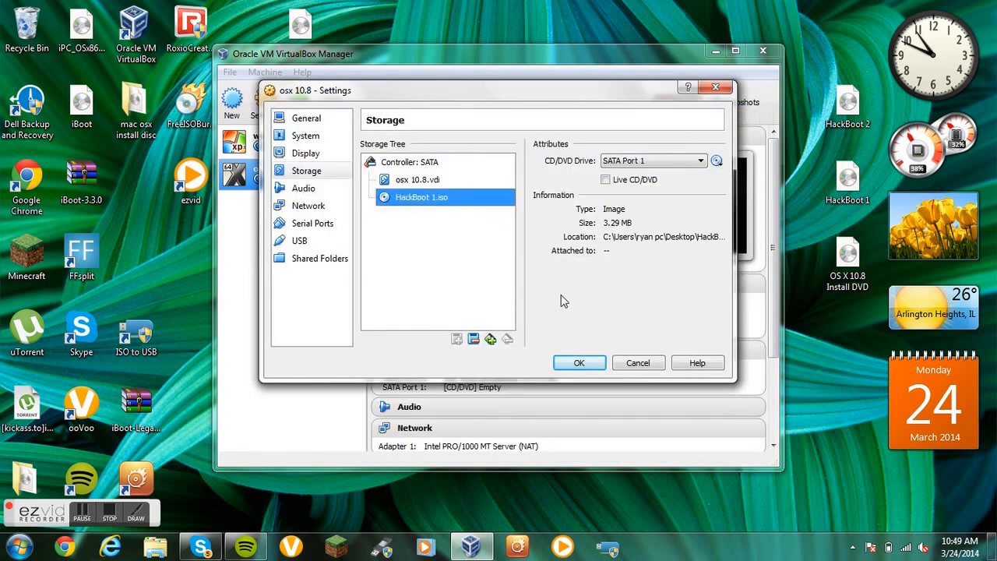
pyautogui.click(580, 362)
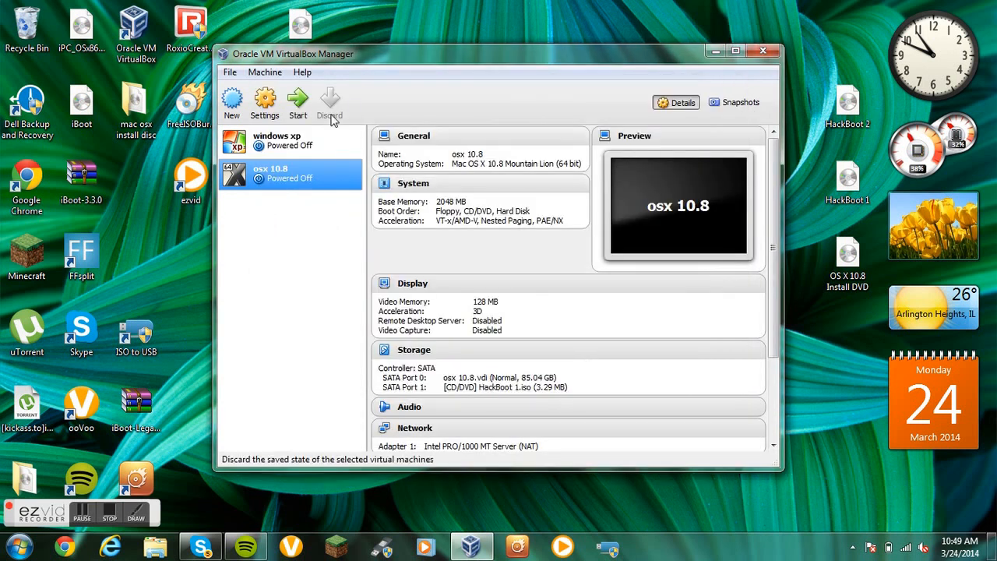
# Start the osx 10.8 machine and maximize its window at the HackBoot boot screen
pyautogui.click(298, 103)
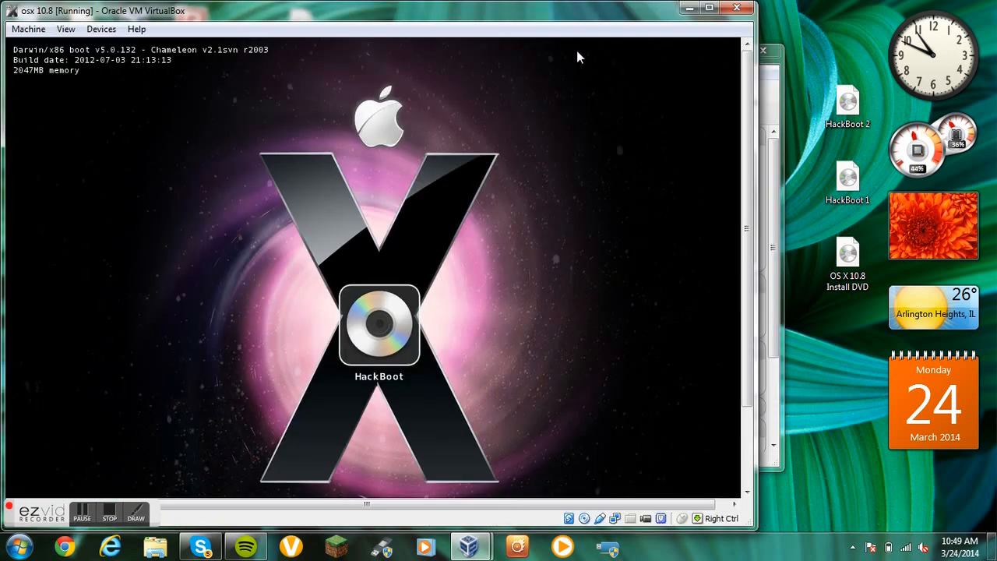
pyautogui.click(708, 8)
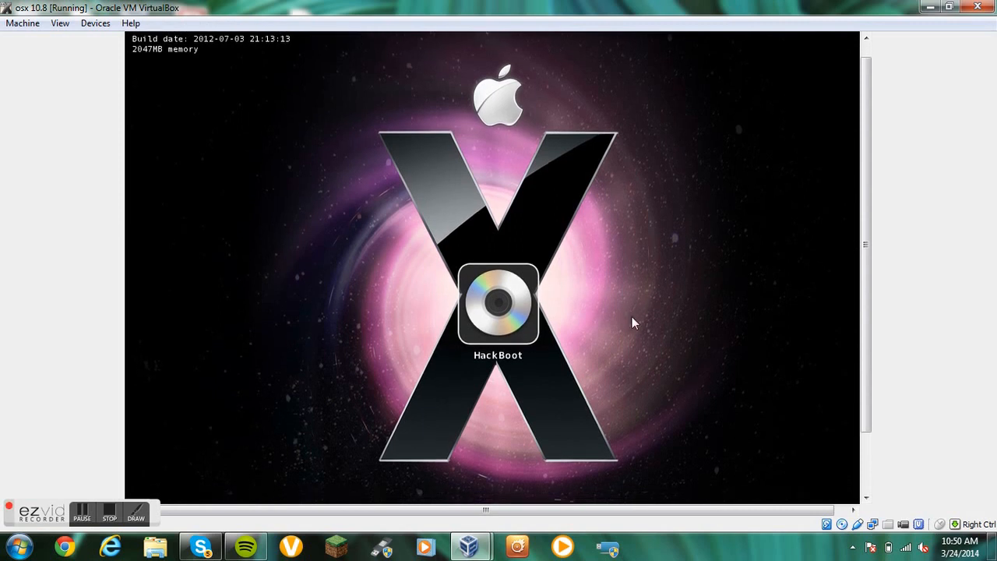
pyautogui.moveTo(735, 380)
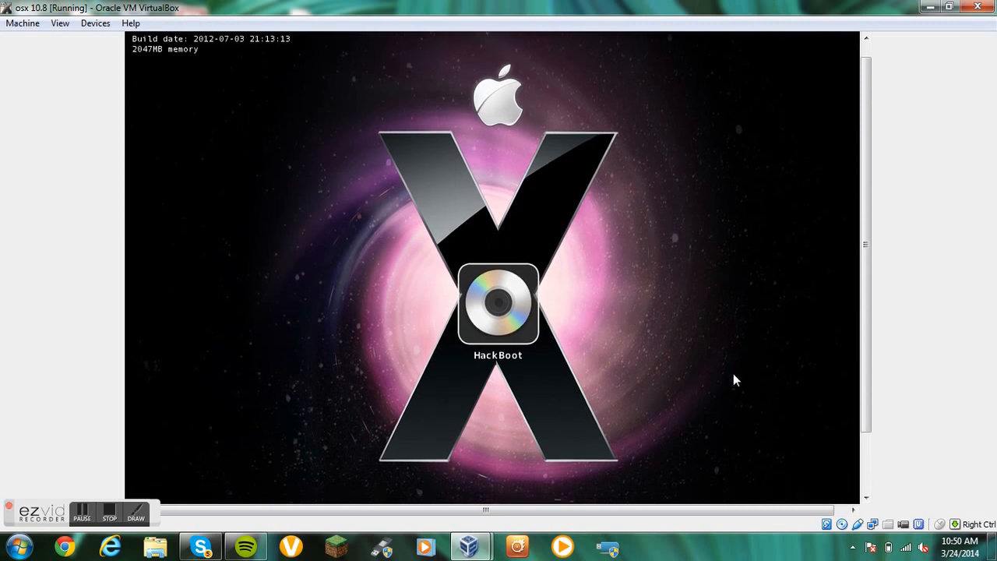
pyautogui.moveTo(838, 489)
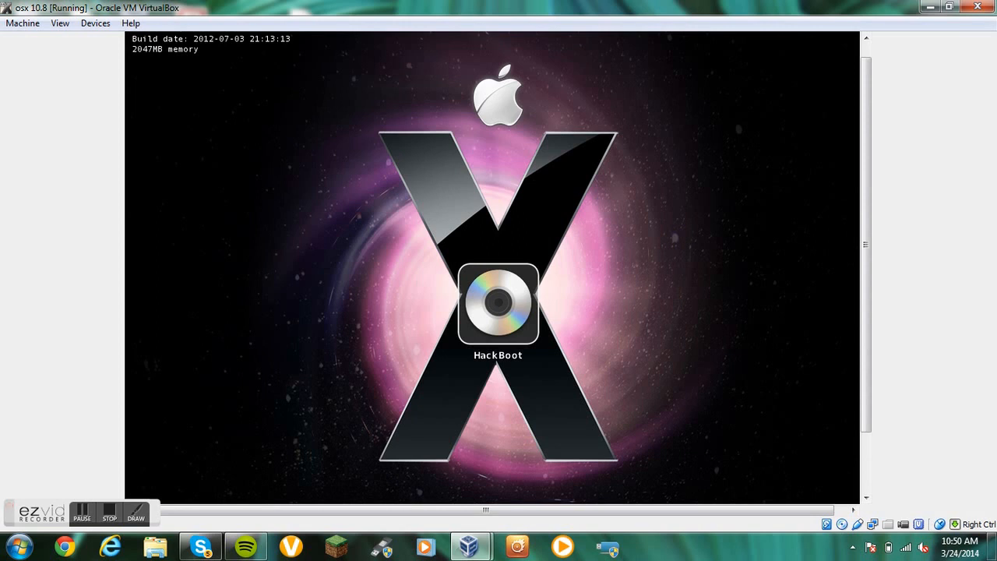
pyautogui.moveTo(841, 524)
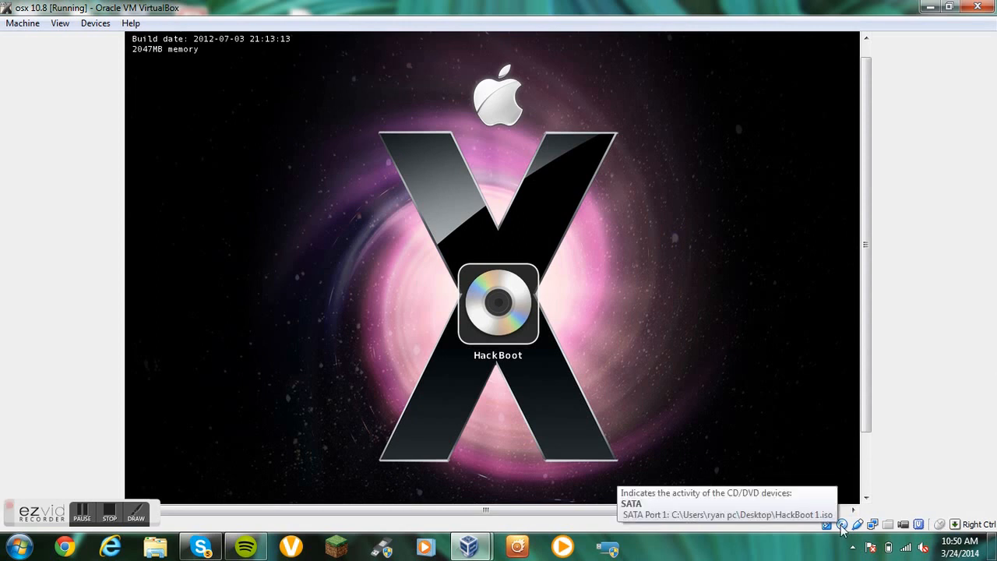
# Insert the OS X 10.8 Install DVD image into the running machine's virtual CD/DVD drive
pyautogui.click(842, 524)
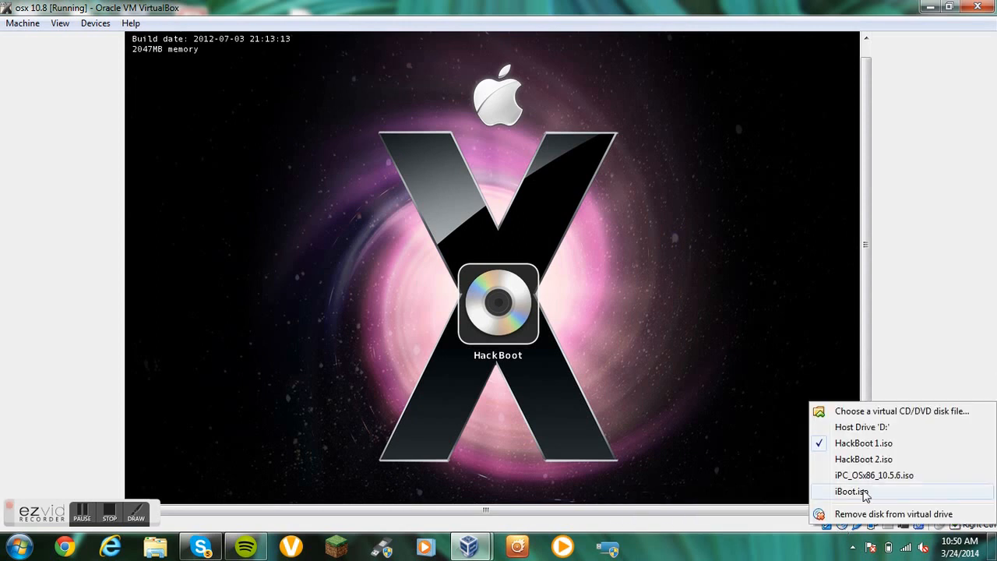
pyautogui.click(851, 492)
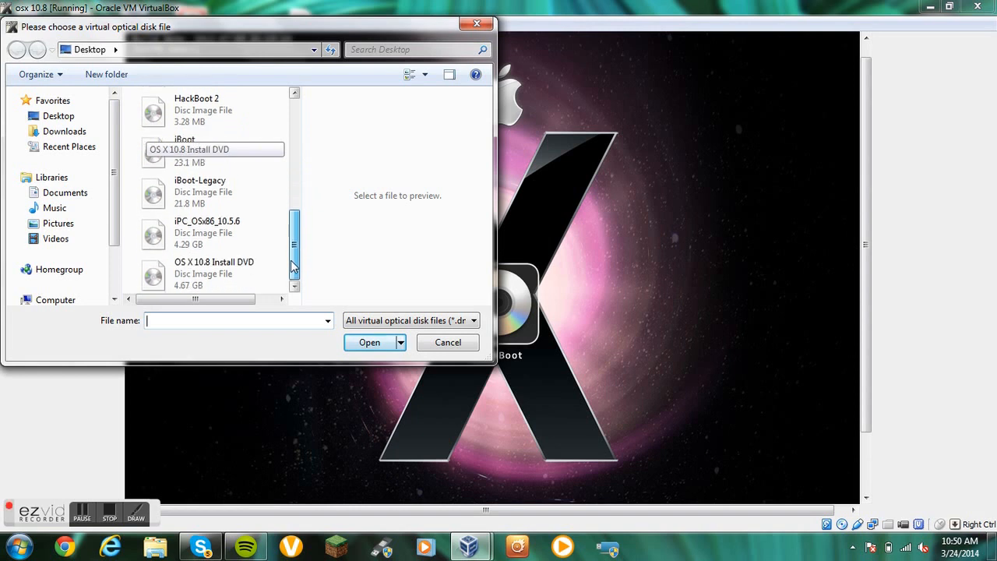
pyautogui.click(215, 272)
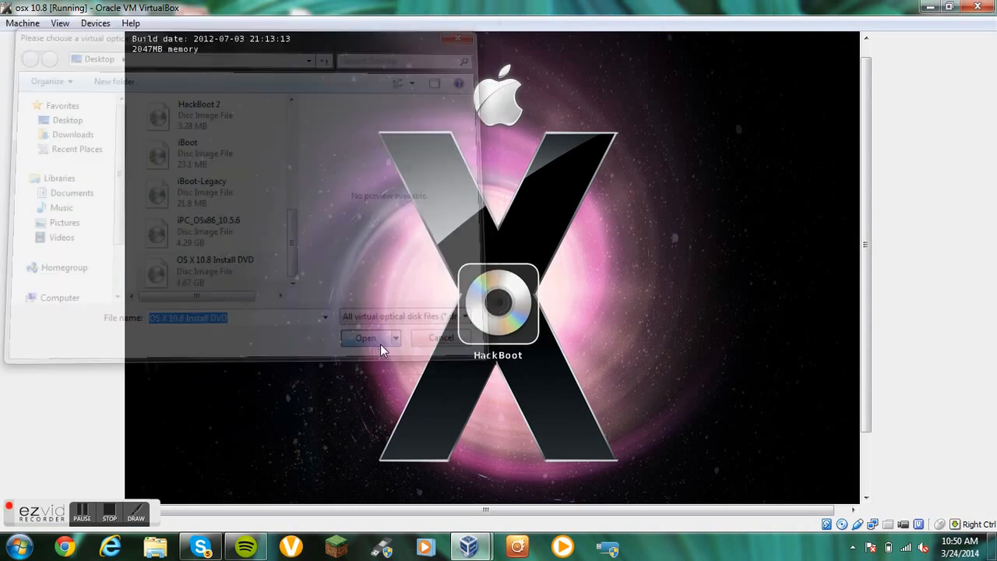
pyautogui.click(365, 336)
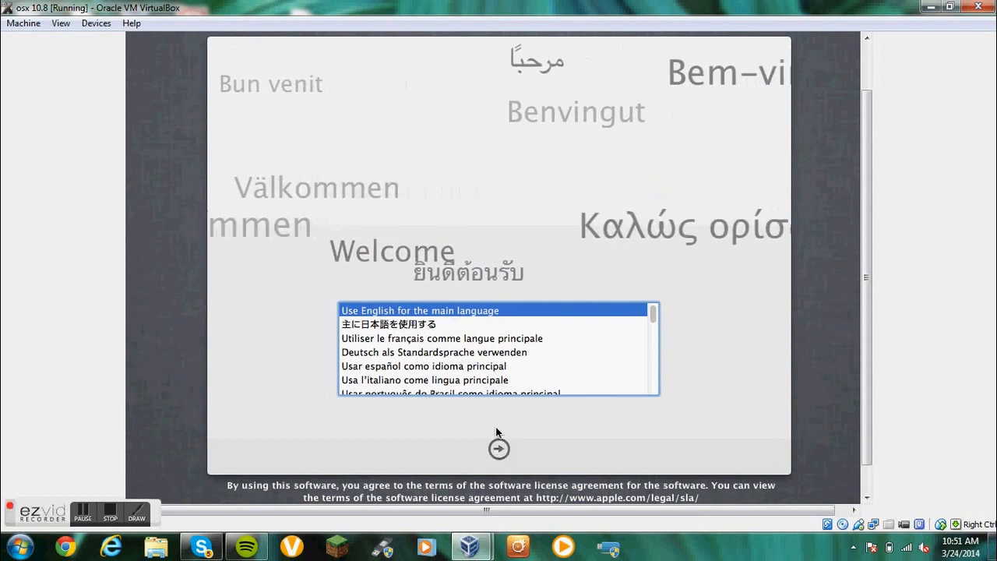
# Continue in English, accept the license, and reach the empty destination disk selection
pyautogui.click(499, 448)
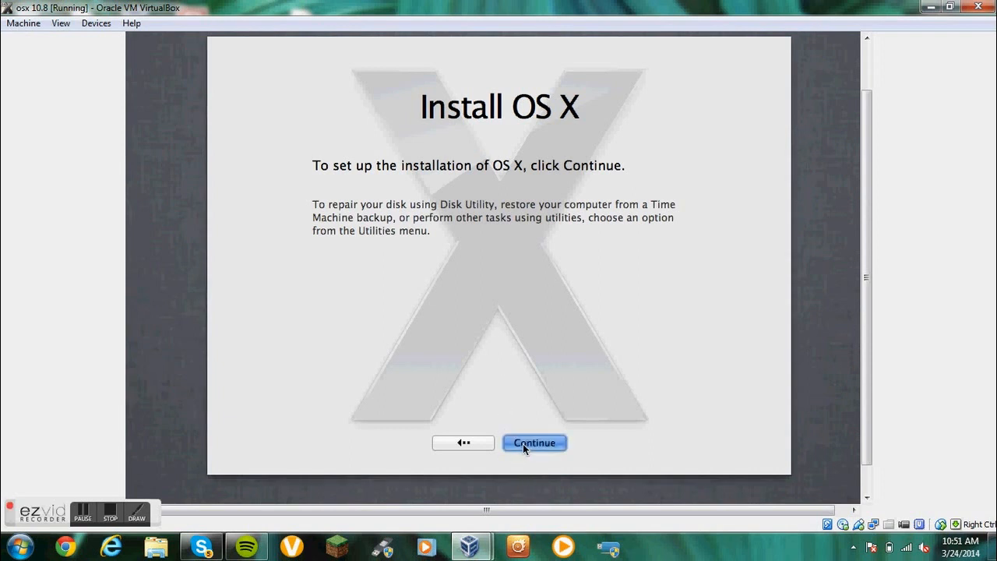
pyautogui.click(533, 443)
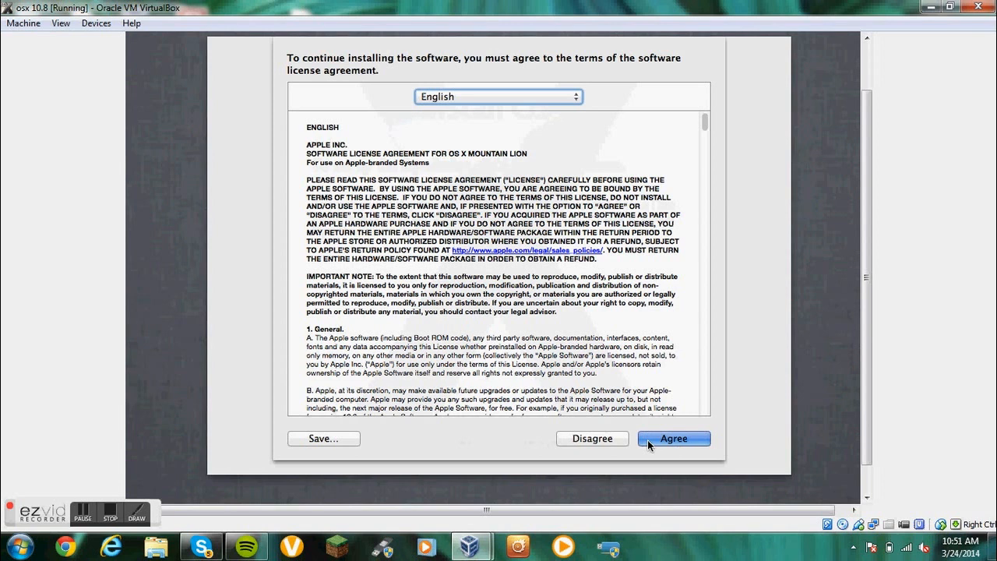
pyautogui.click(673, 440)
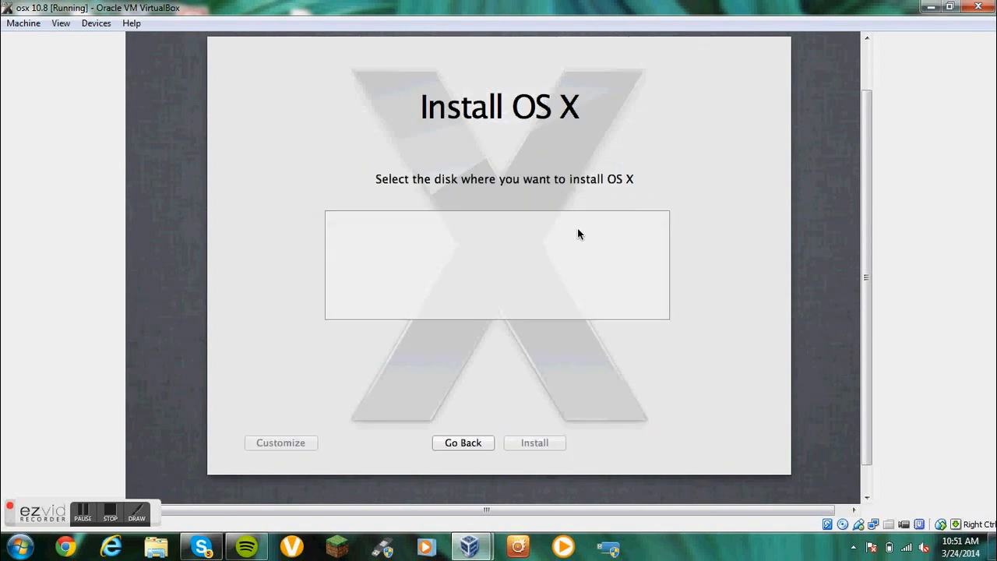
pyautogui.moveTo(417, 302)
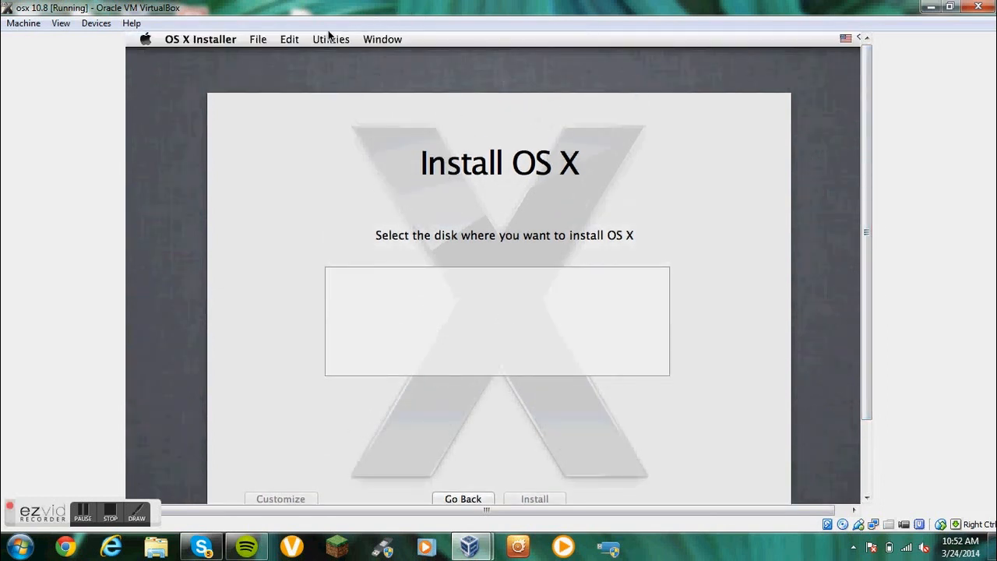
# Launch Disk Utility from the installer Utilities menu and select the 91.31 GB VBOX HARDDISK for partitioning
pyautogui.click(330, 39)
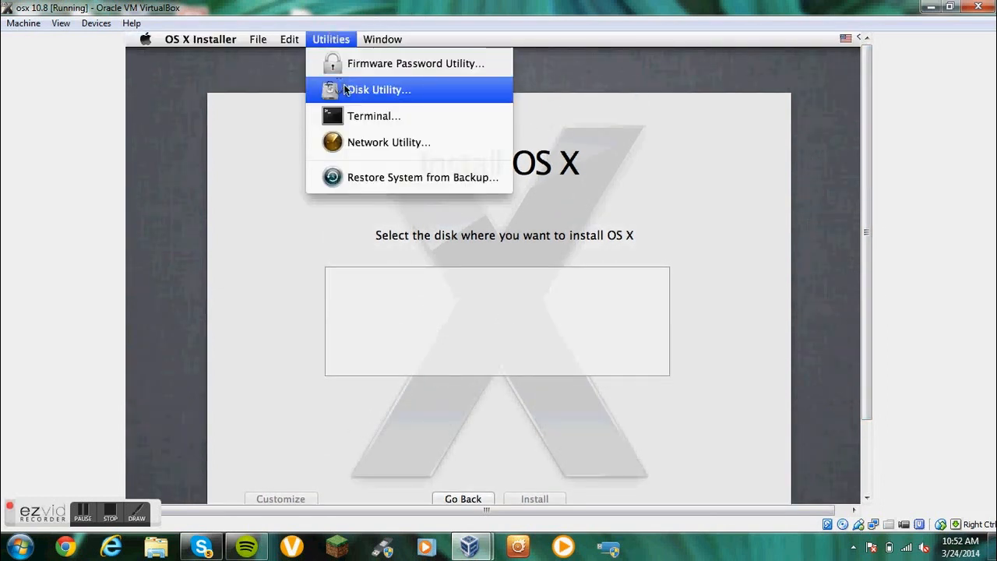
pyautogui.click(377, 89)
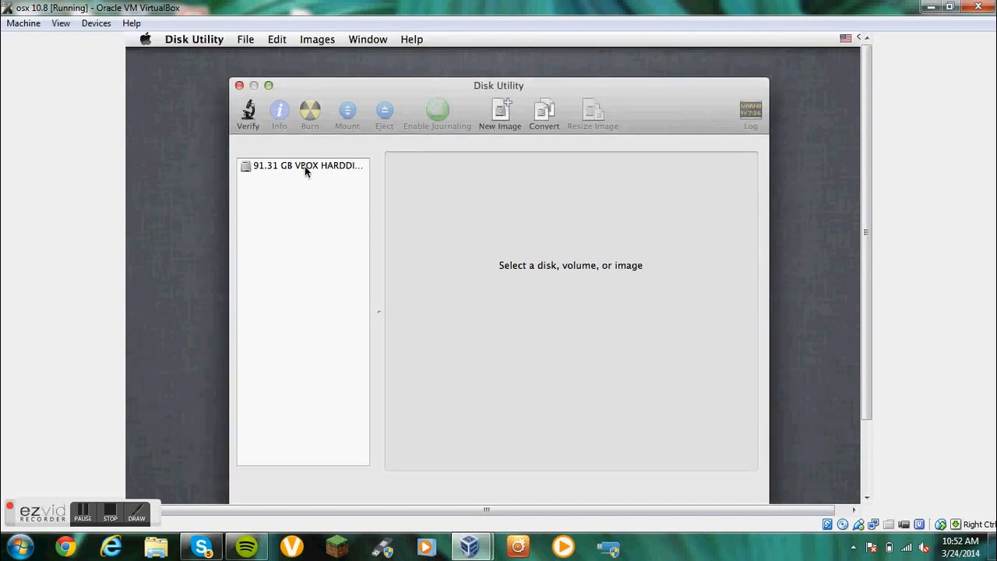
pyautogui.click(305, 165)
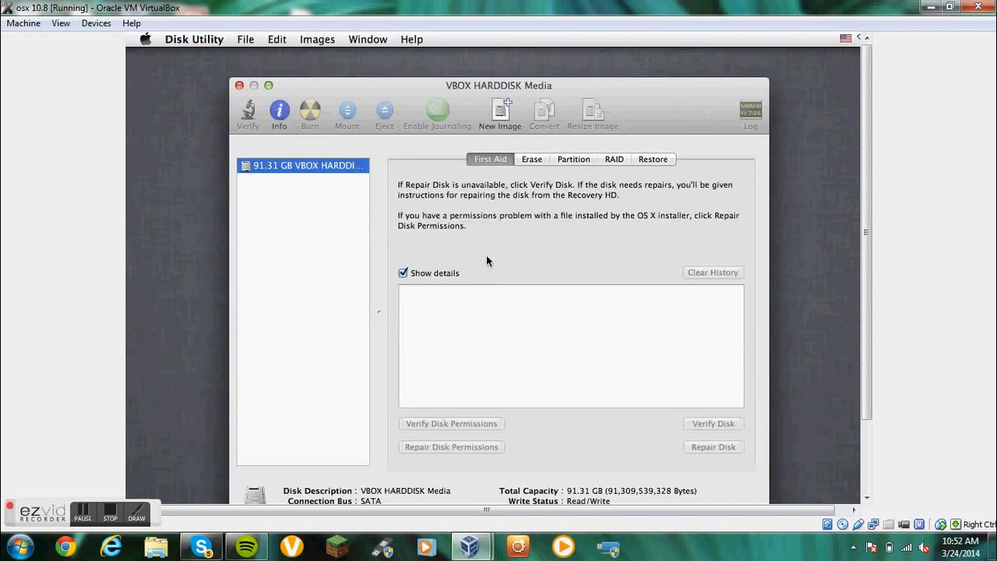
pyautogui.click(573, 159)
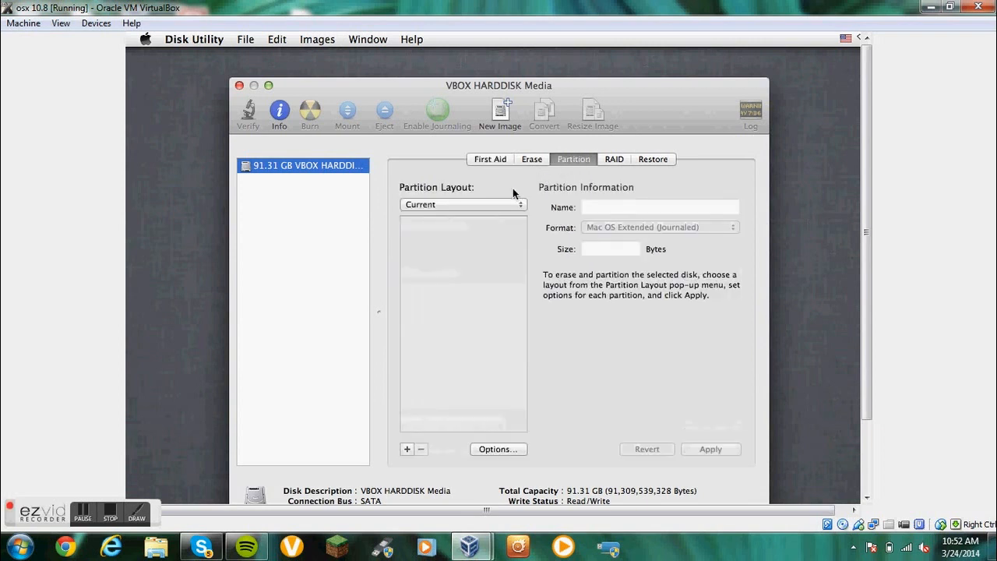
# Apply a single GUID Mac OS Extended (Journaled) partition named OSX, then quit Disk Utility back to the installer
pyautogui.click(463, 204)
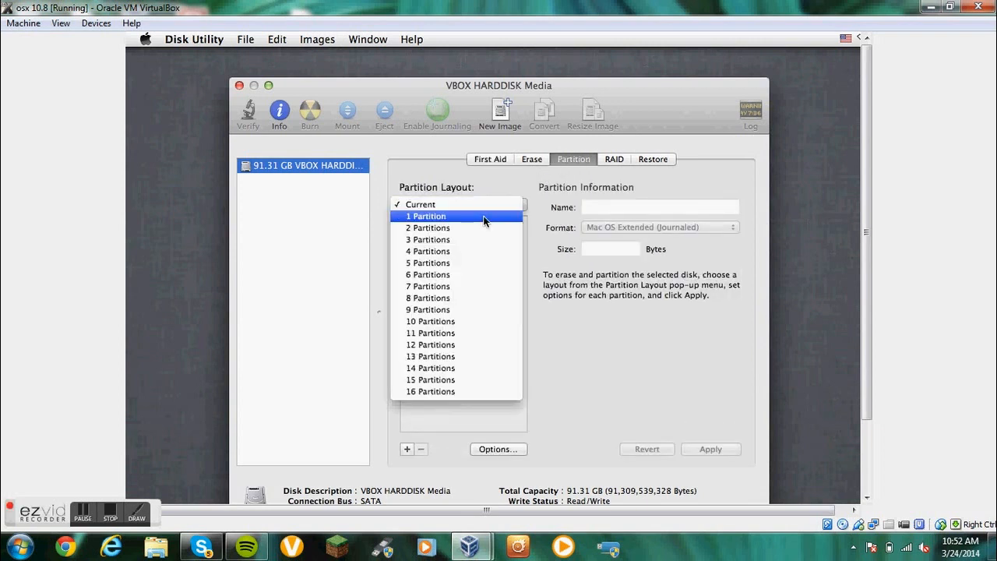
pyautogui.click(427, 215)
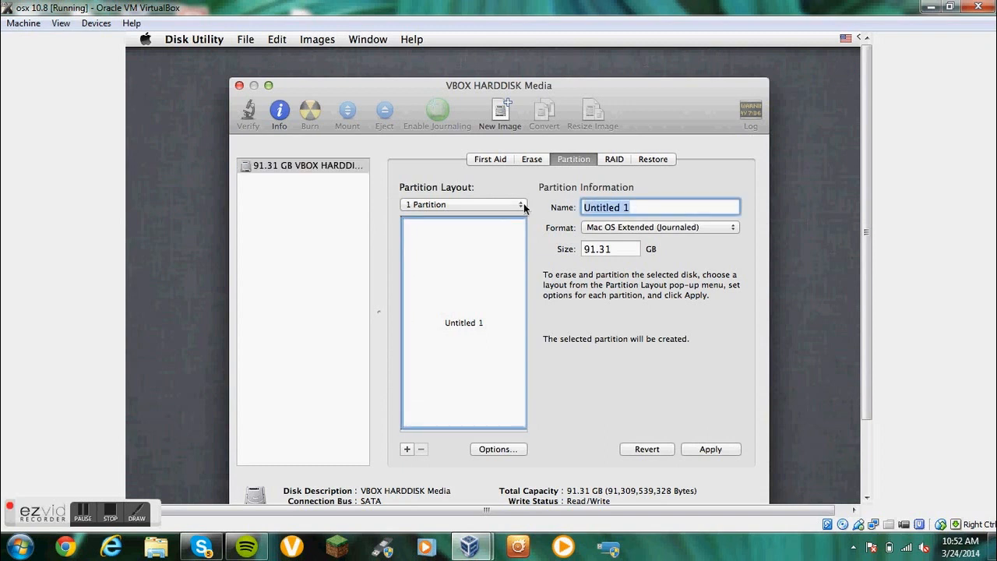
pyautogui.write('OSX')
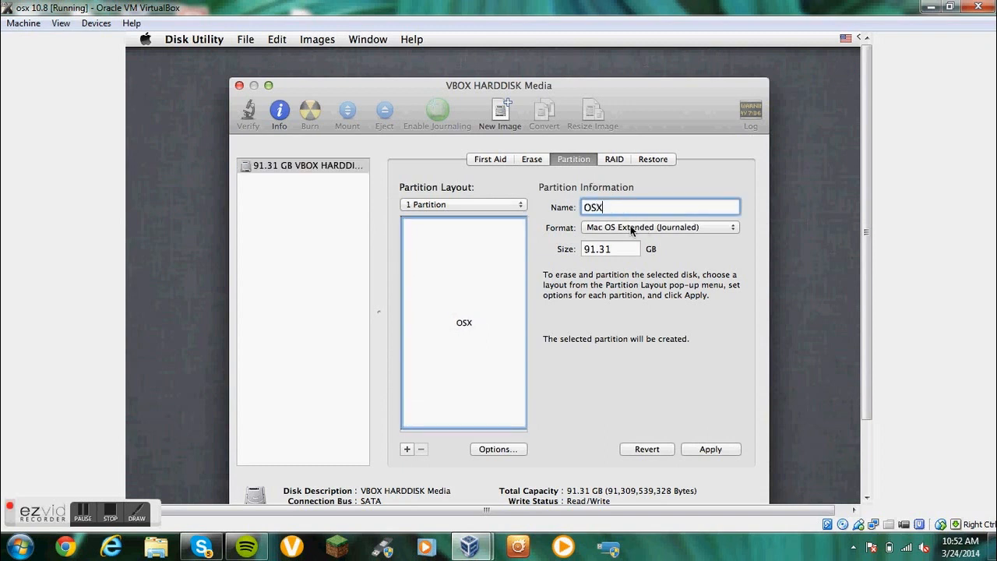
pyautogui.moveTo(645, 327)
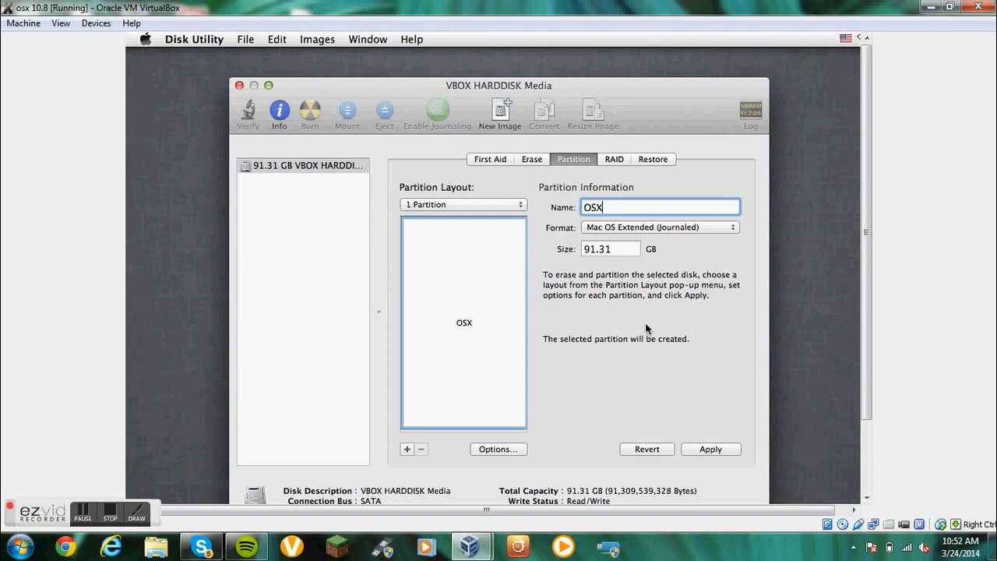
pyautogui.click(498, 449)
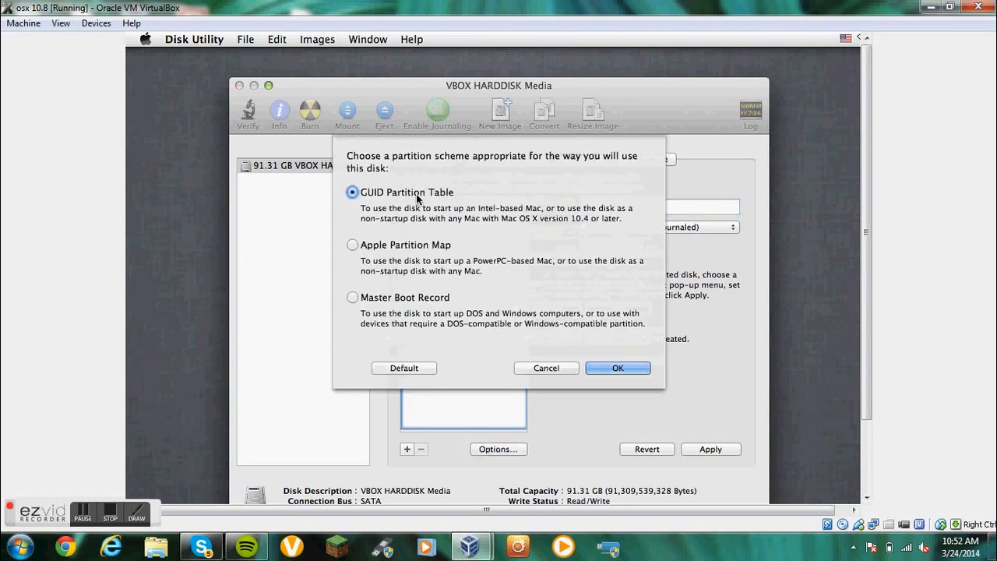
pyautogui.click(617, 368)
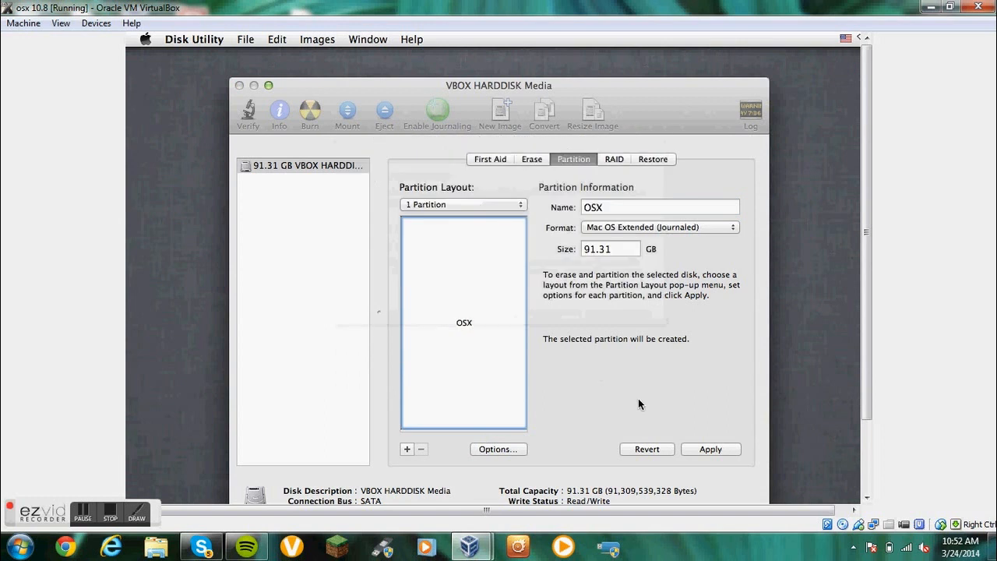
pyautogui.click(711, 449)
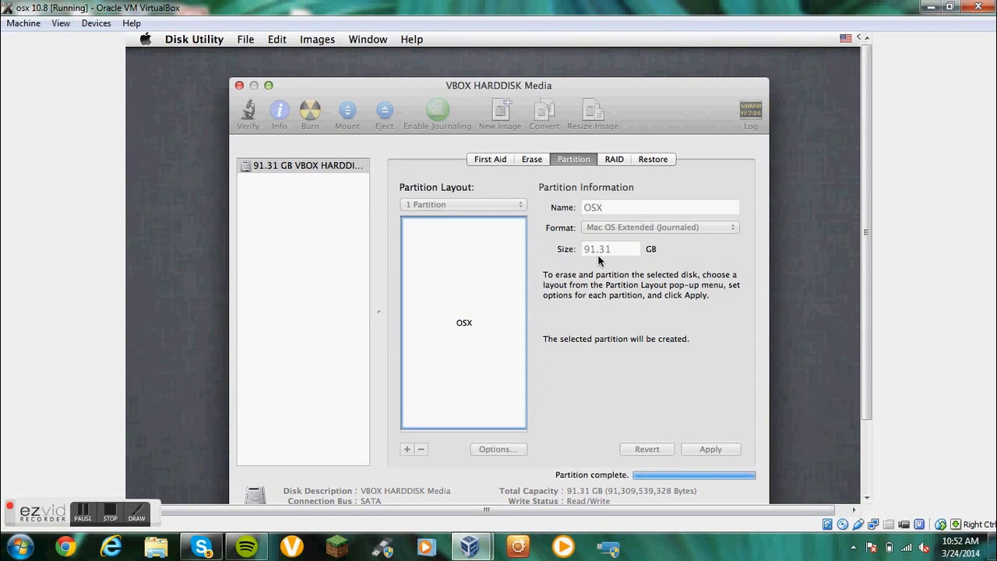
pyautogui.moveTo(315, 134)
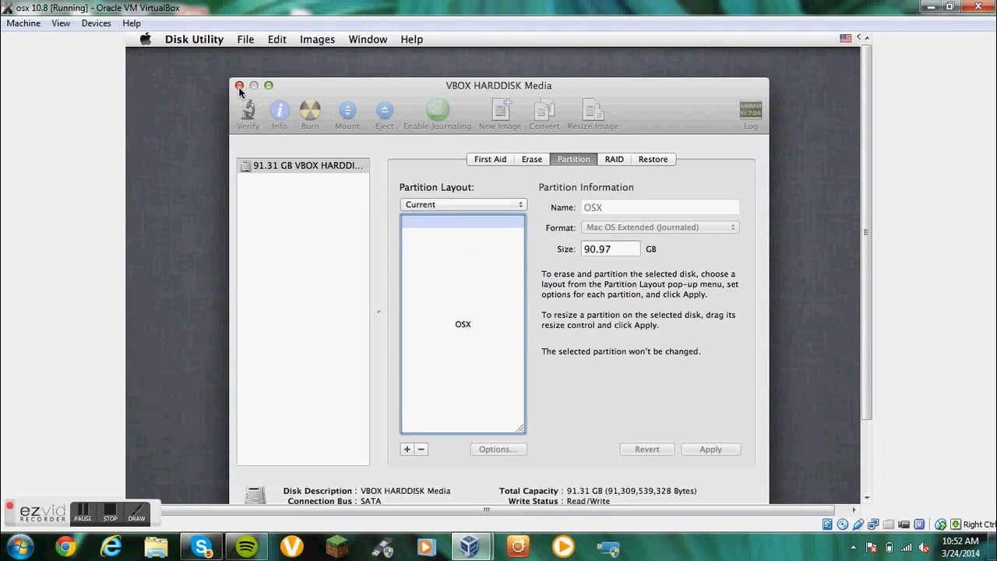
pyautogui.click(240, 85)
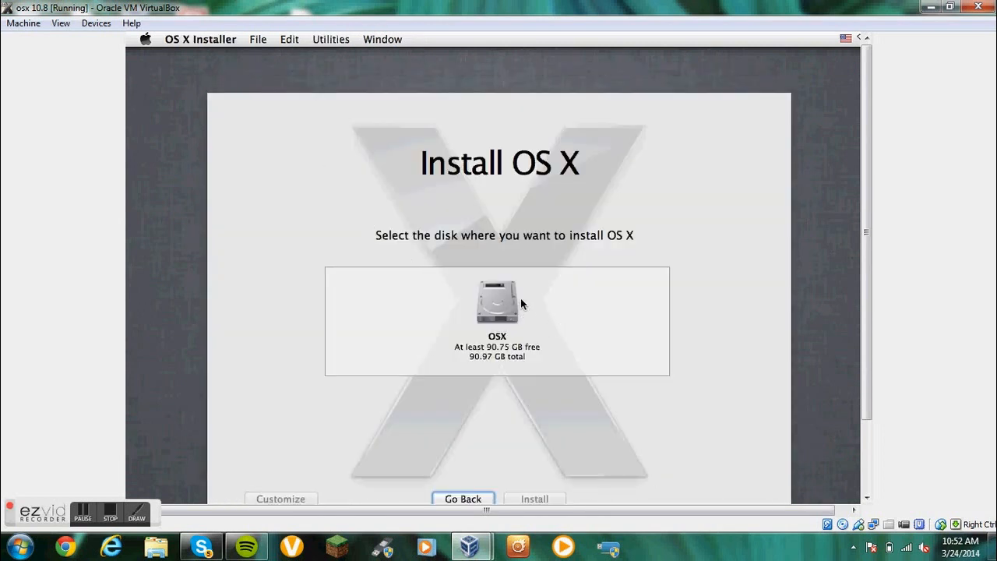
# Choose the OSX disk as destination and start installing OS X onto it
pyautogui.click(495, 302)
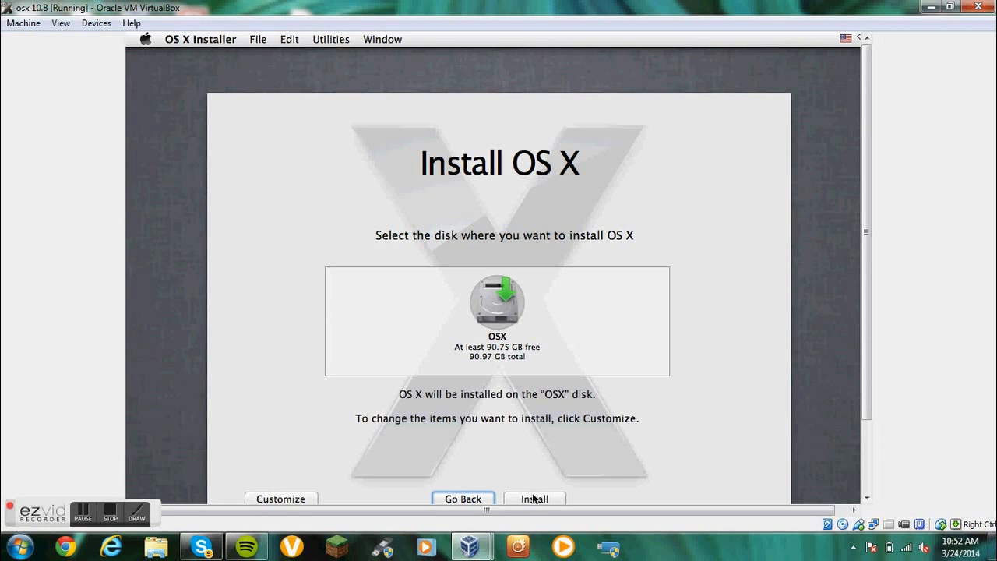
pyautogui.click(534, 499)
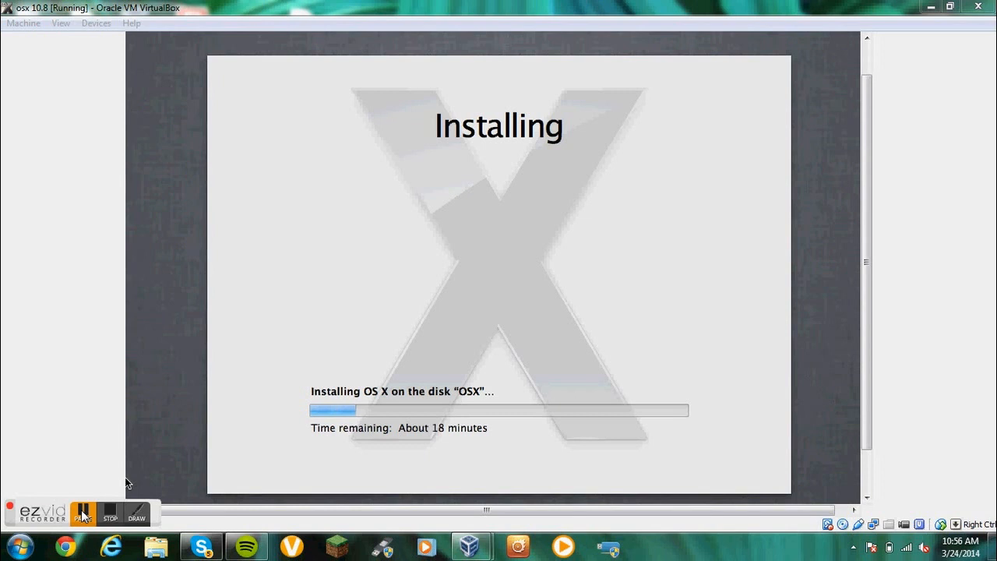
# Wait on the Installing screen while OS X copies to the OSX disk
pyautogui.click(83, 513)
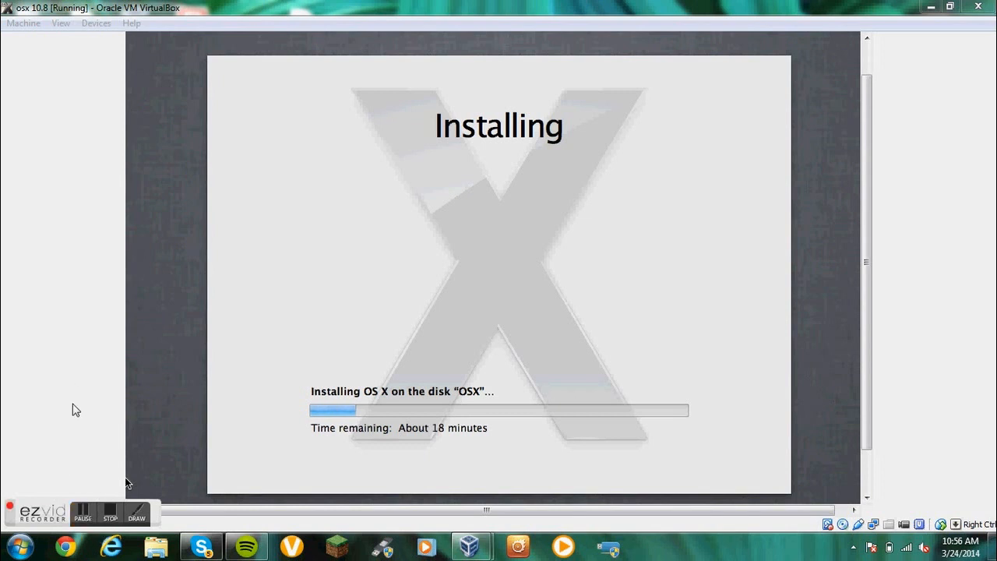
pyautogui.moveTo(324, 393)
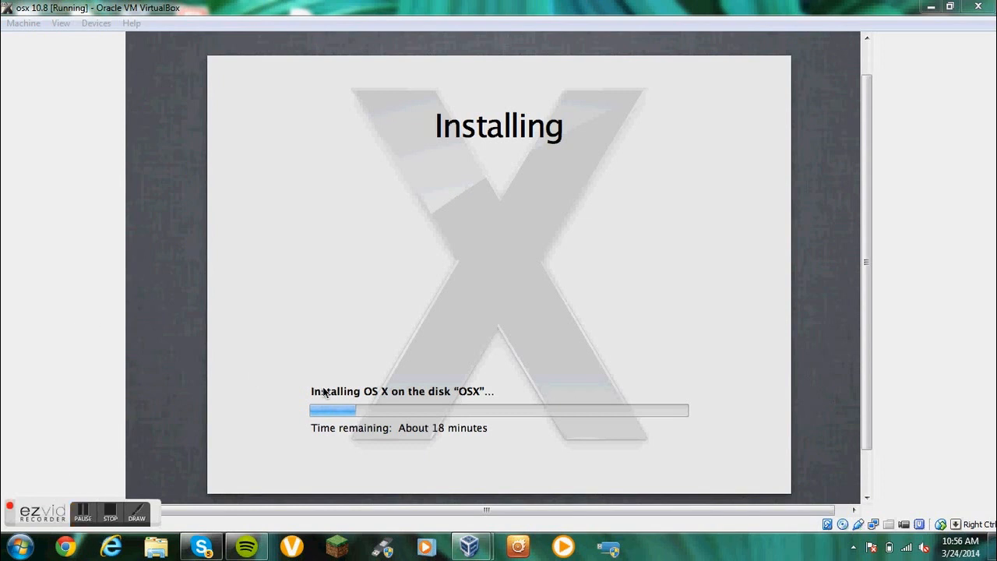
pyautogui.moveTo(438, 433)
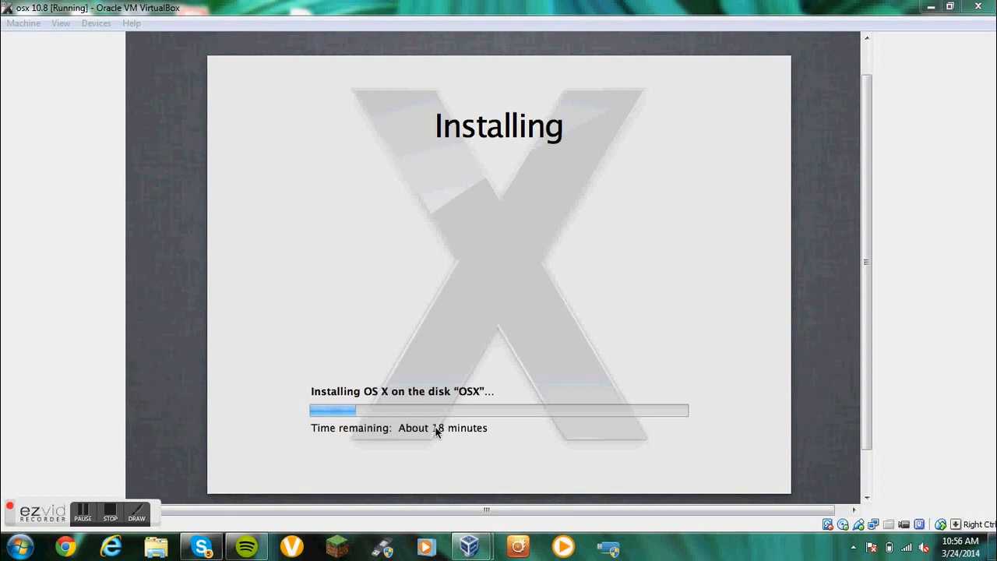
pyautogui.moveTo(430, 436)
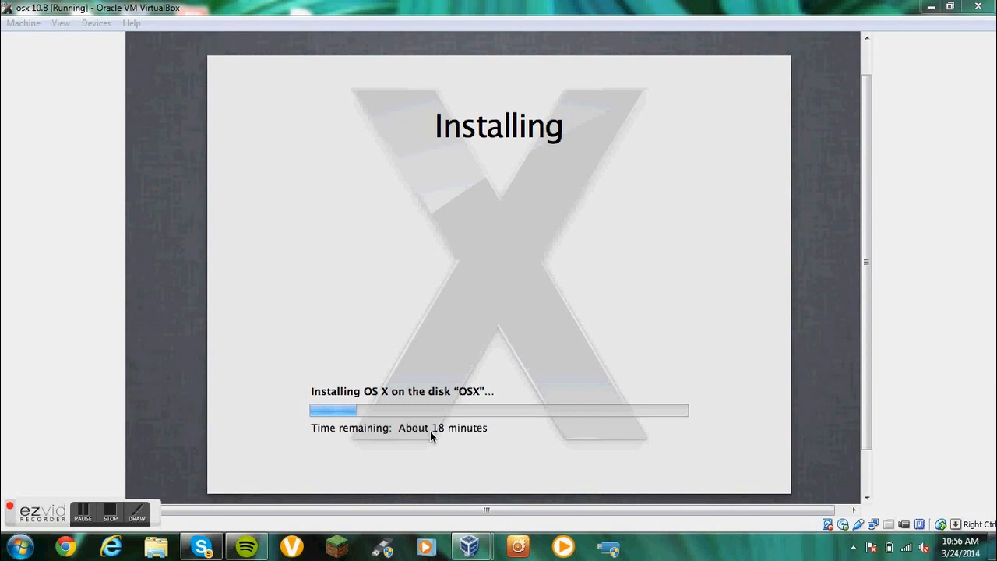
pyautogui.moveTo(428, 394)
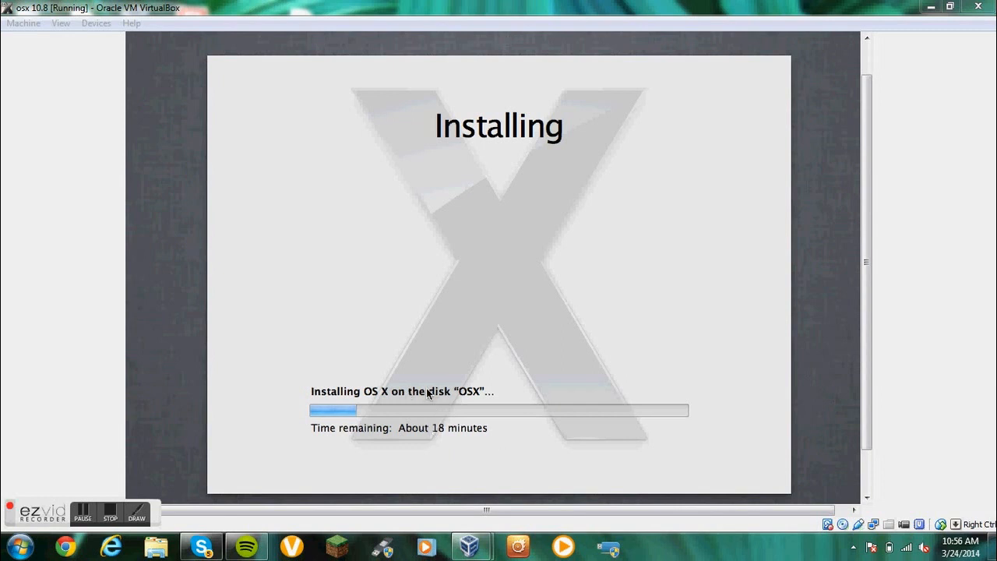
pyautogui.moveTo(316, 458)
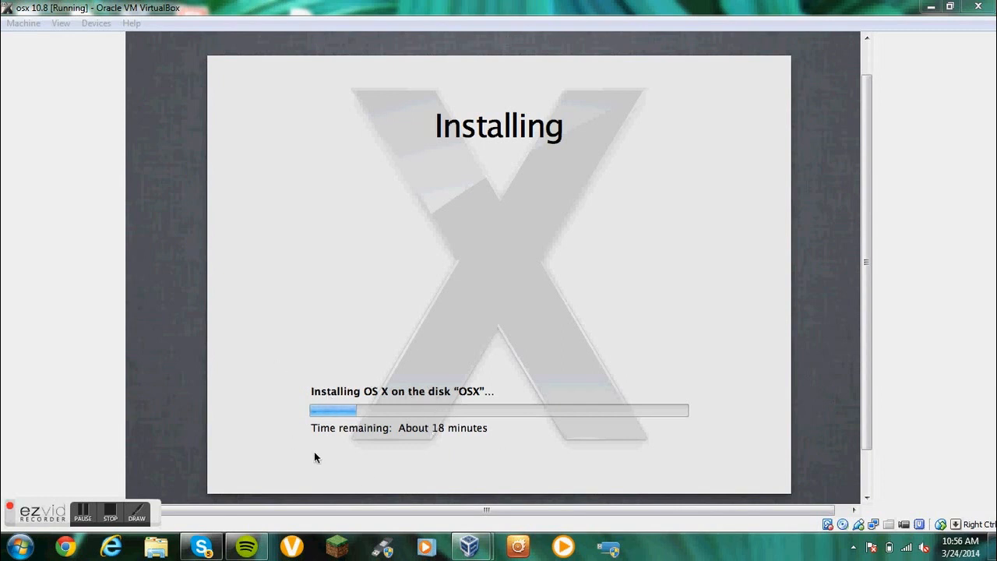
pyautogui.moveTo(243, 451)
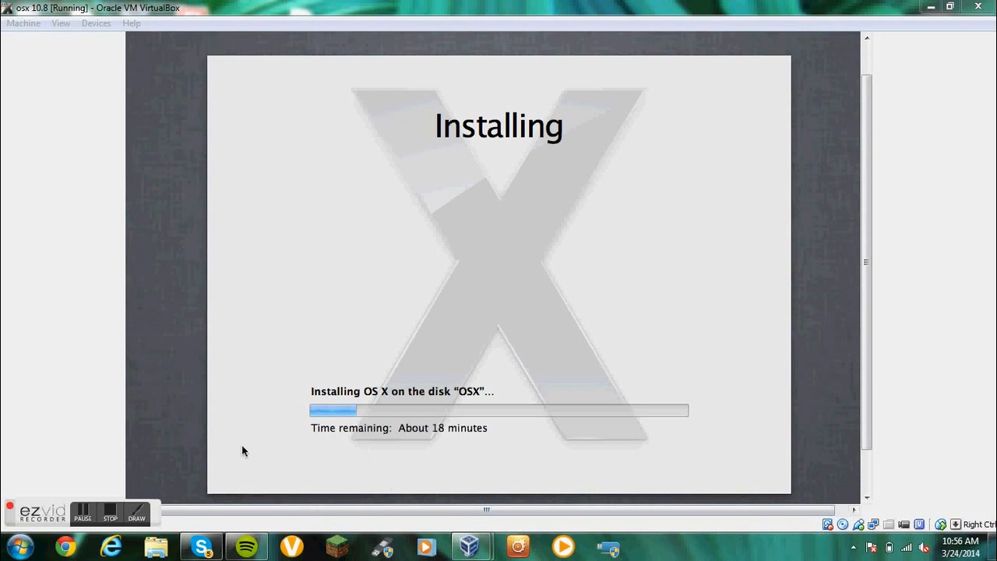
pyautogui.moveTo(34, 483)
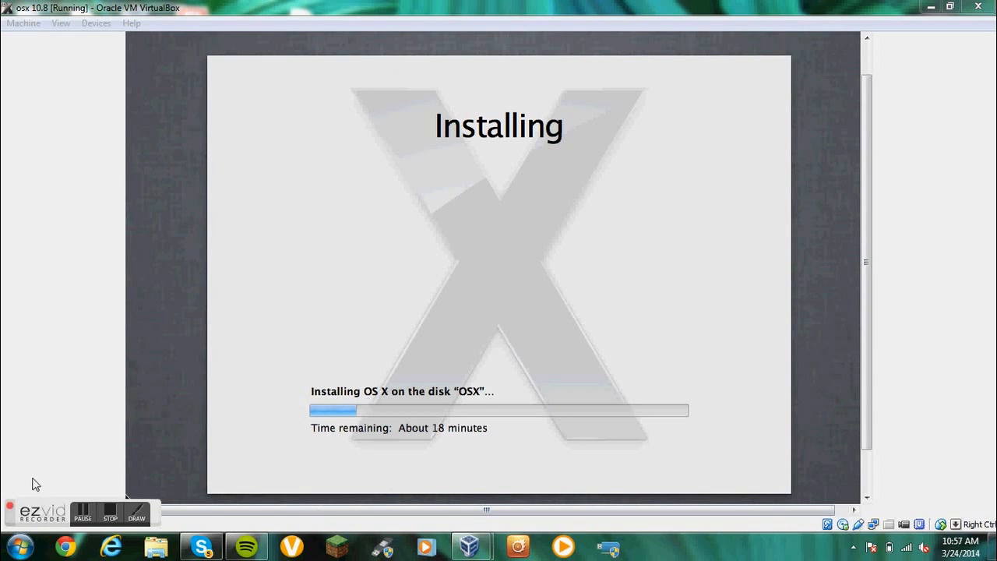
pyautogui.moveTo(109, 463)
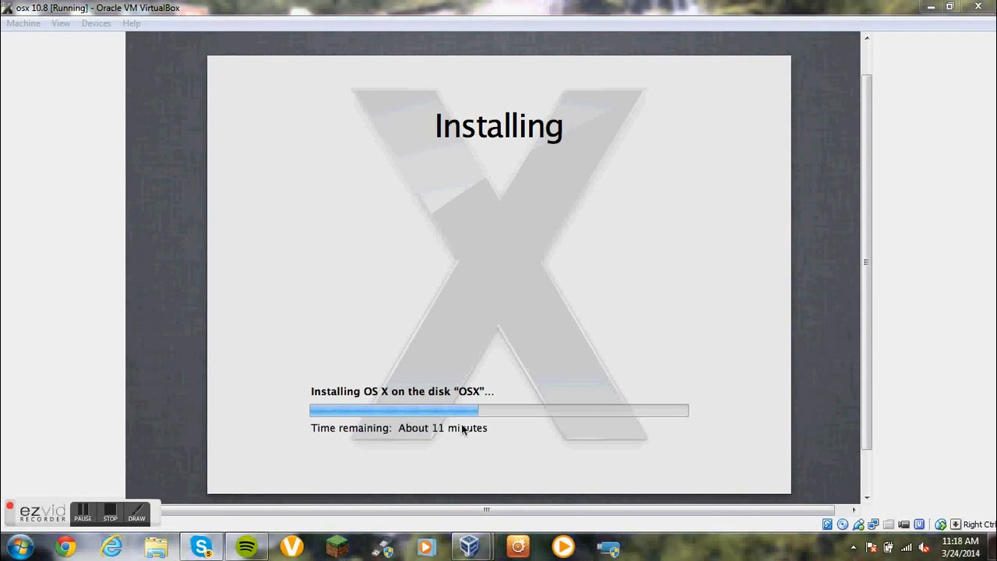
pyautogui.moveTo(439, 386)
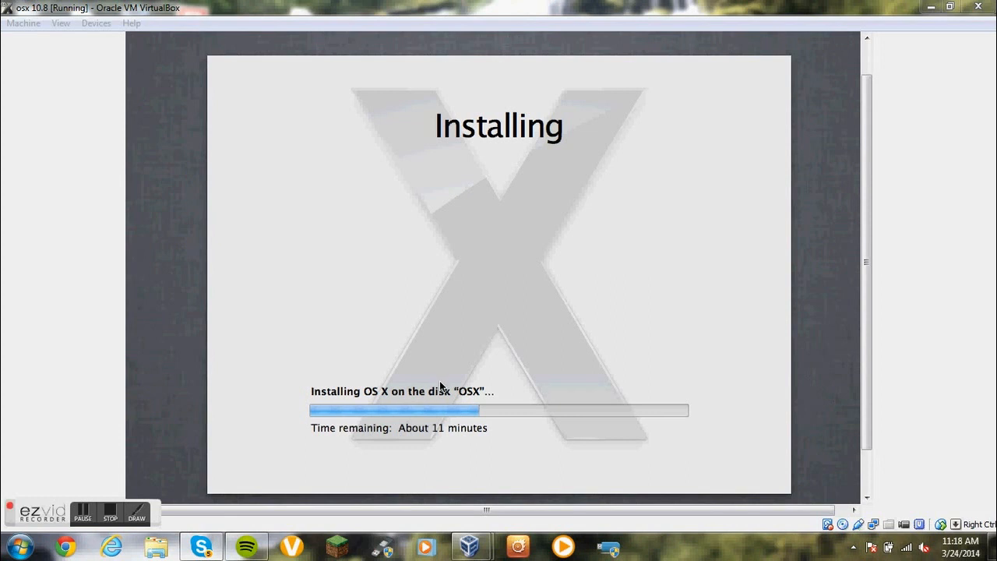
pyautogui.moveTo(589, 393)
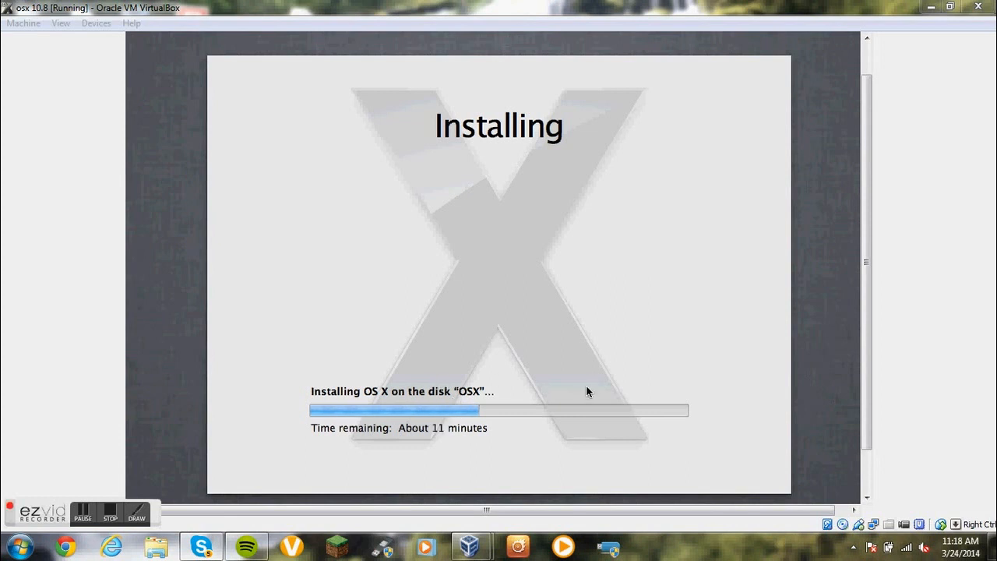
pyautogui.moveTo(106, 480)
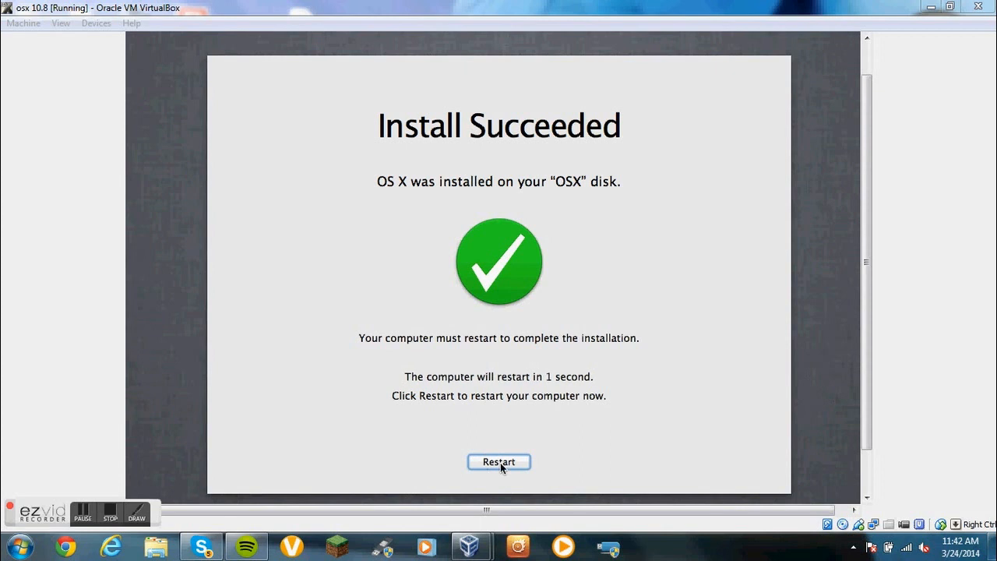
# Restart after Install Succeeded, then close the VM window choosing Power off the machine
pyautogui.click(499, 462)
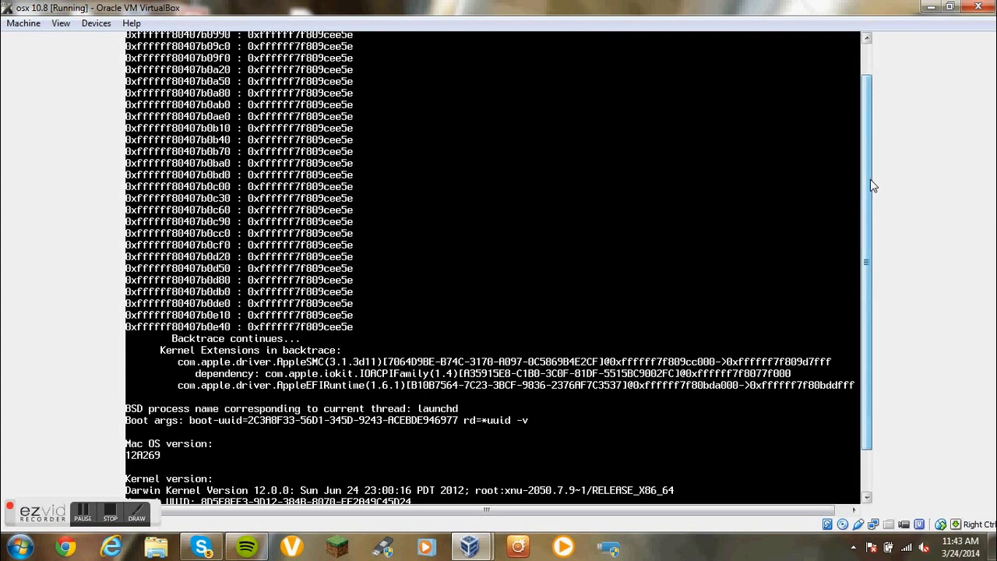
pyautogui.scroll(-3)
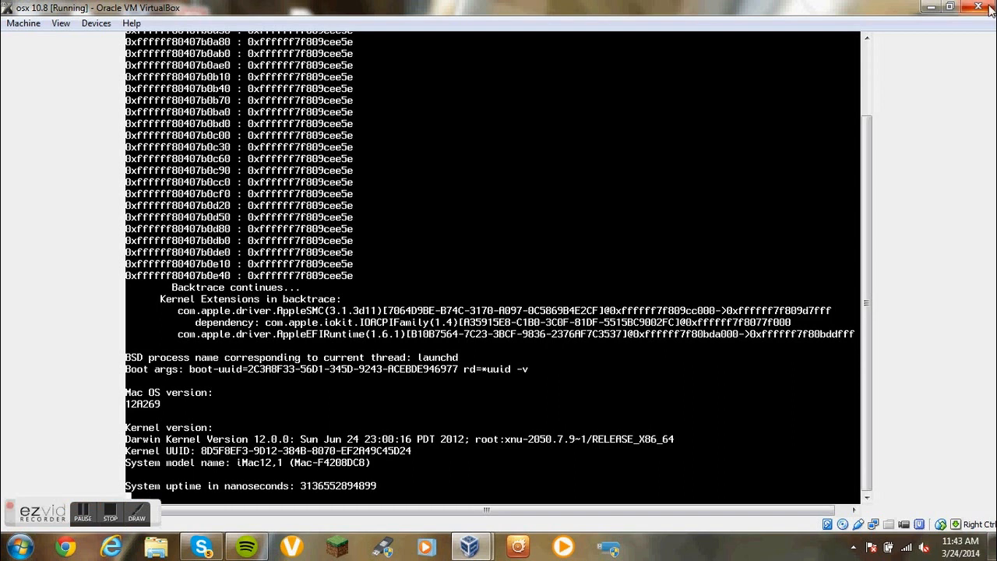
pyautogui.click(979, 6)
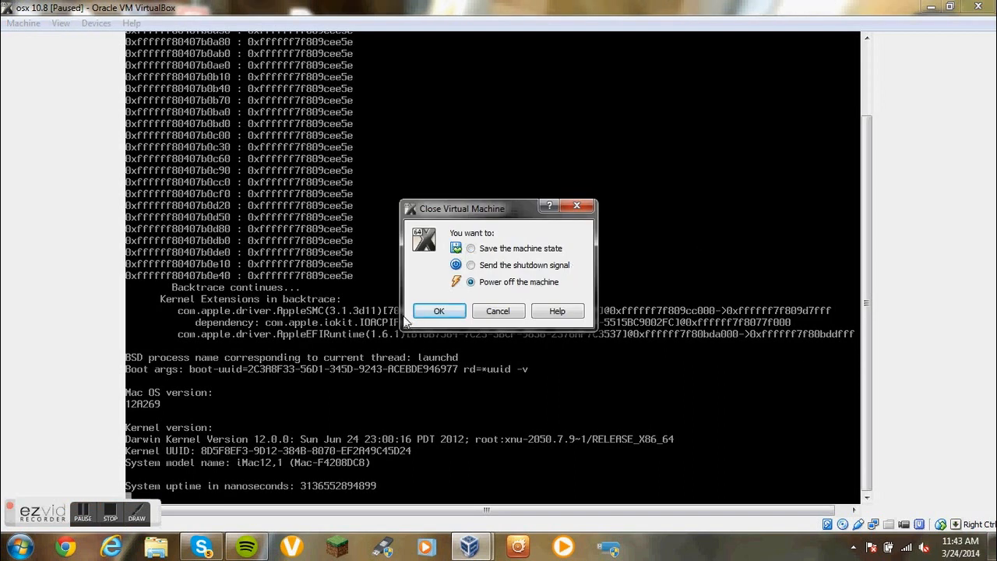
pyautogui.click(440, 311)
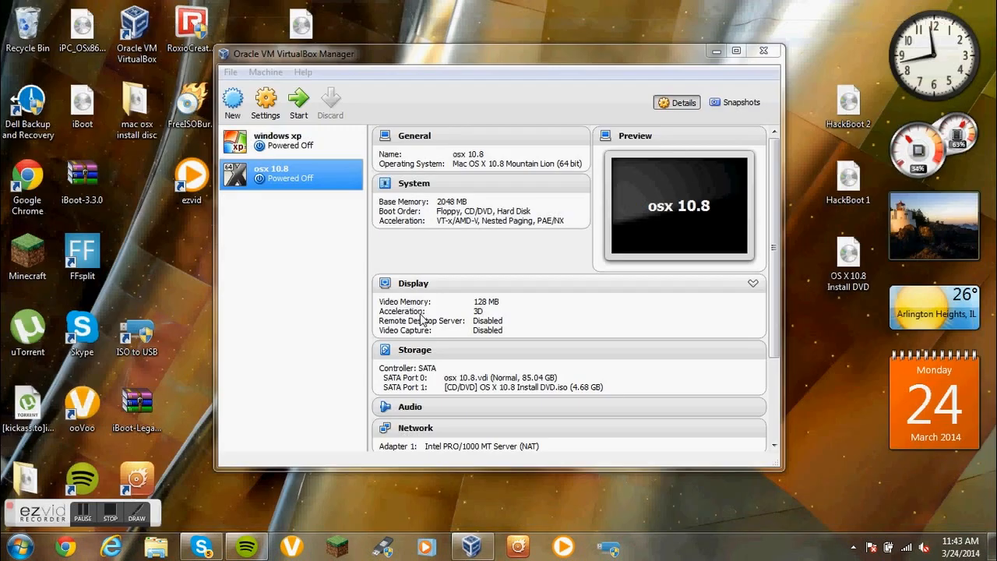
pyautogui.moveTo(264, 103)
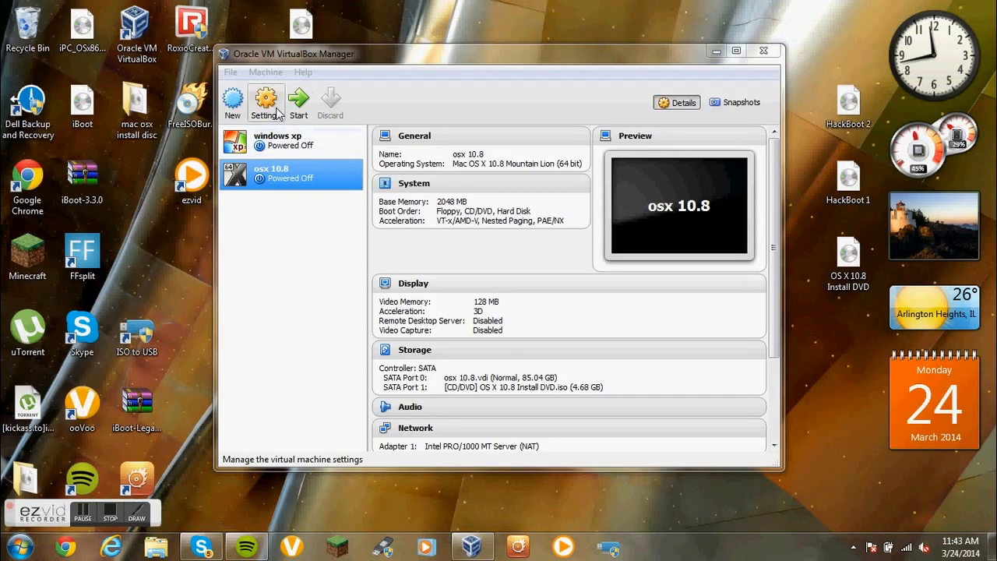
# In the osx 10.8 Storage settings, load HackBoot 2.iso in place of the install DVD and save
pyautogui.click(265, 103)
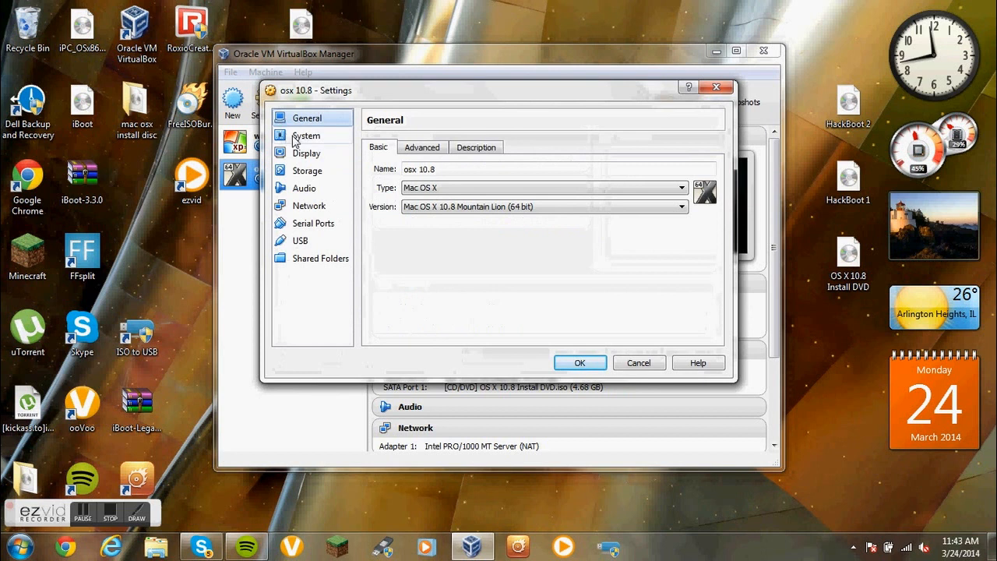
pyautogui.click(307, 170)
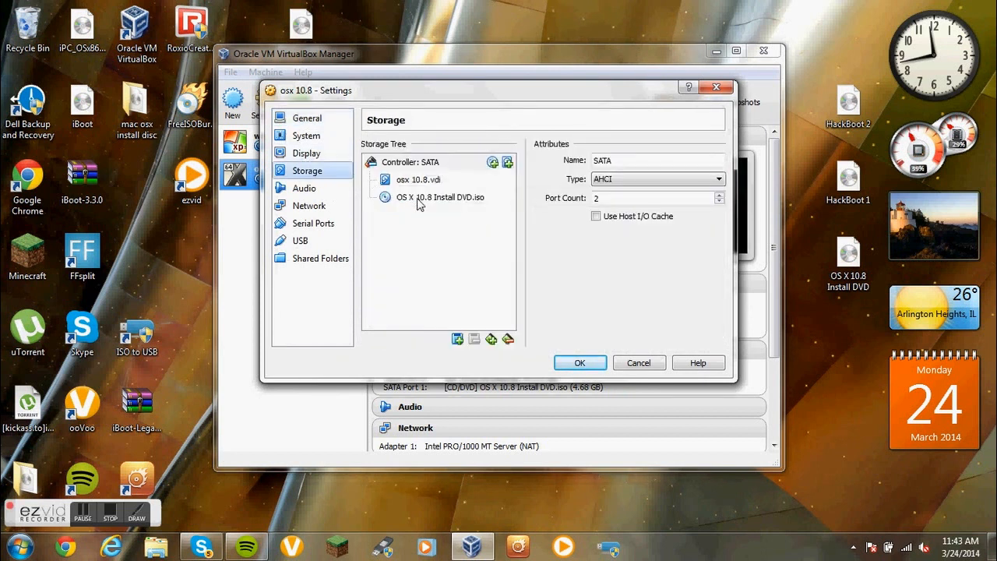
pyautogui.click(440, 196)
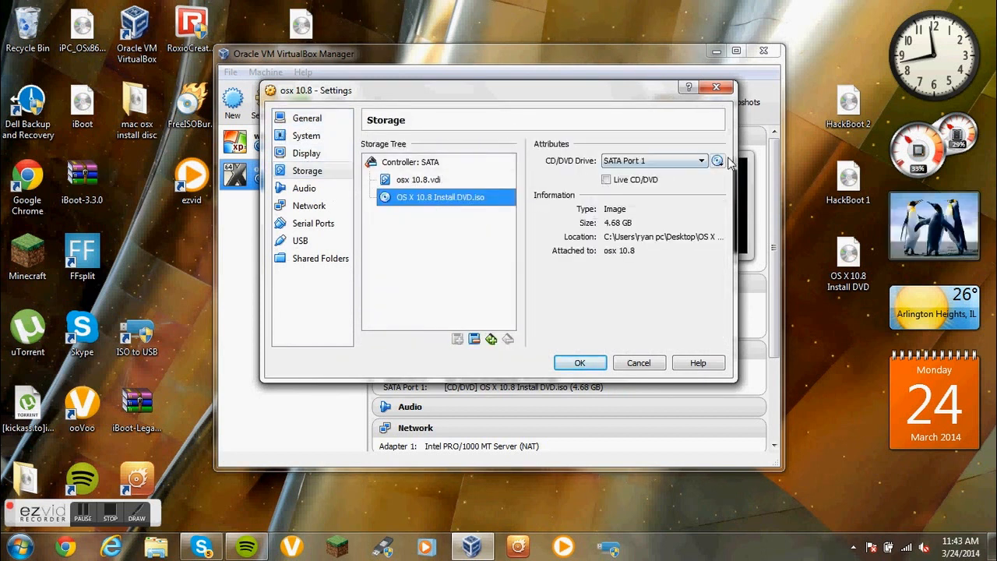
pyautogui.click(717, 160)
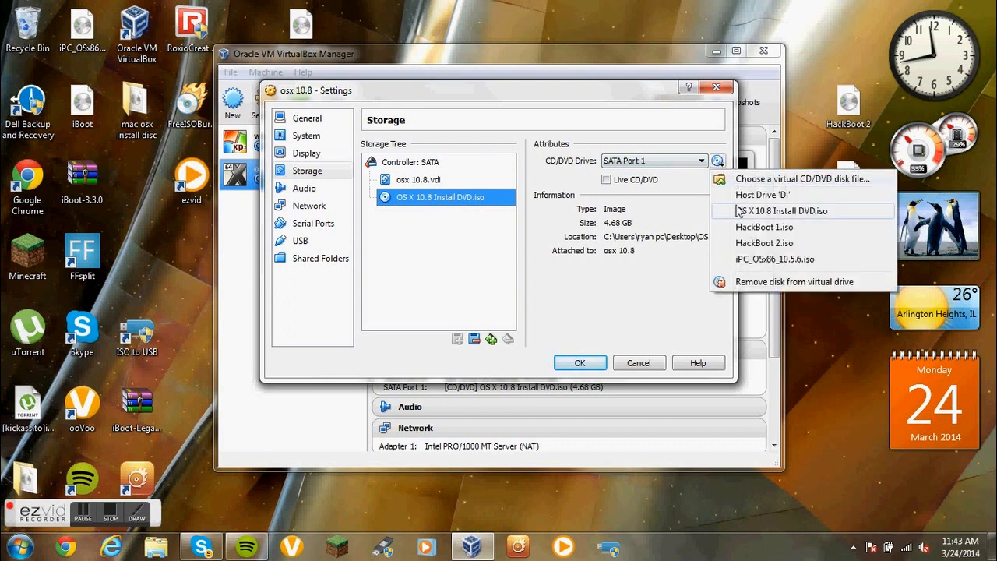
pyautogui.click(763, 243)
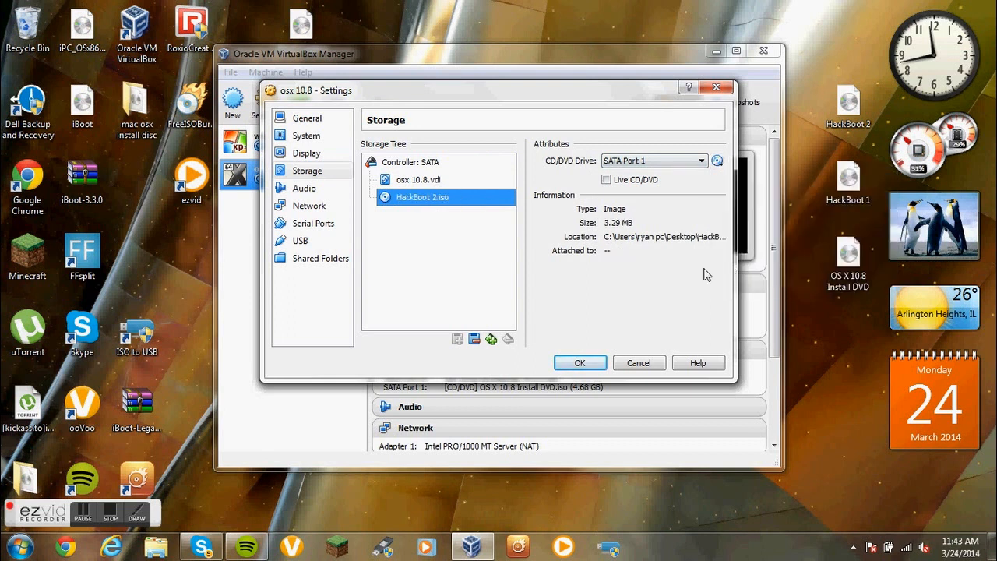
pyautogui.click(579, 361)
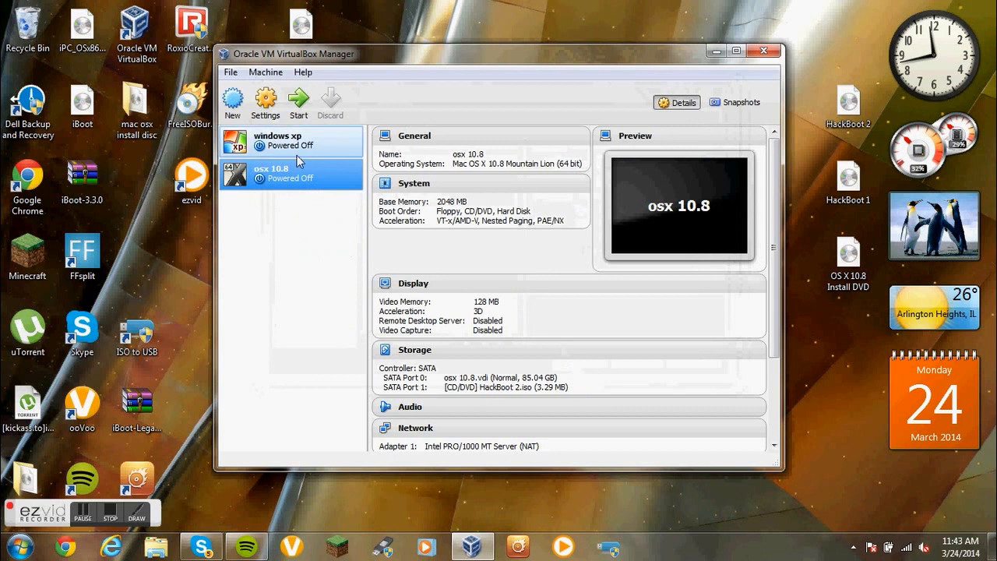
# Start the osx 10.8 machine and boot the OSX disk through HackBoot to the Welcome country screen
pyautogui.click(299, 101)
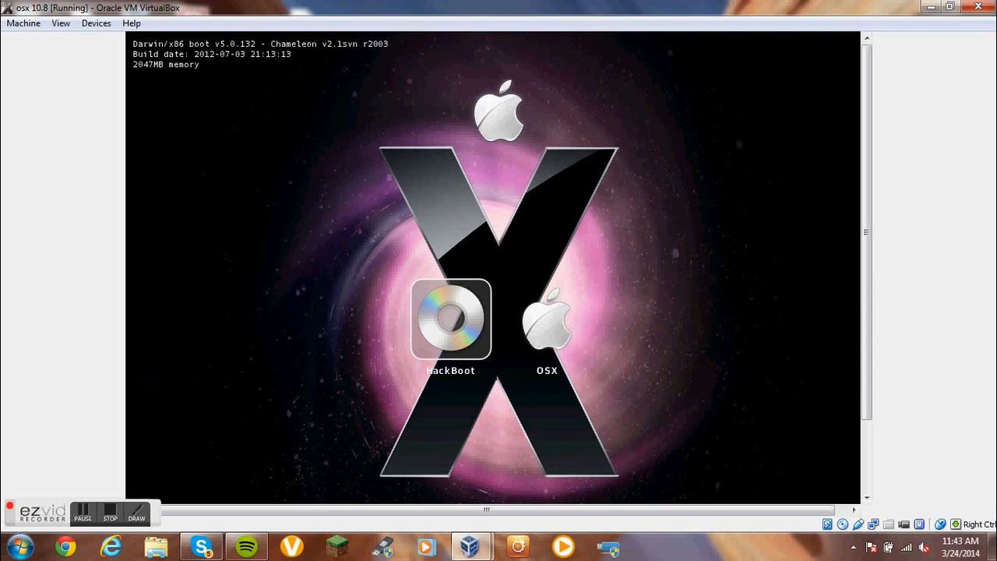
pyautogui.moveTo(536, 271)
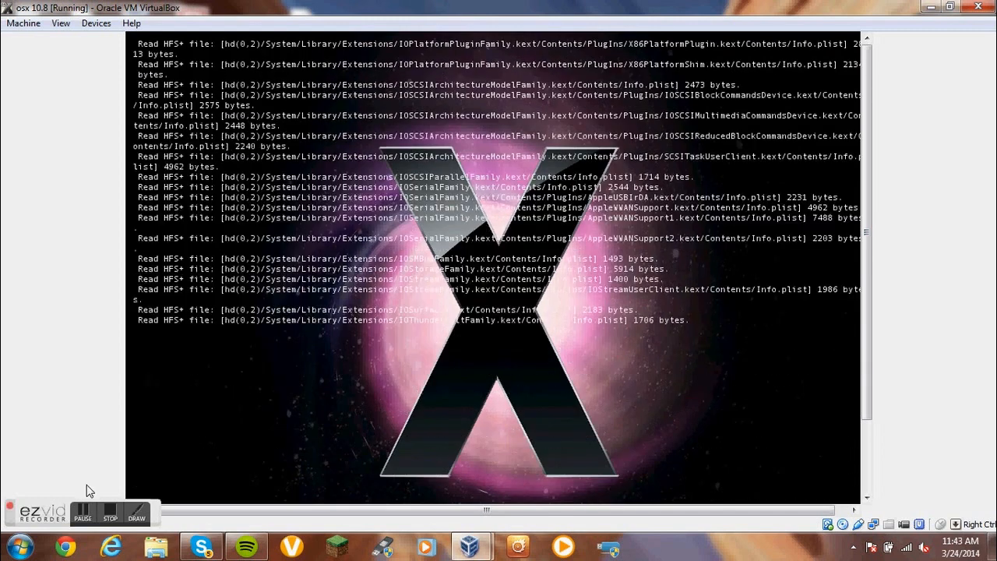
pyautogui.click(83, 511)
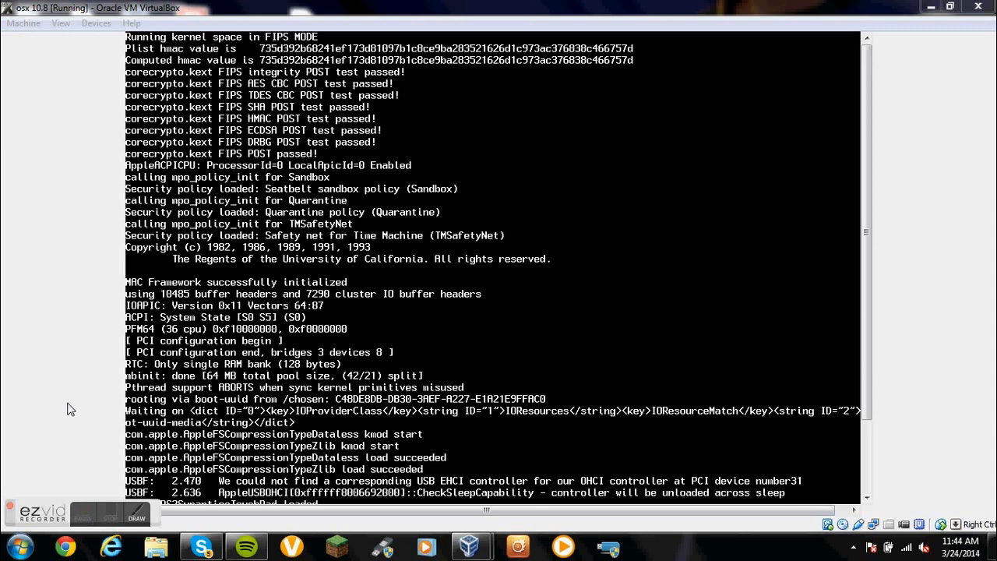
pyautogui.scroll(-3)
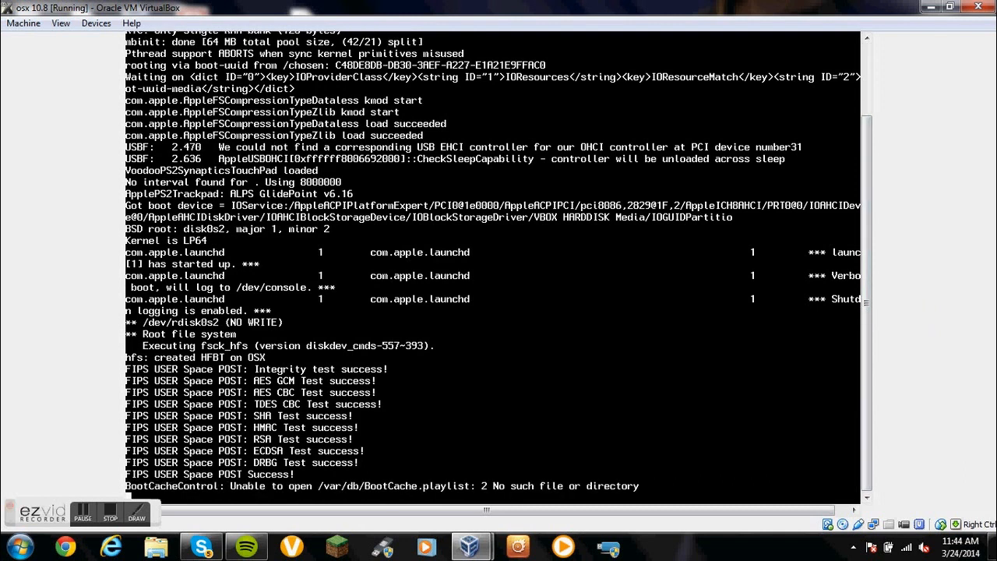
pyautogui.moveTo(944, 198)
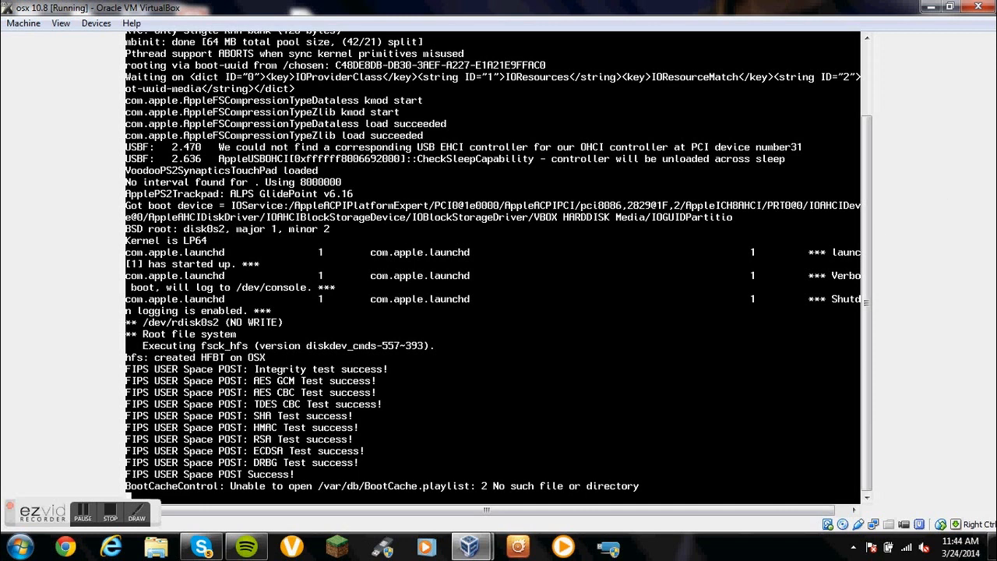
pyautogui.click(82, 514)
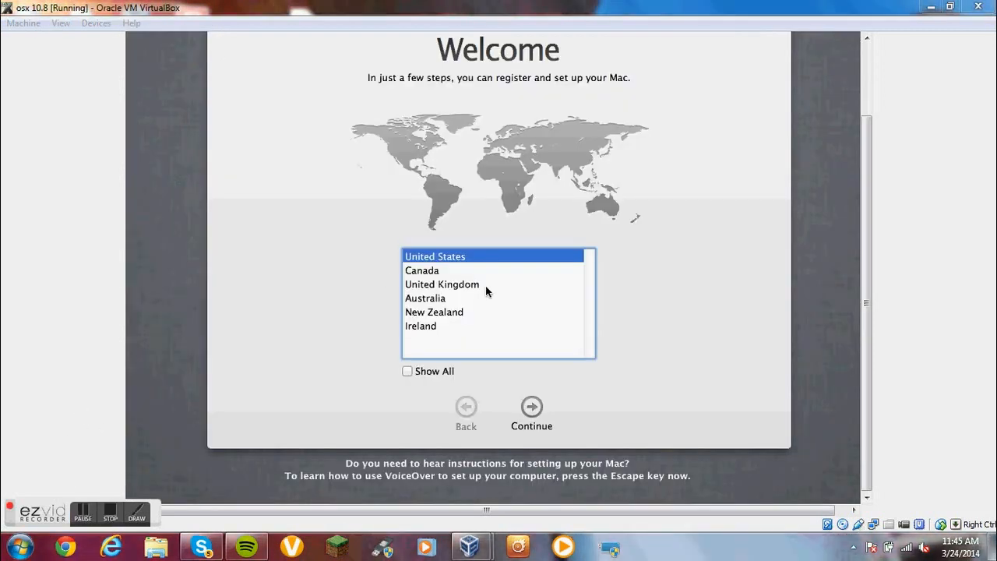
pyautogui.moveTo(866, 295)
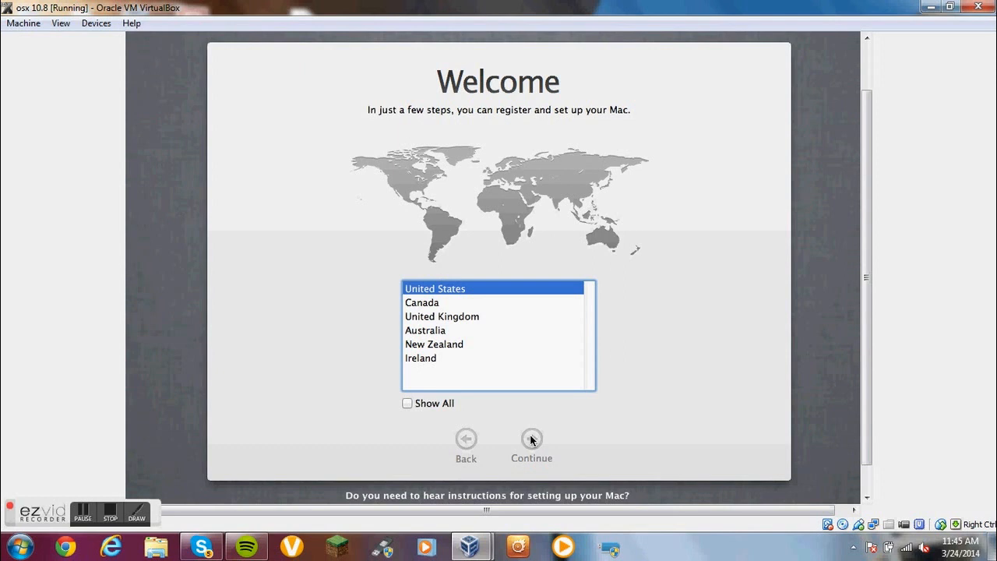
# Continue with United States, no data transfer, location services on, and skip Apple ID sign-in
pyautogui.click(531, 439)
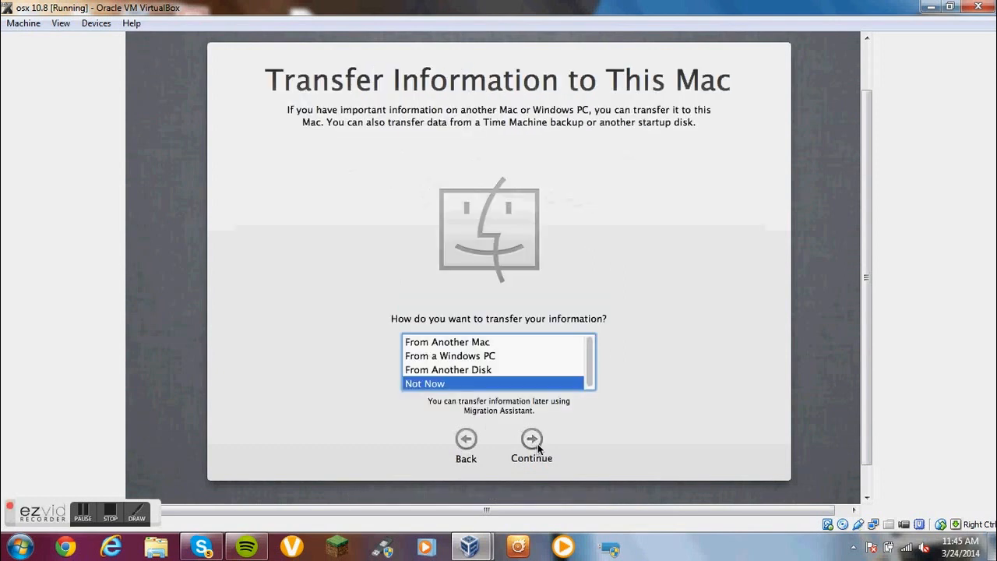
pyautogui.moveTo(531, 442)
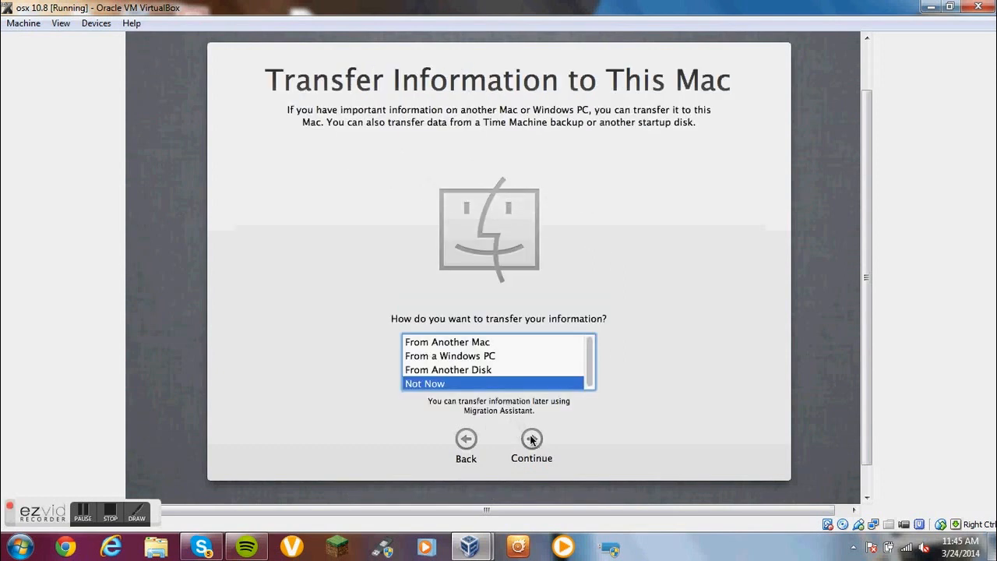
pyautogui.click(531, 438)
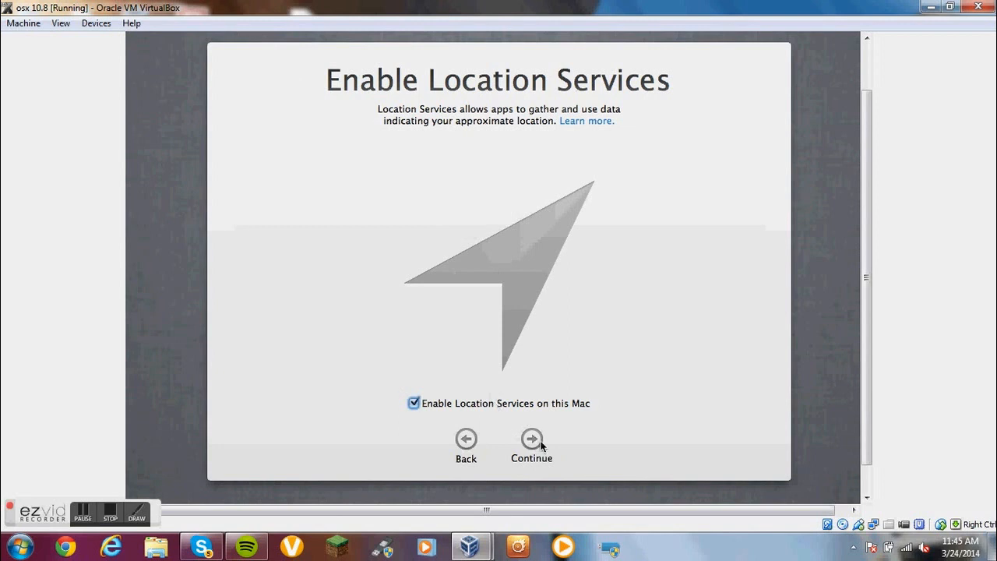
pyautogui.click(531, 439)
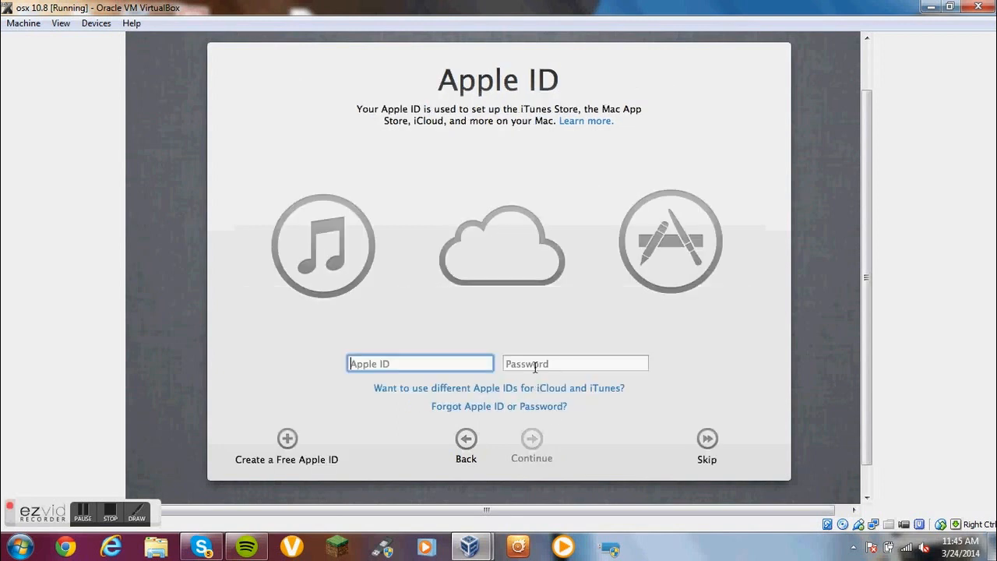
pyautogui.click(708, 438)
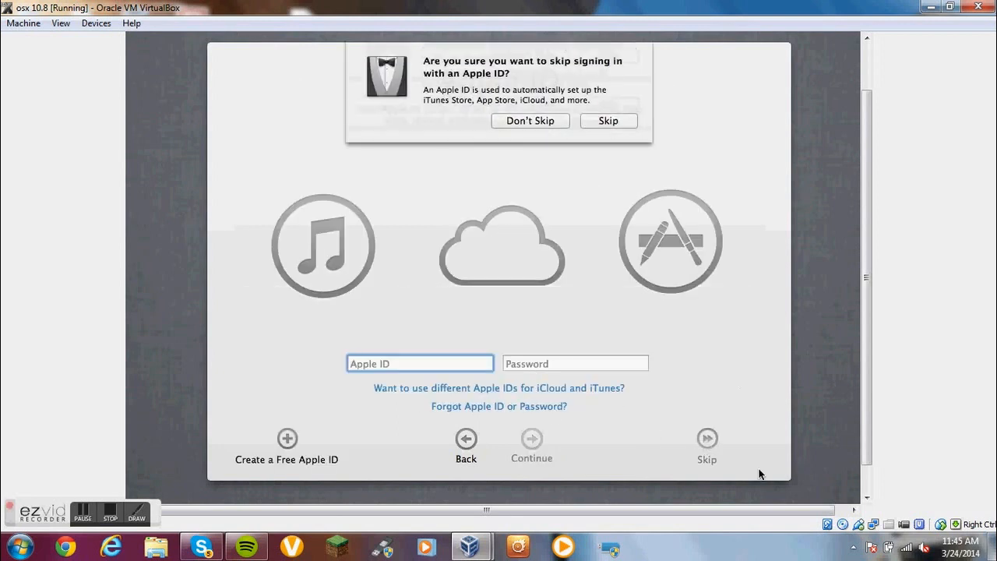
pyautogui.click(607, 120)
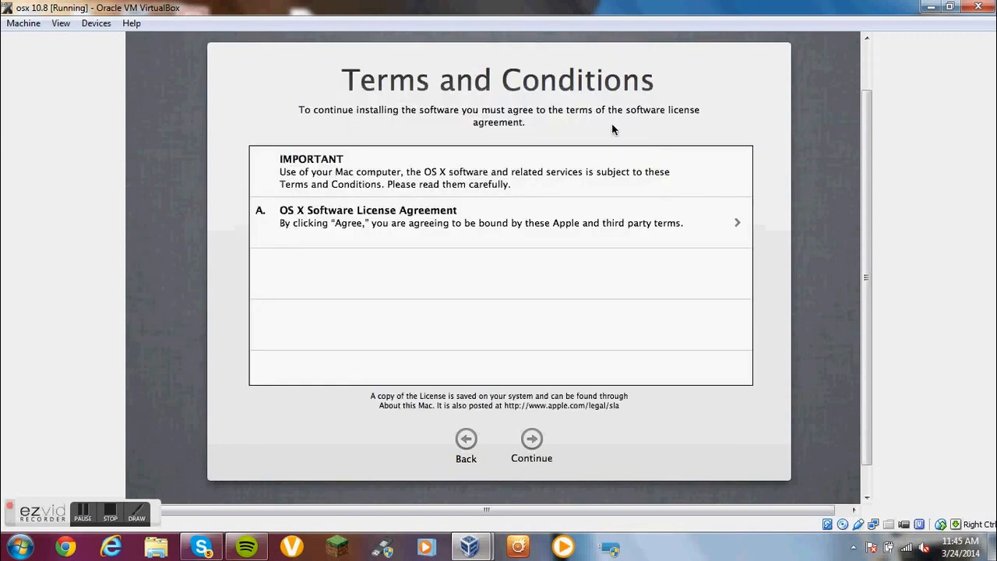
pyautogui.moveTo(531, 440)
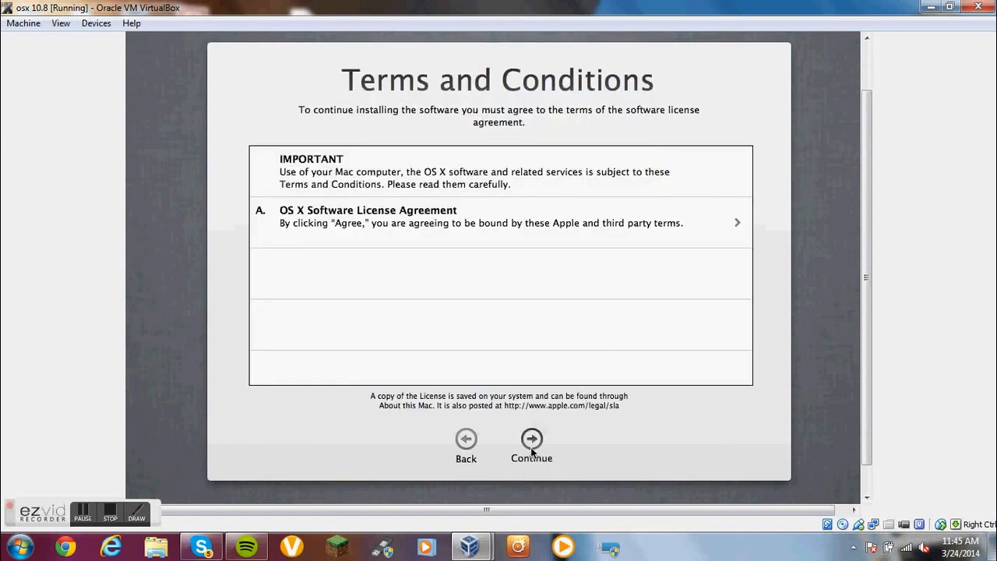
# Accept the OS X software license to reach Create Your Computer Account
pyautogui.click(531, 440)
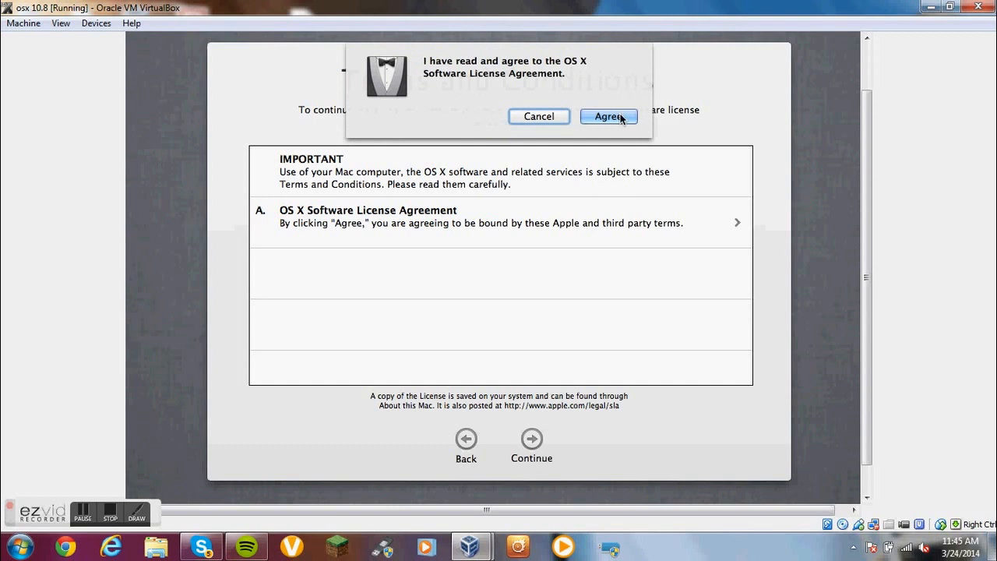
pyautogui.click(609, 115)
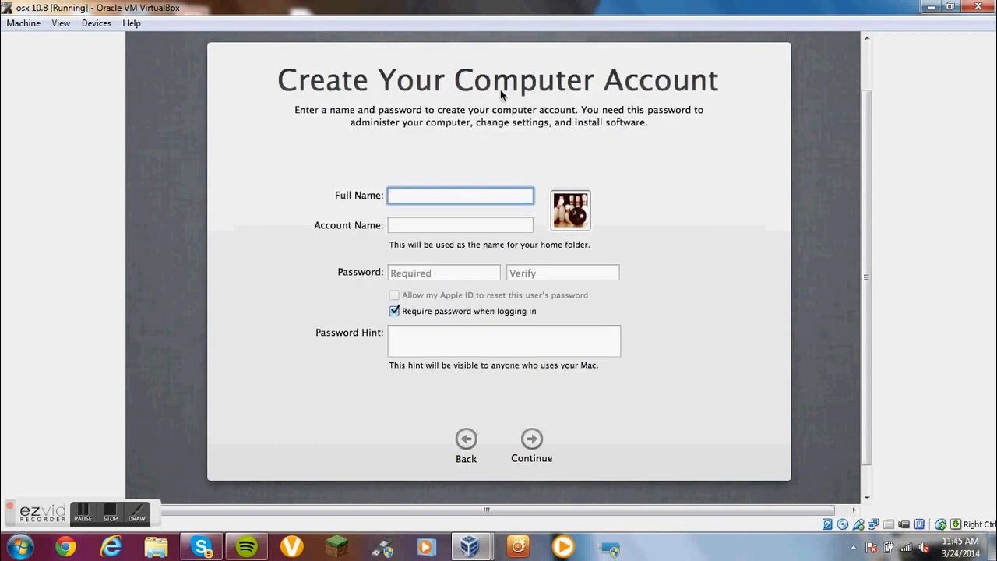
# Enter full name ryan, correct the account name, and fill in and verify the password
pyautogui.write('ryan')
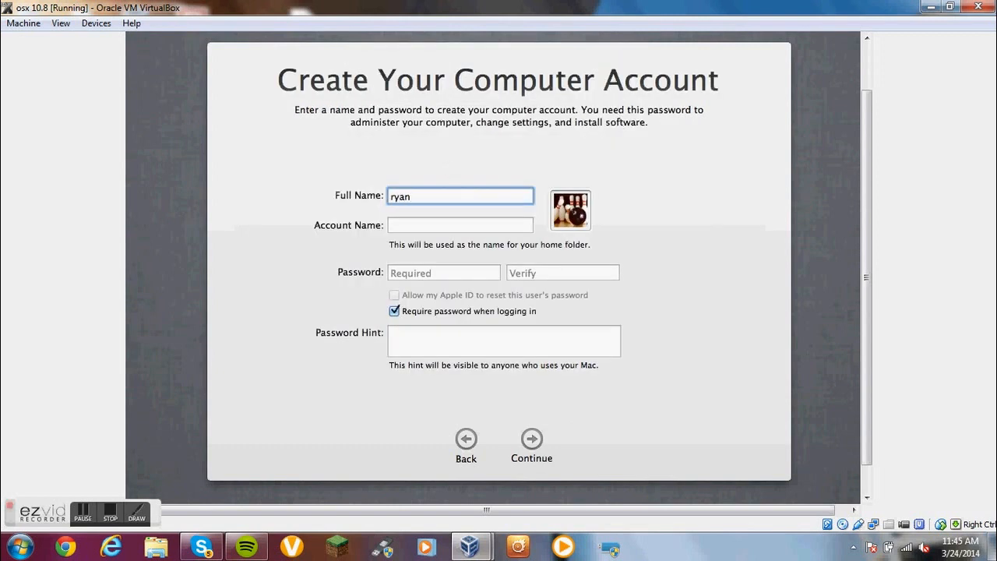
pyautogui.write('ryaryann')
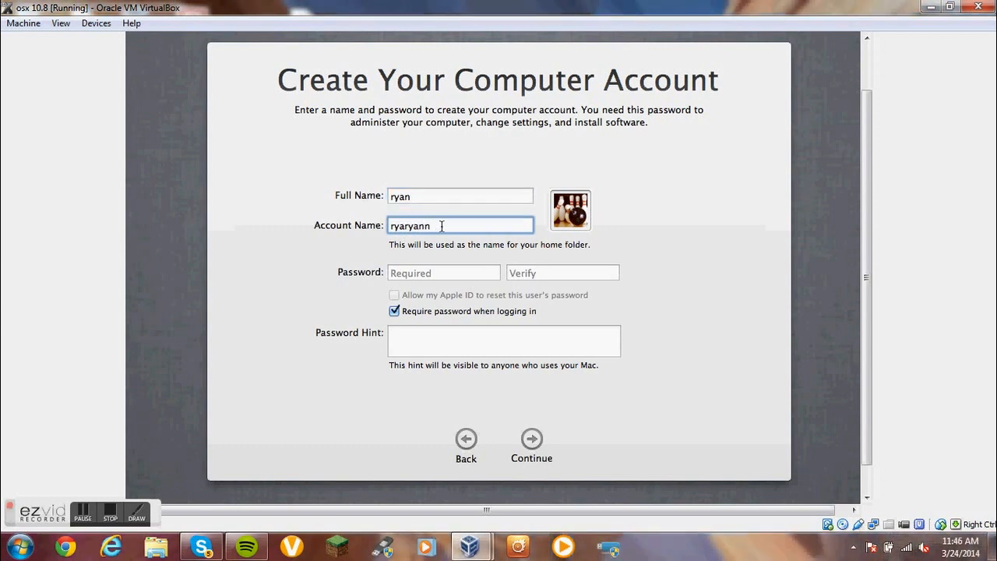
pyautogui.press('Backspace')
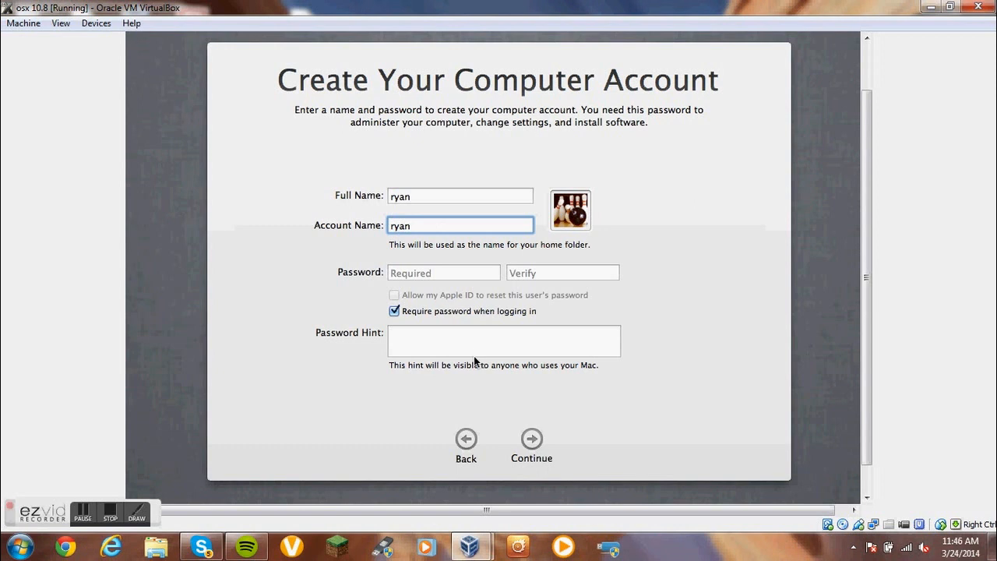
pyautogui.click(445, 272)
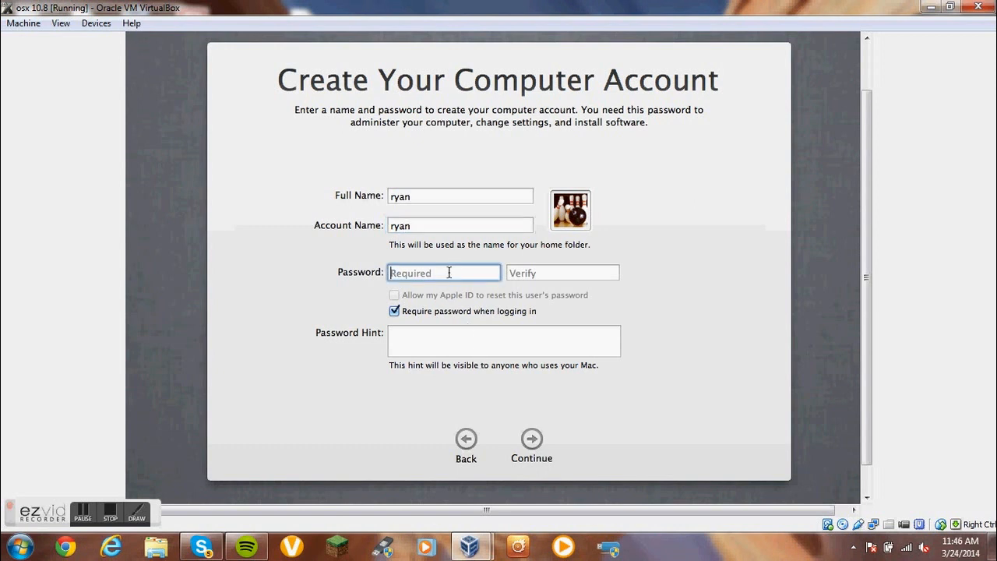
pyautogui.write('••••')
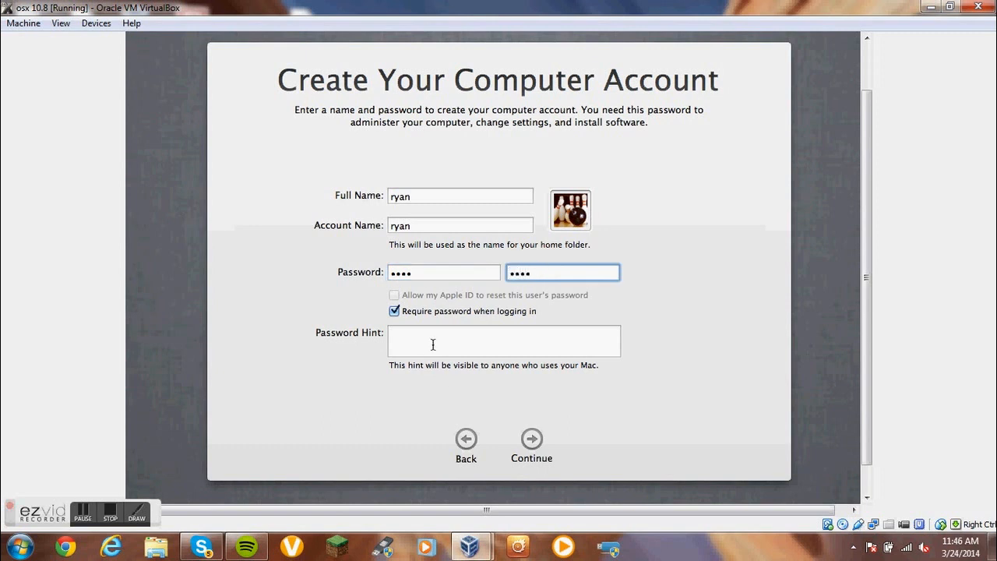
pyautogui.click(562, 273)
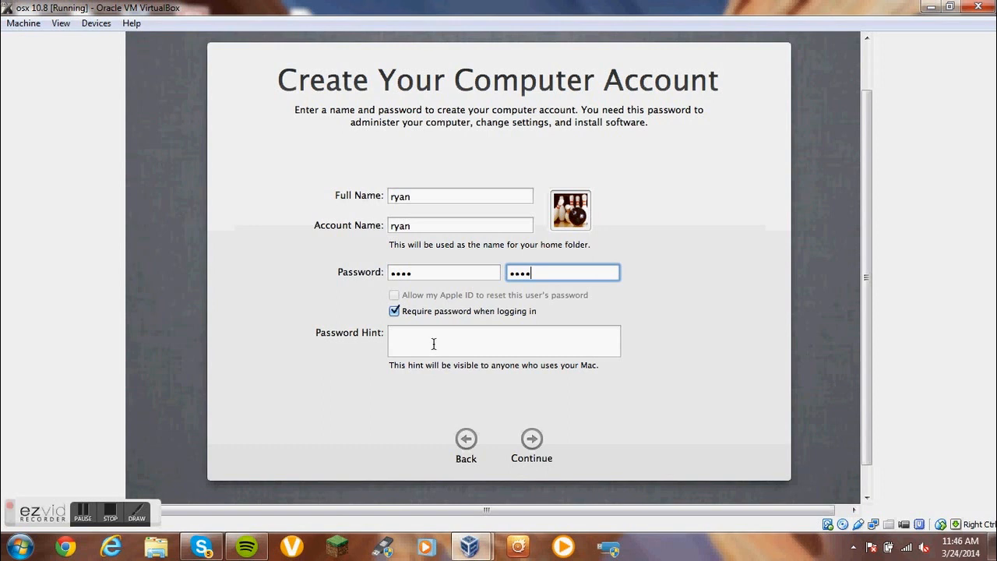
# Add the password hint 'fav color' and submit the new computer account
pyautogui.click(505, 340)
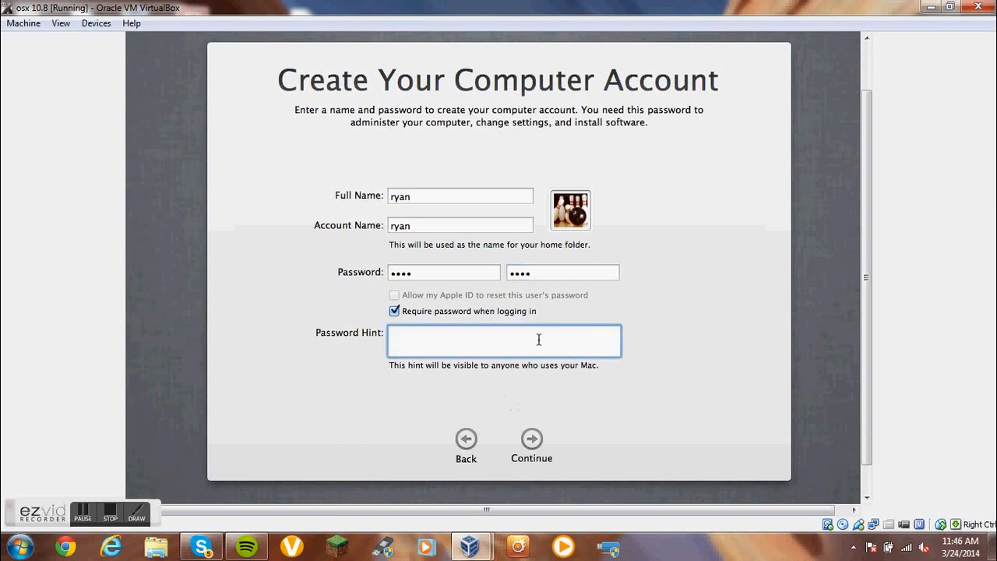
pyautogui.moveTo(514, 319)
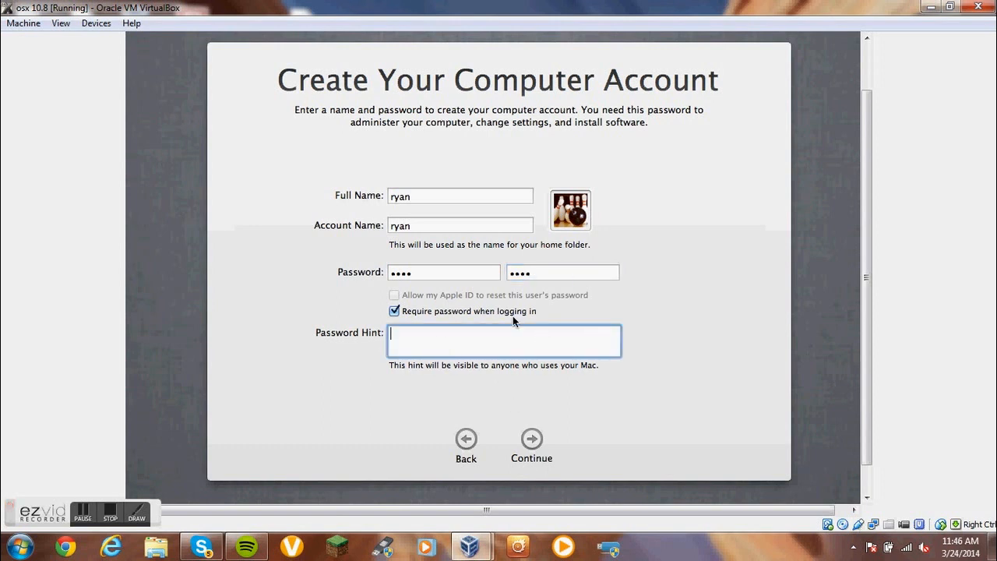
pyautogui.write('fav col')
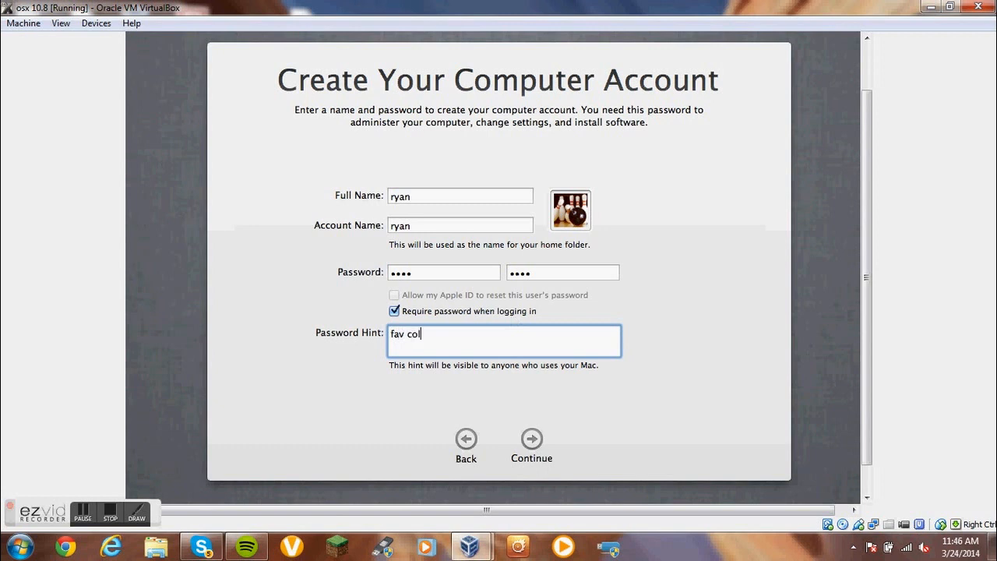
pyautogui.write('or')
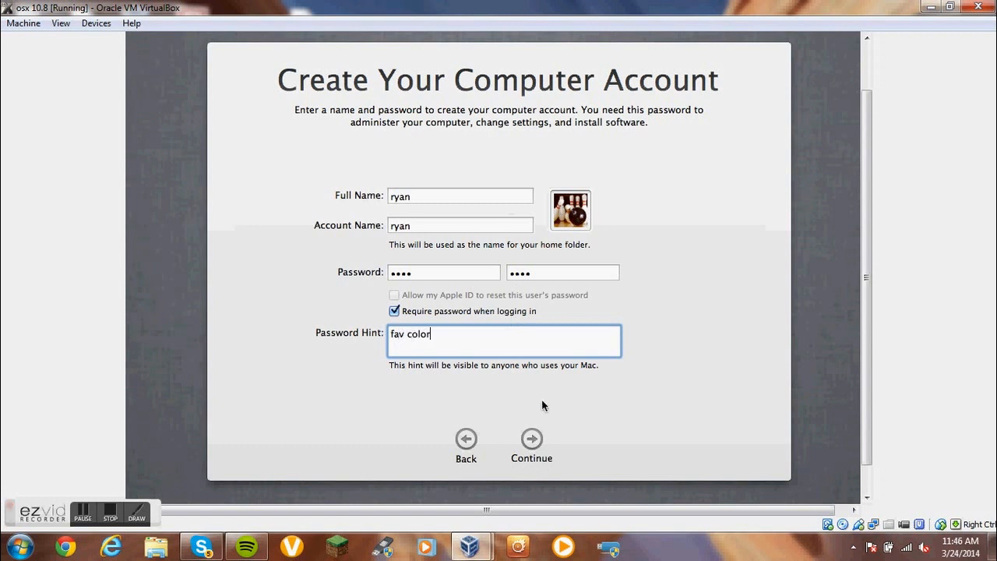
pyautogui.click(531, 440)
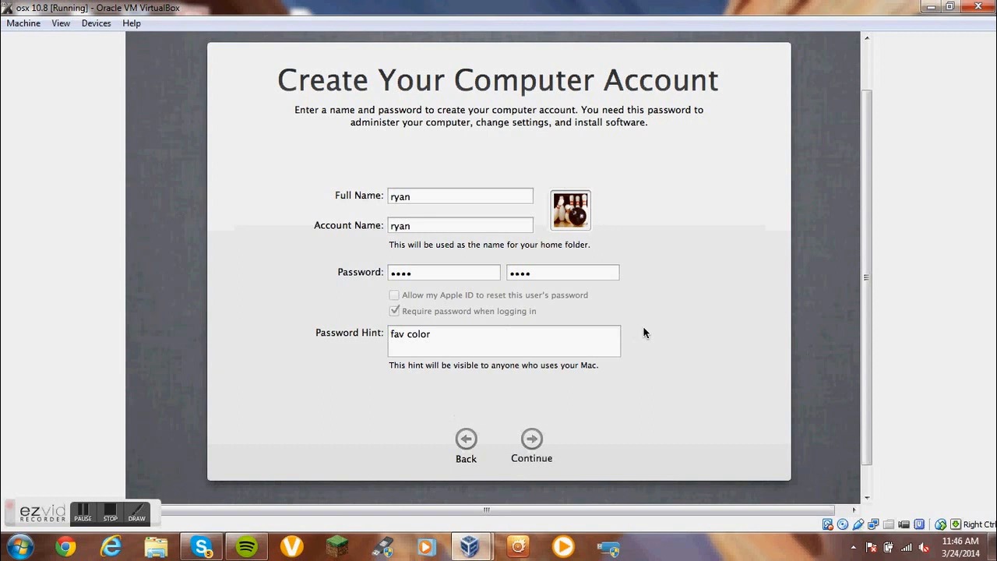
pyautogui.click(532, 439)
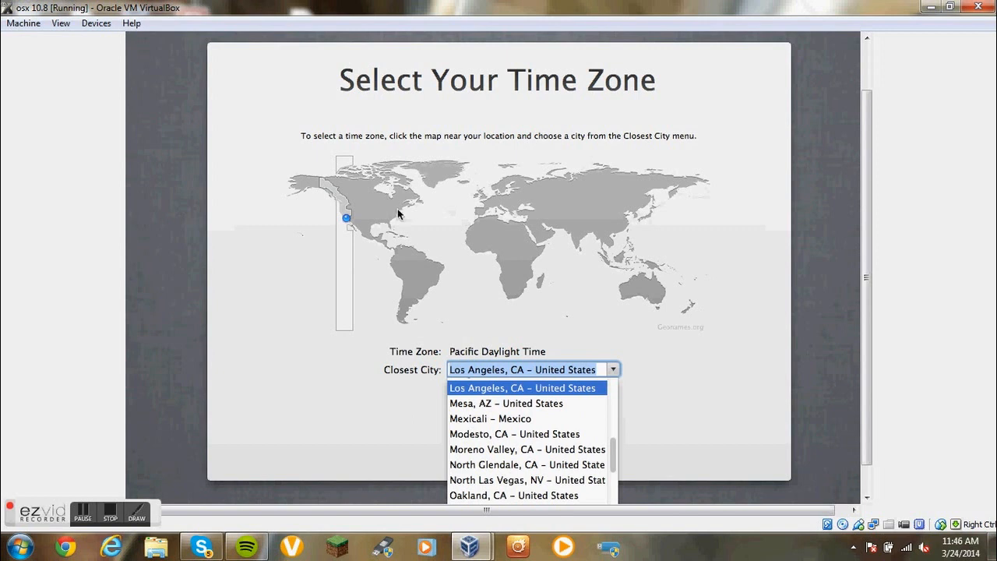
# Set the time zone on the map to Chicago, Central Daylight Time, and continue
pyautogui.click(522, 386)
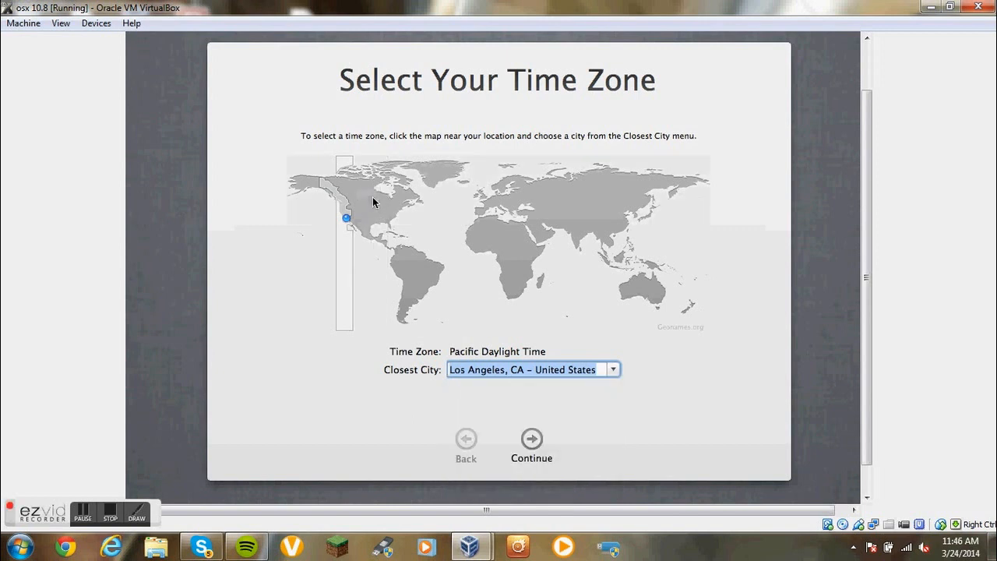
pyautogui.click(377, 201)
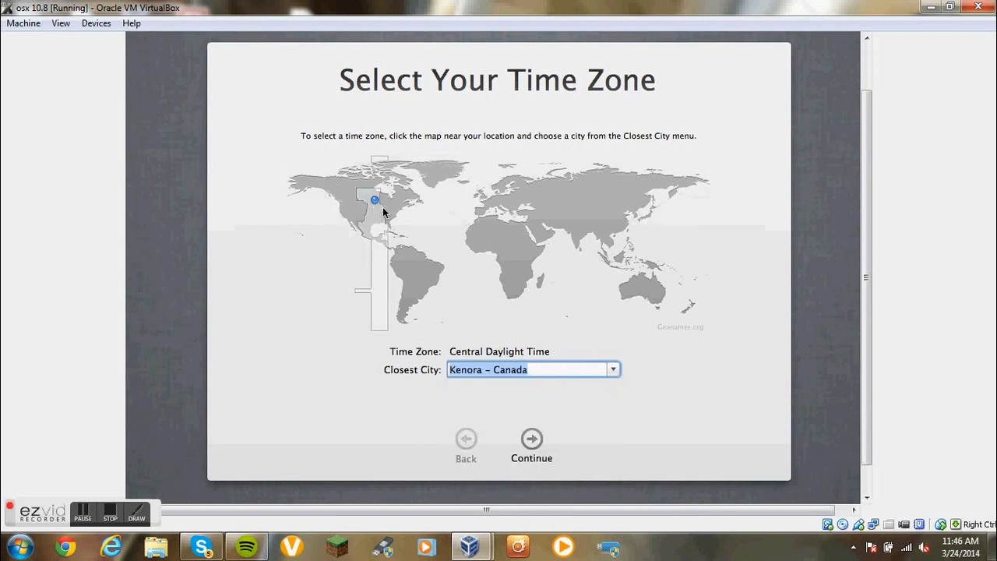
pyautogui.click(389, 204)
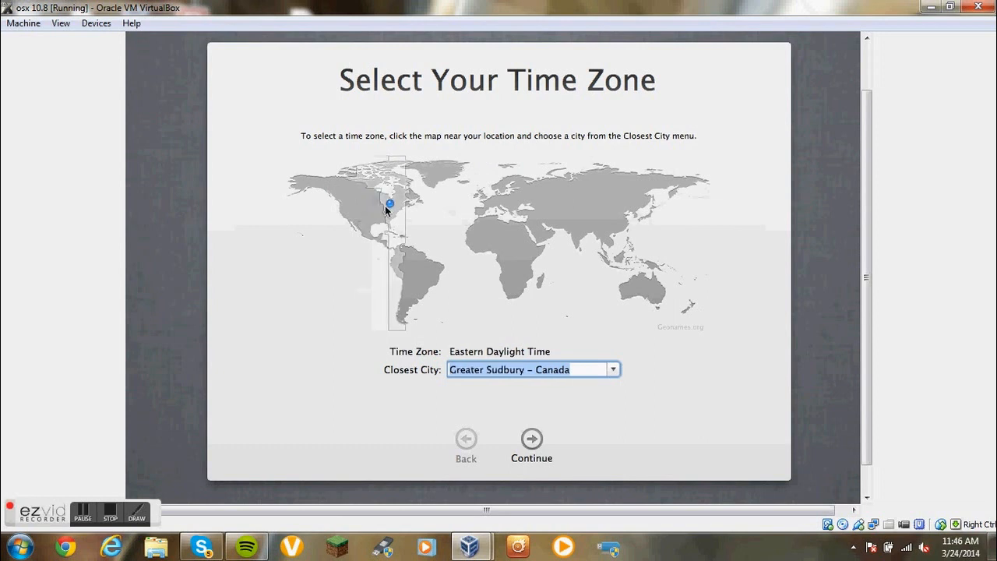
pyautogui.click(382, 209)
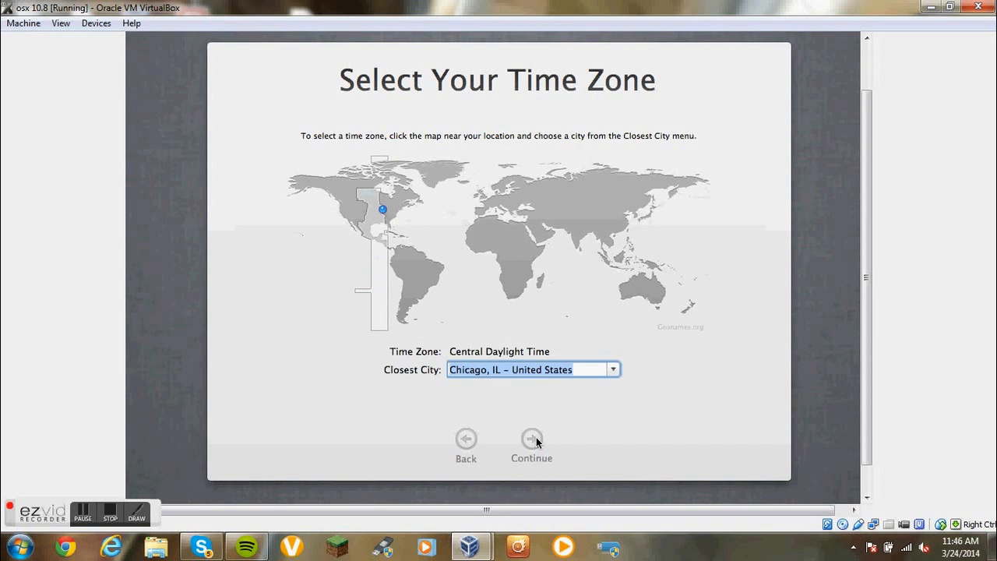
pyautogui.click(531, 440)
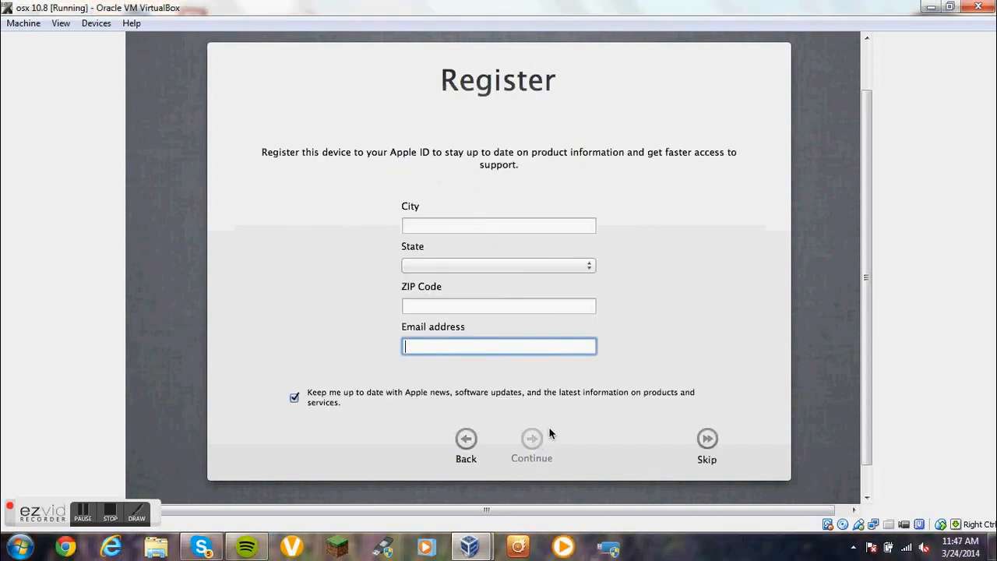
# Skip device registration and confirm, reaching the Thank You screen
pyautogui.click(706, 438)
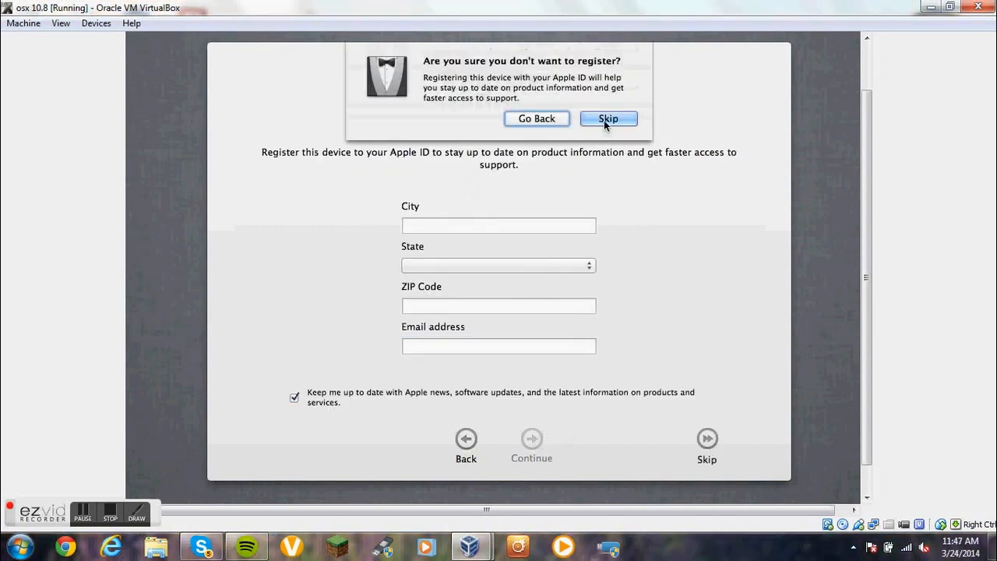
pyautogui.click(608, 118)
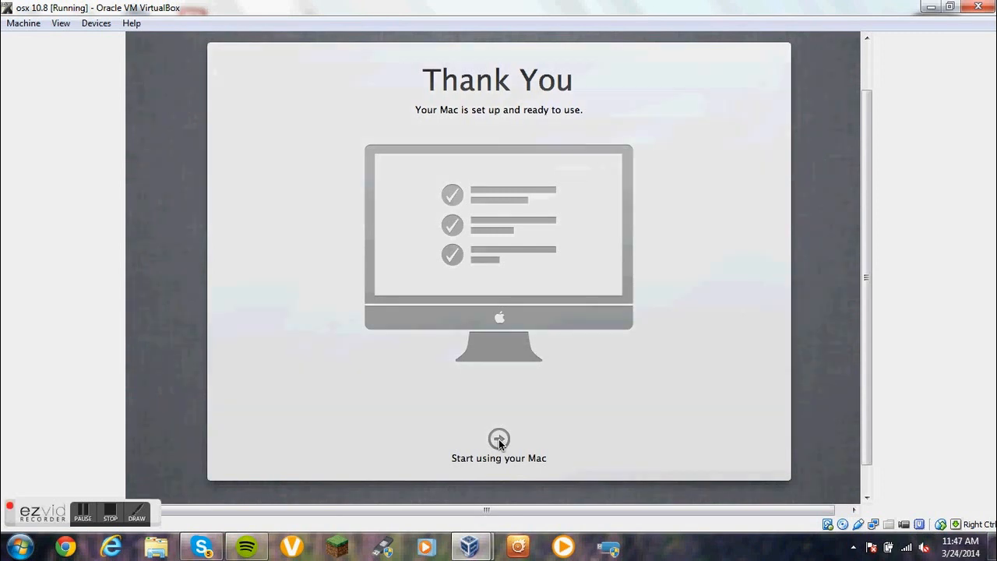
# Choose 'Start using your Mac' to reach the Mountain Lion desktop with its Dock
pyautogui.click(499, 449)
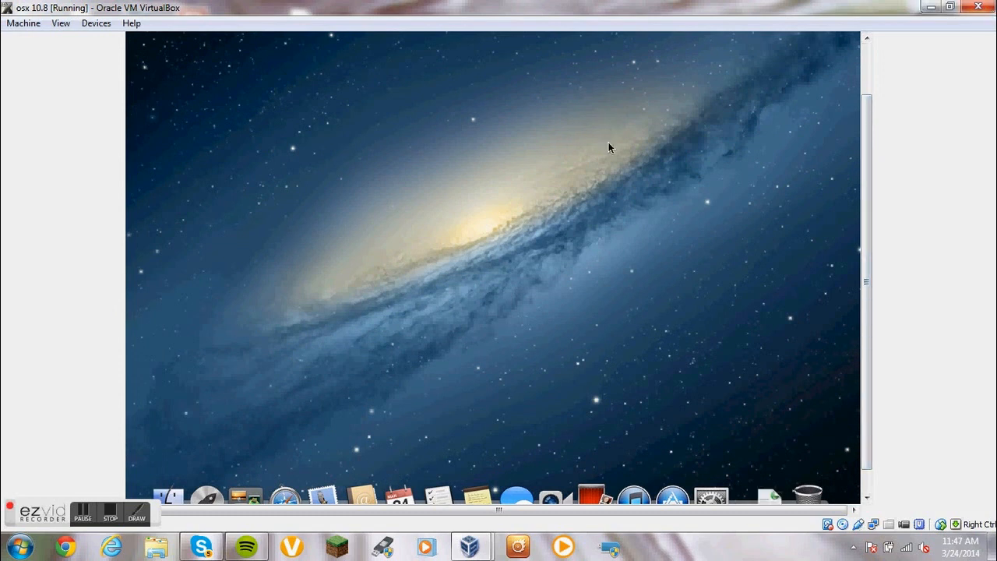
pyautogui.moveTo(125, 501)
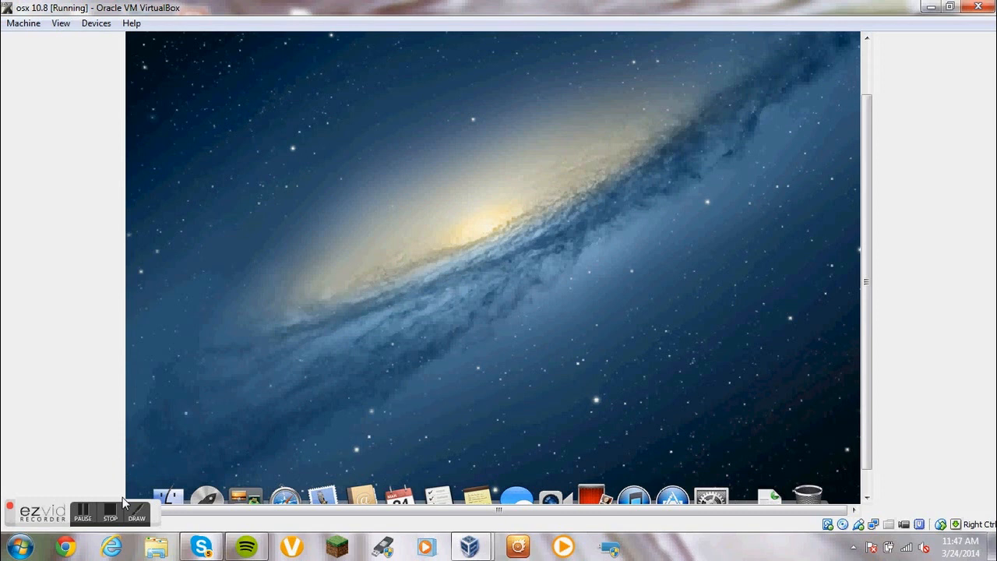
pyautogui.click(109, 511)
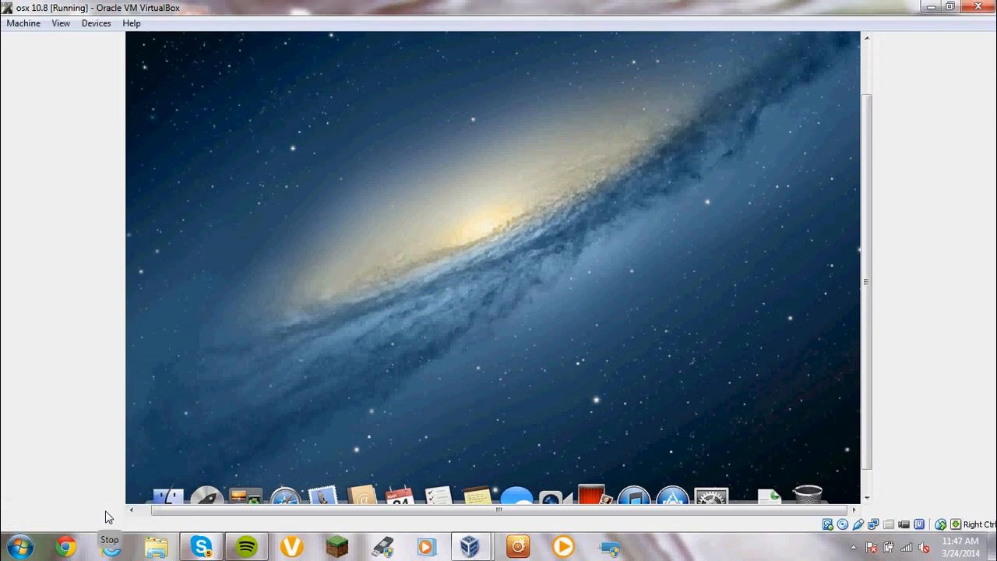